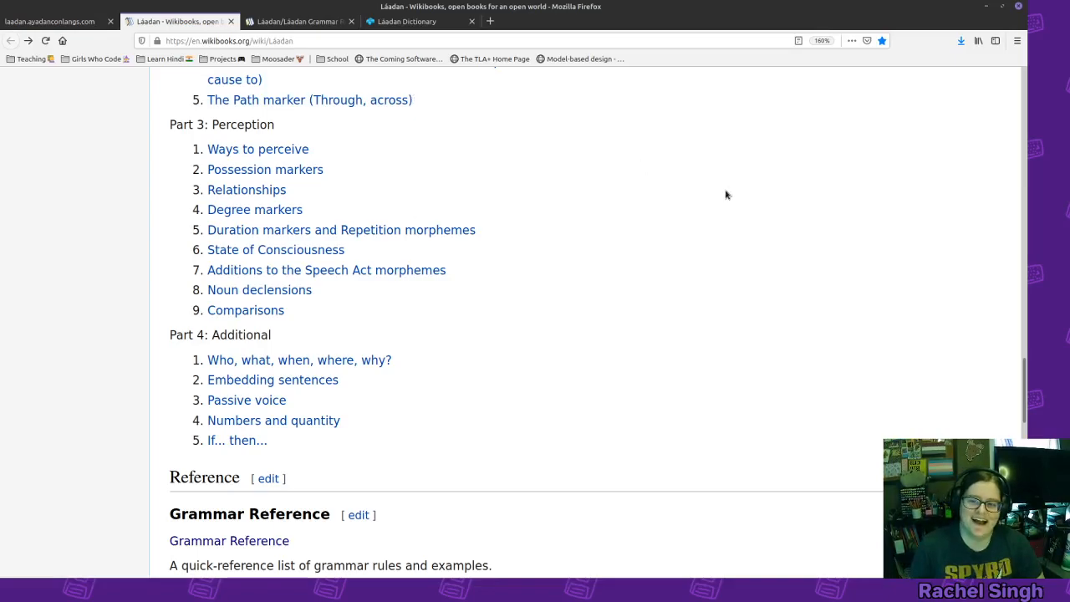
# - Scroll the Láadan contents page toward the Part 2: Relations lesson list
pyautogui.scroll(3)
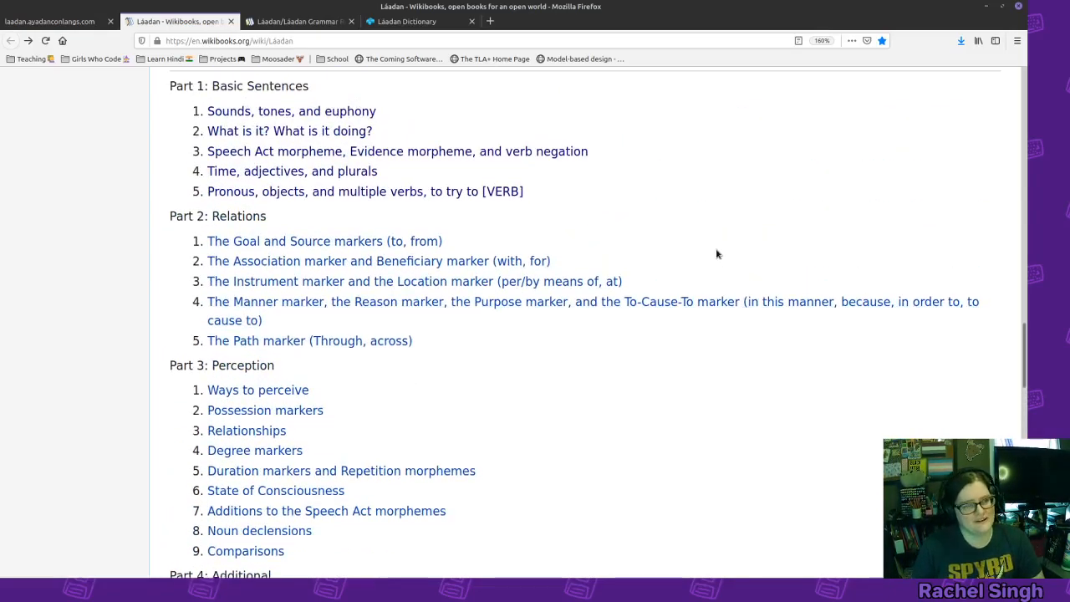
pyautogui.moveTo(715, 244)
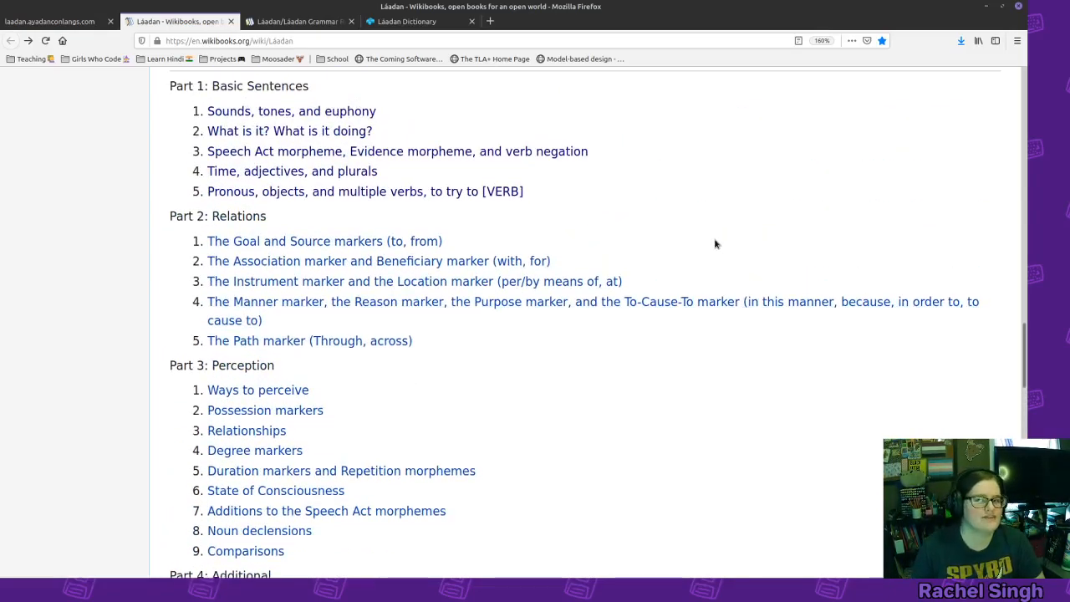
pyautogui.moveTo(709, 208)
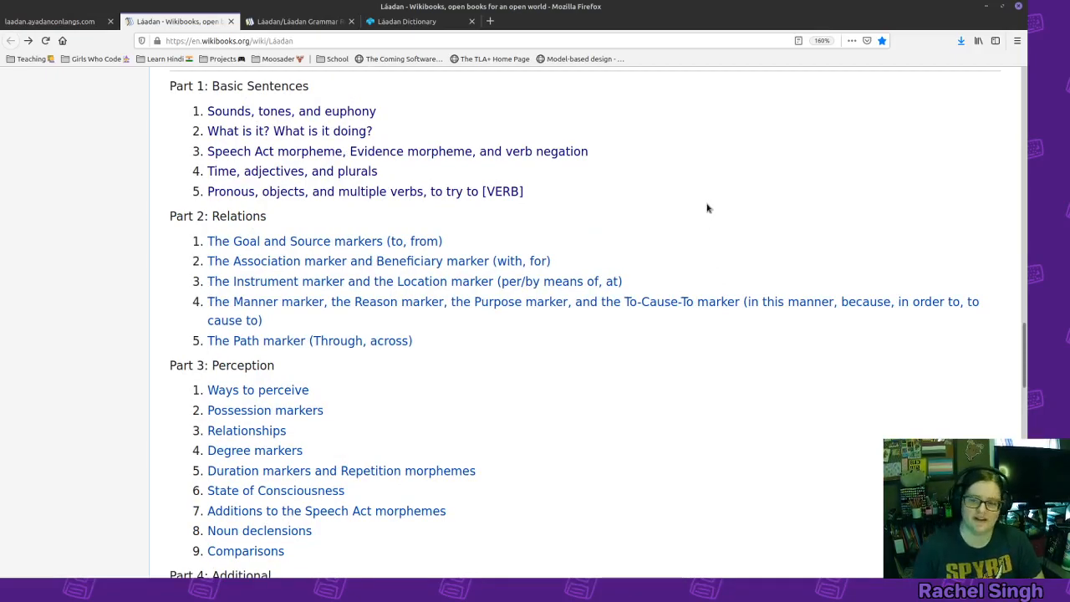
pyautogui.moveTo(700, 190)
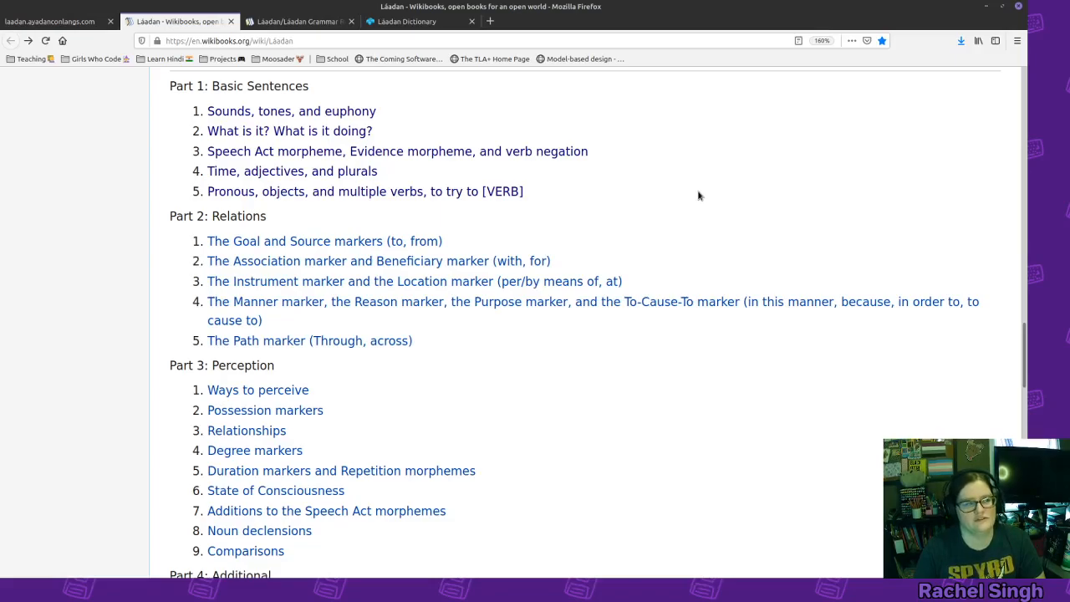
pyautogui.moveTo(796, 155)
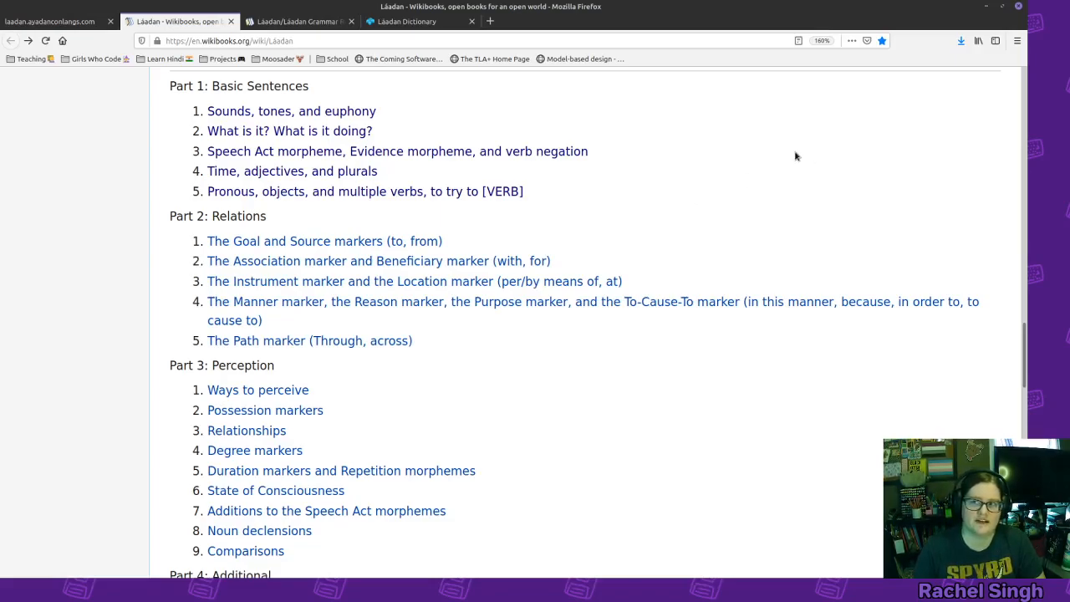
pyautogui.moveTo(495, 245)
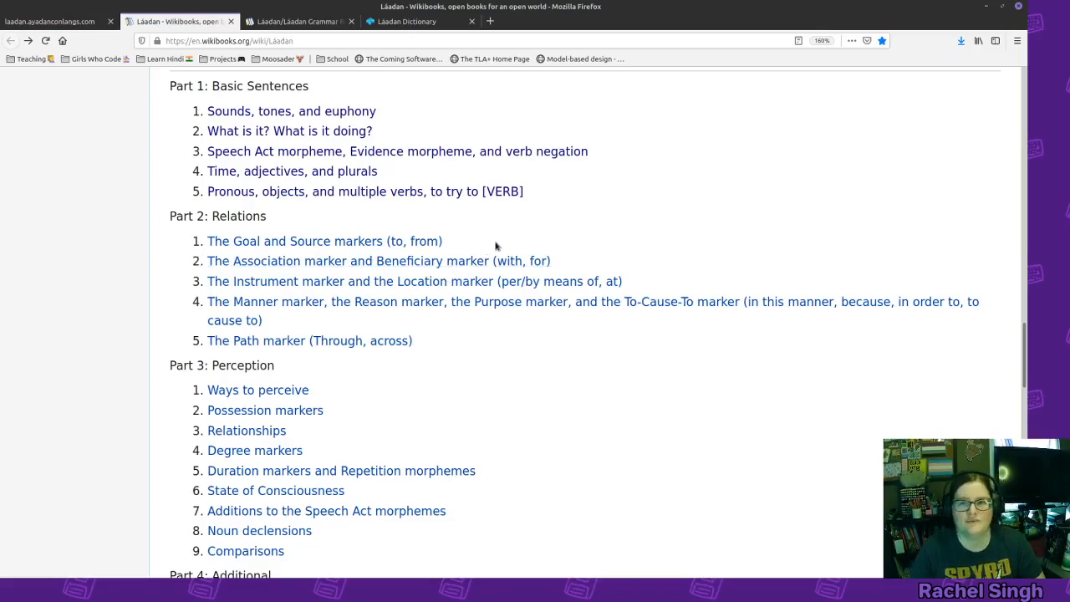
pyautogui.moveTo(409, 241)
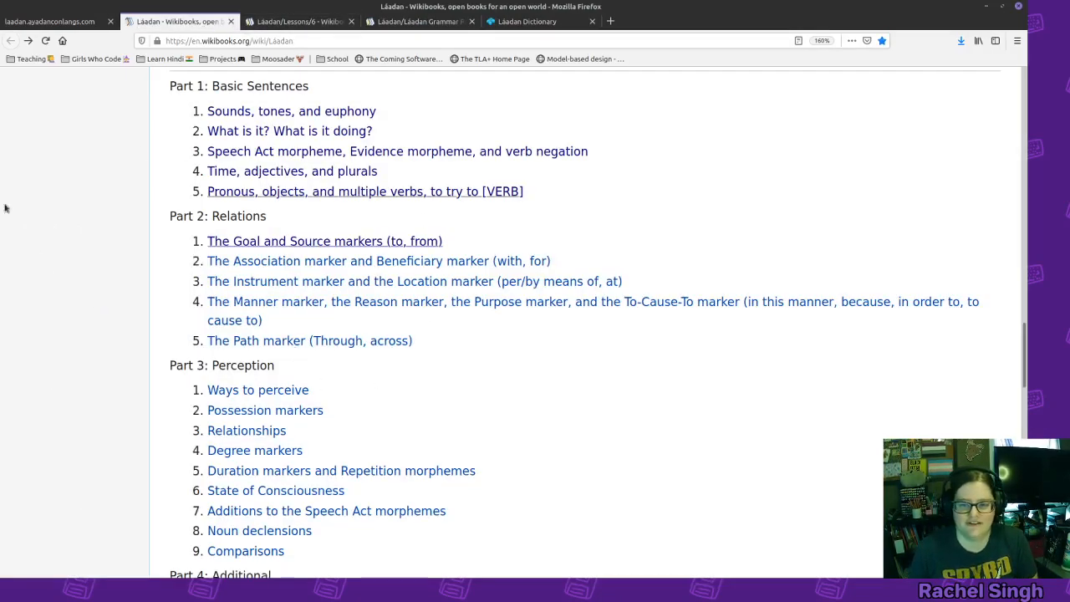
# - Show Lesson 6's Introduction and Goal marker -di pattern with its examples
pyautogui.click(324, 241)
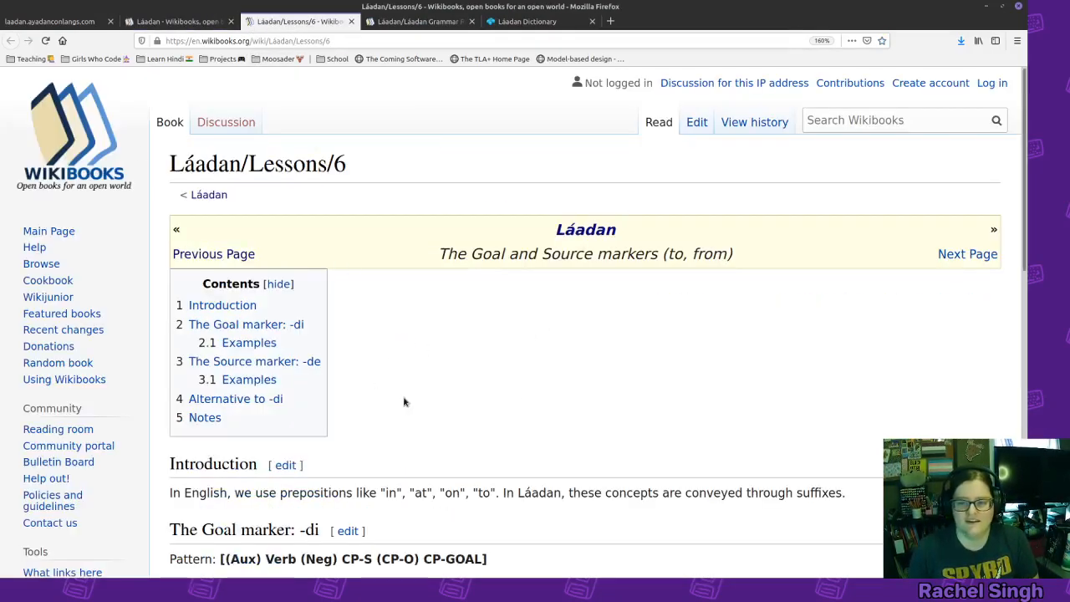
pyautogui.scroll(-3)
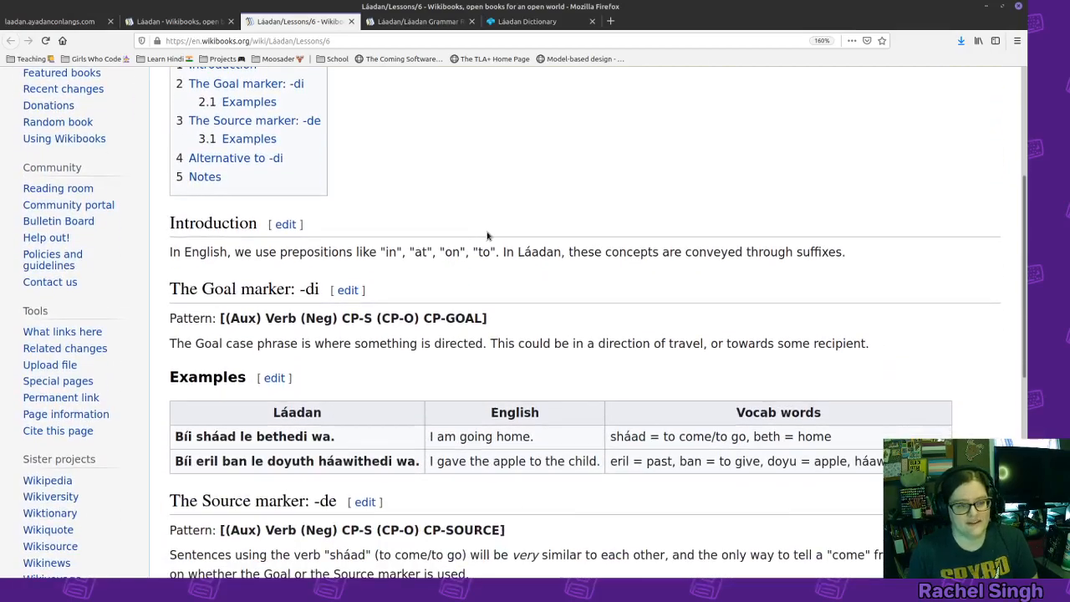
pyautogui.moveTo(537, 224)
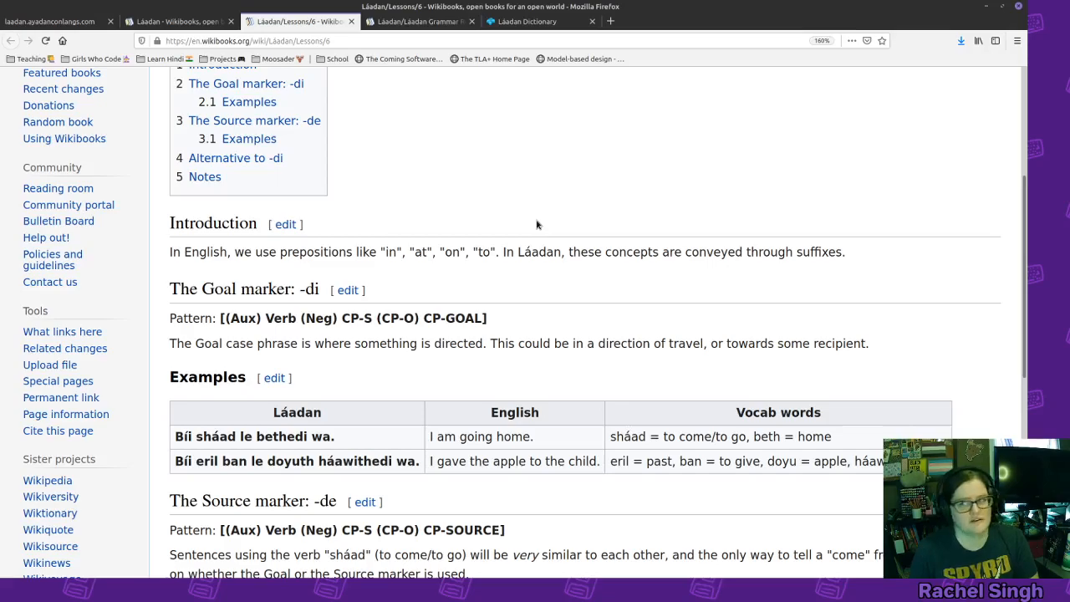
pyautogui.moveTo(558, 224)
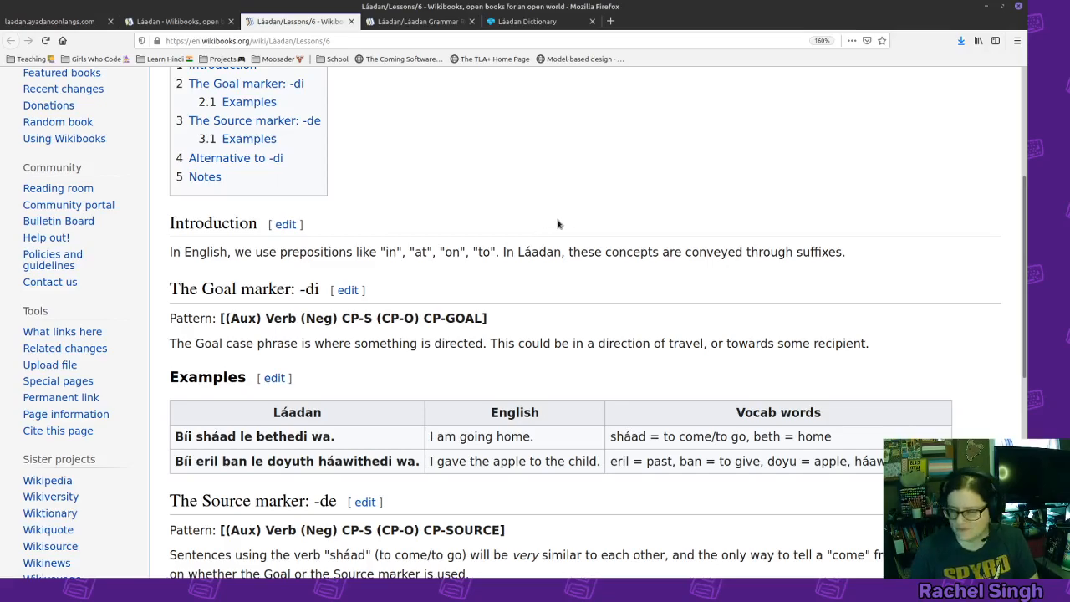
pyautogui.moveTo(502, 120)
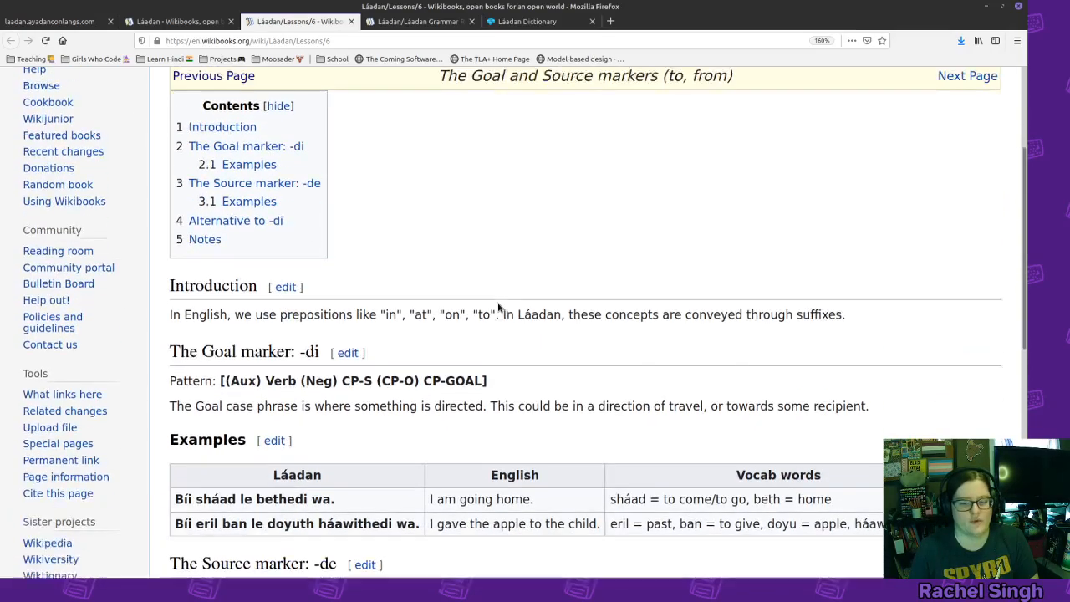
pyautogui.scroll(-3)
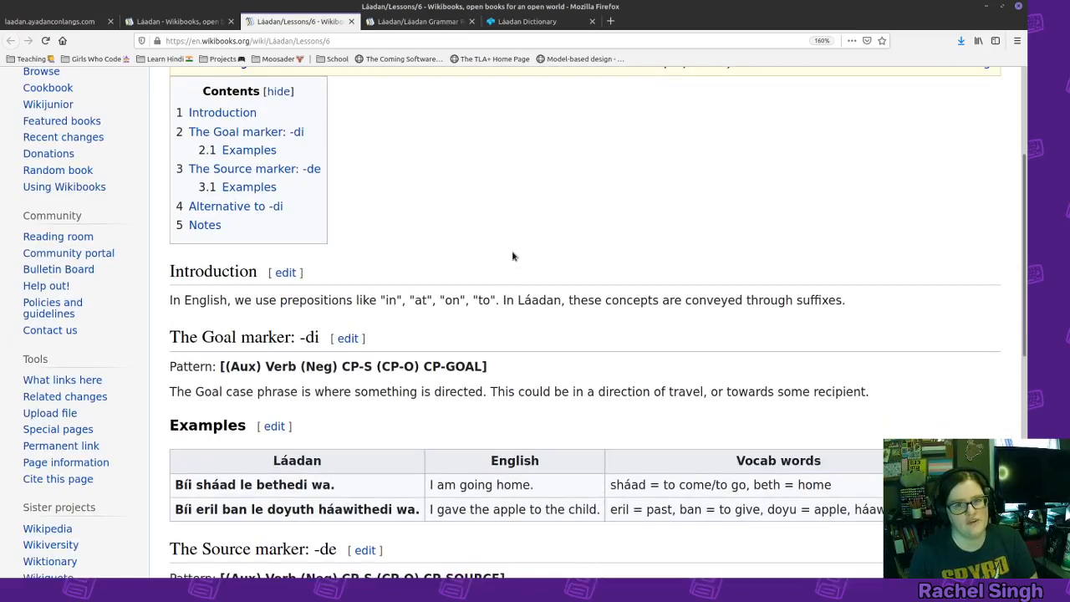
pyautogui.moveTo(511, 250)
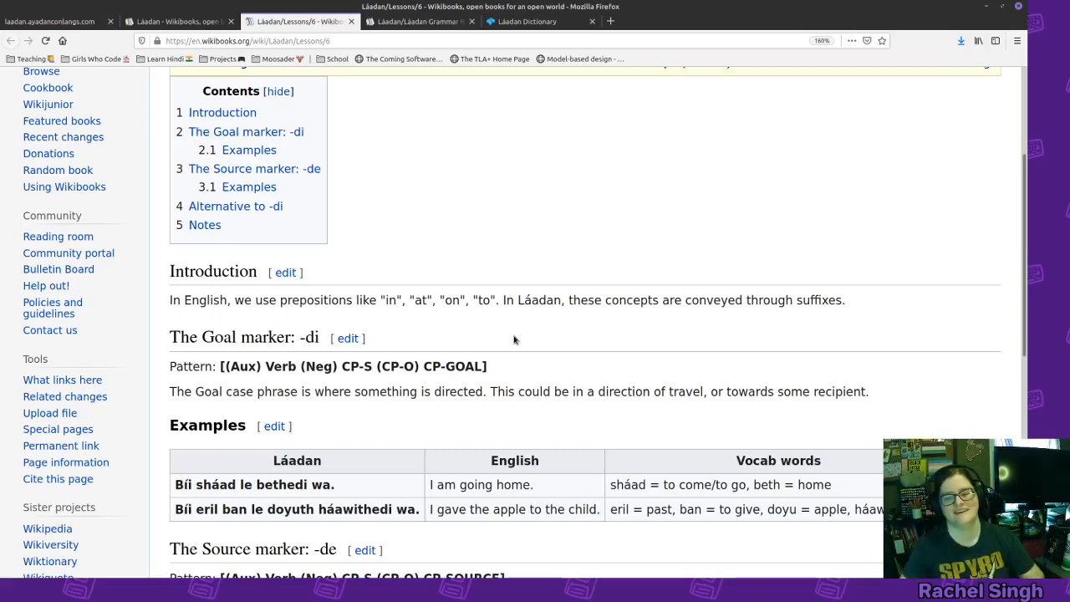
pyautogui.moveTo(610, 315)
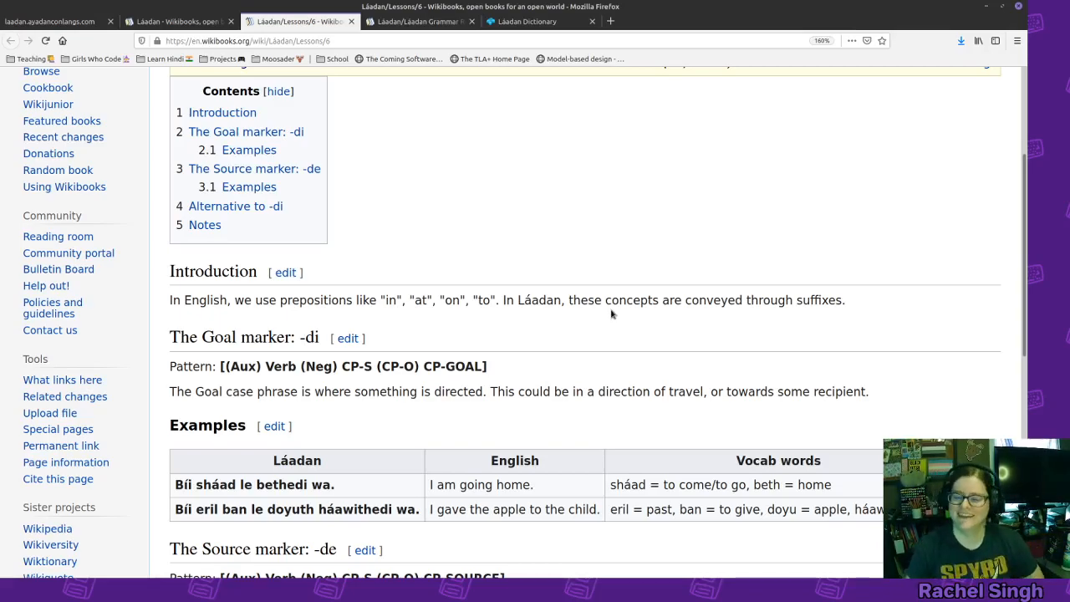
pyautogui.moveTo(572, 264)
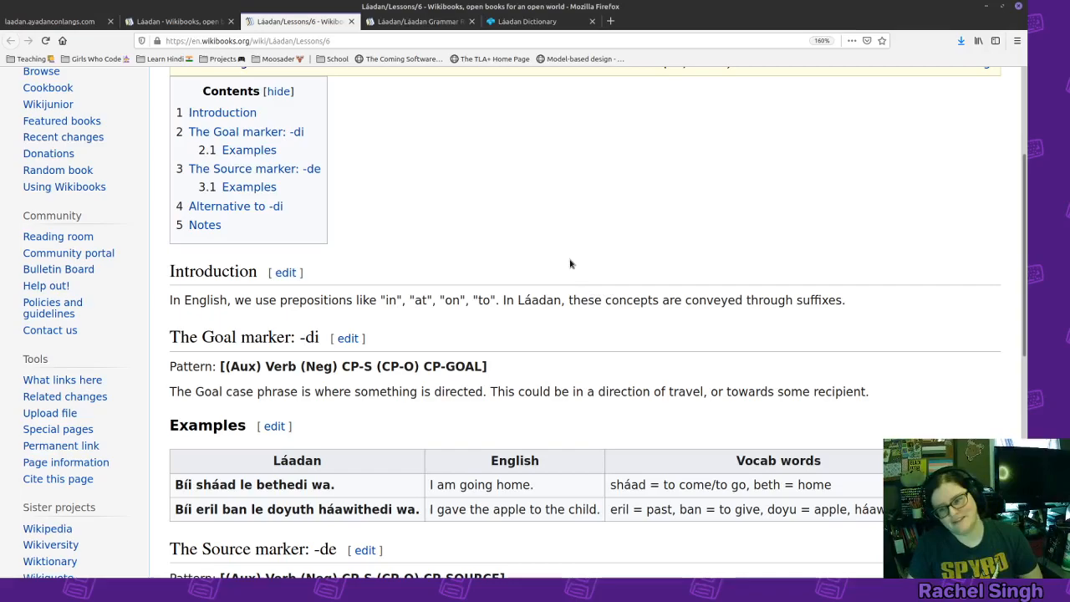
pyautogui.scroll(-3)
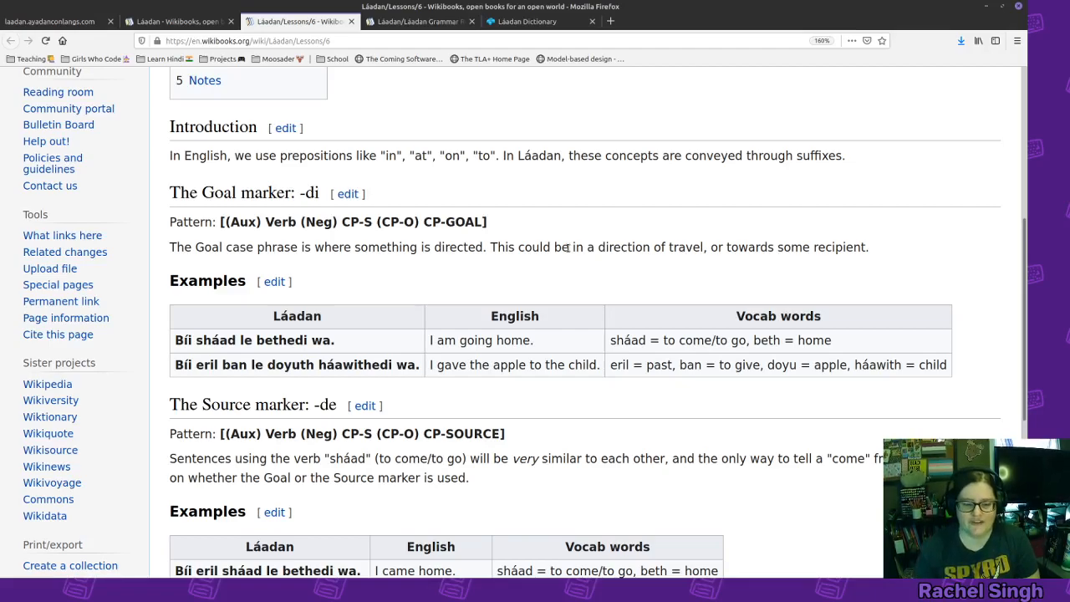
pyautogui.moveTo(399, 313)
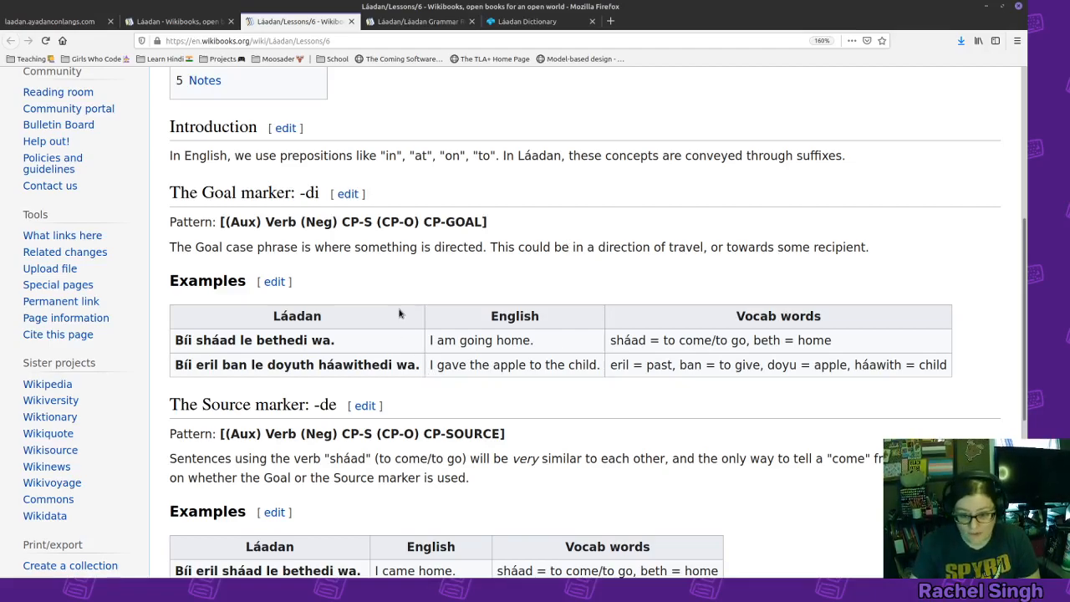
pyautogui.doubleClick(215, 341)
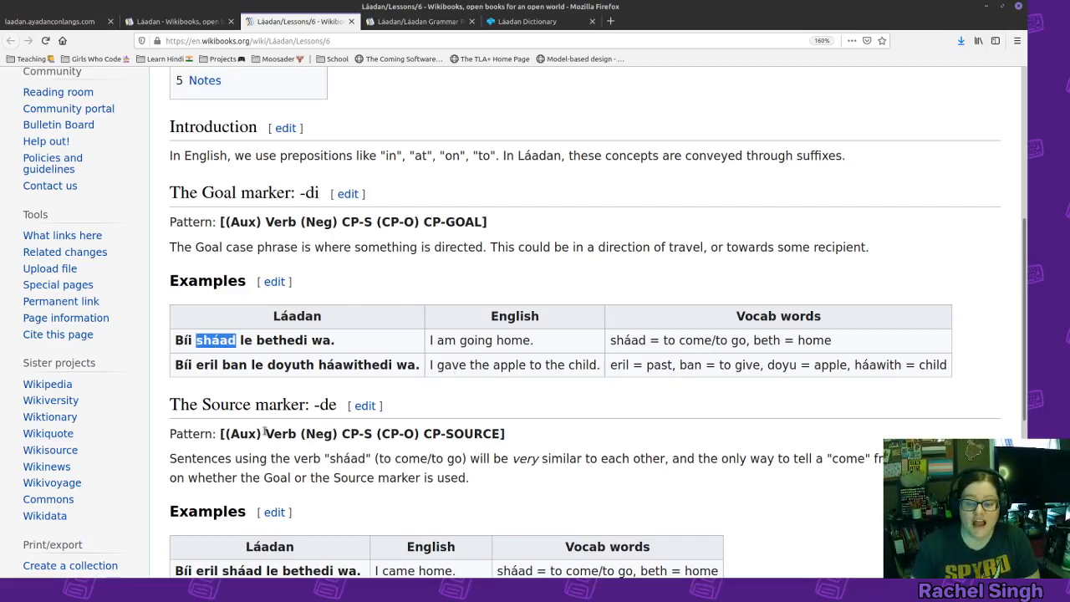
pyautogui.moveTo(281, 381)
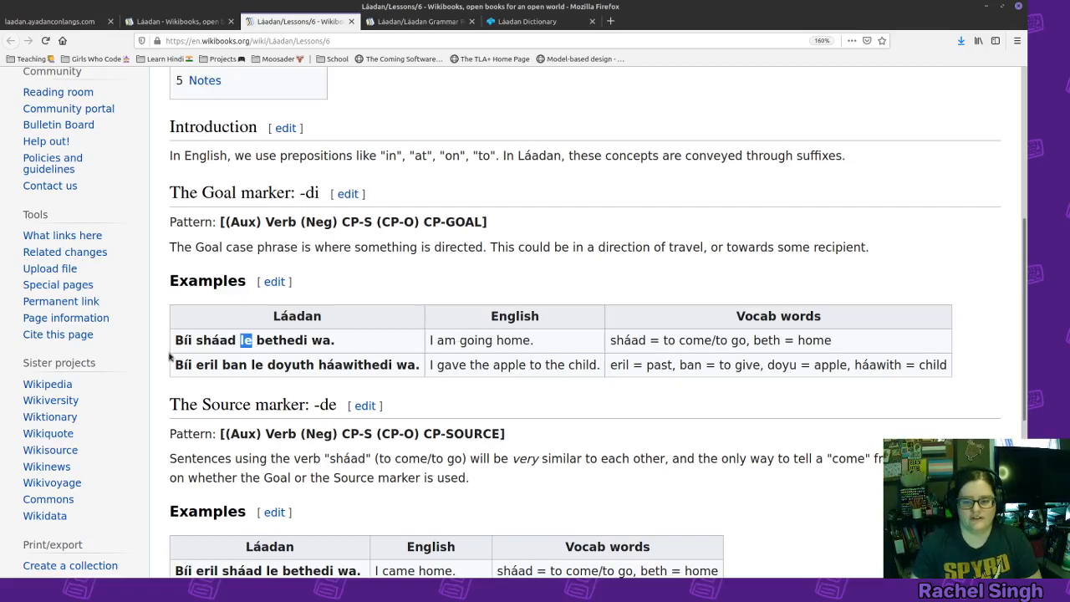
pyautogui.doubleClick(269, 341)
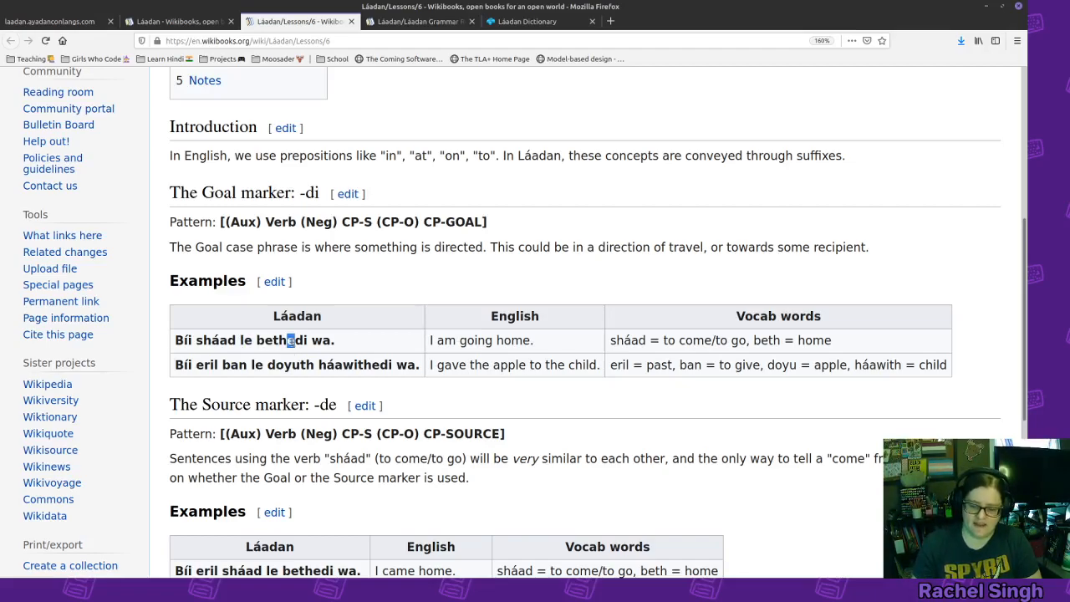
pyautogui.moveTo(284, 384)
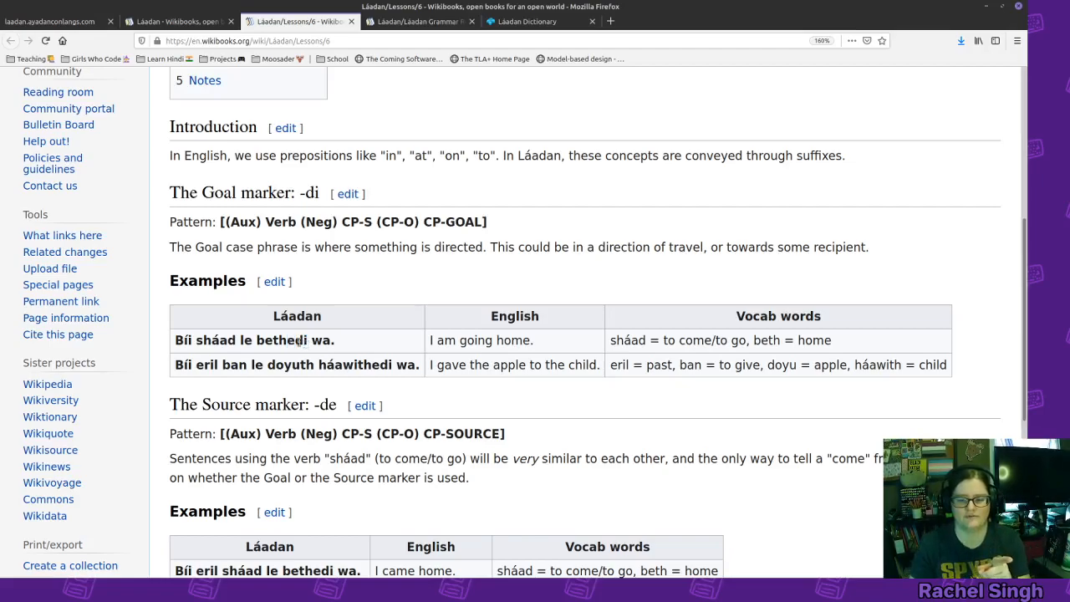
pyautogui.doubleClick(281, 341)
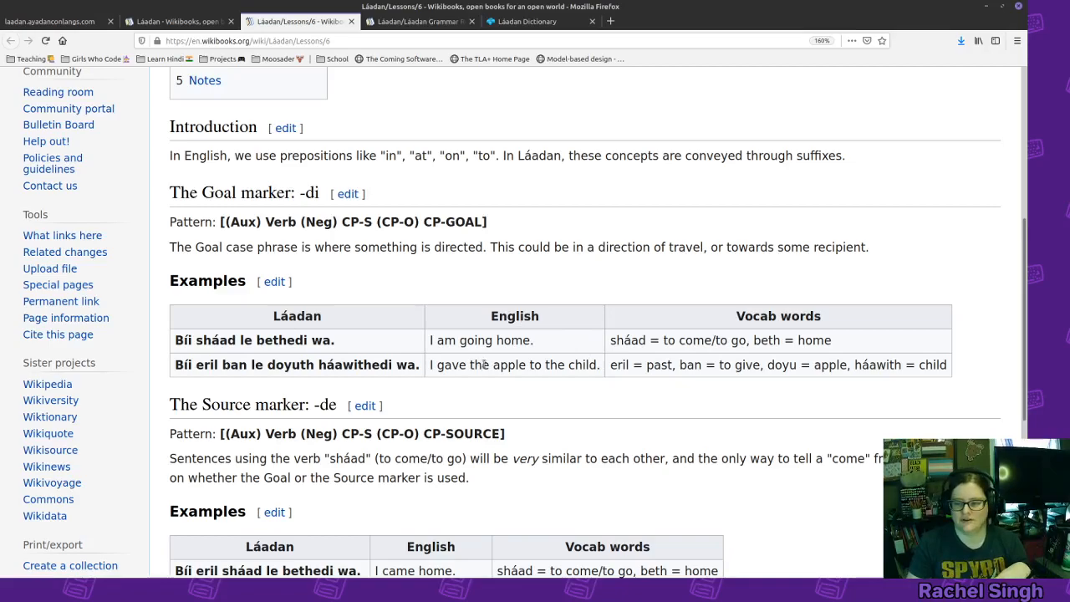
pyautogui.moveTo(509, 344)
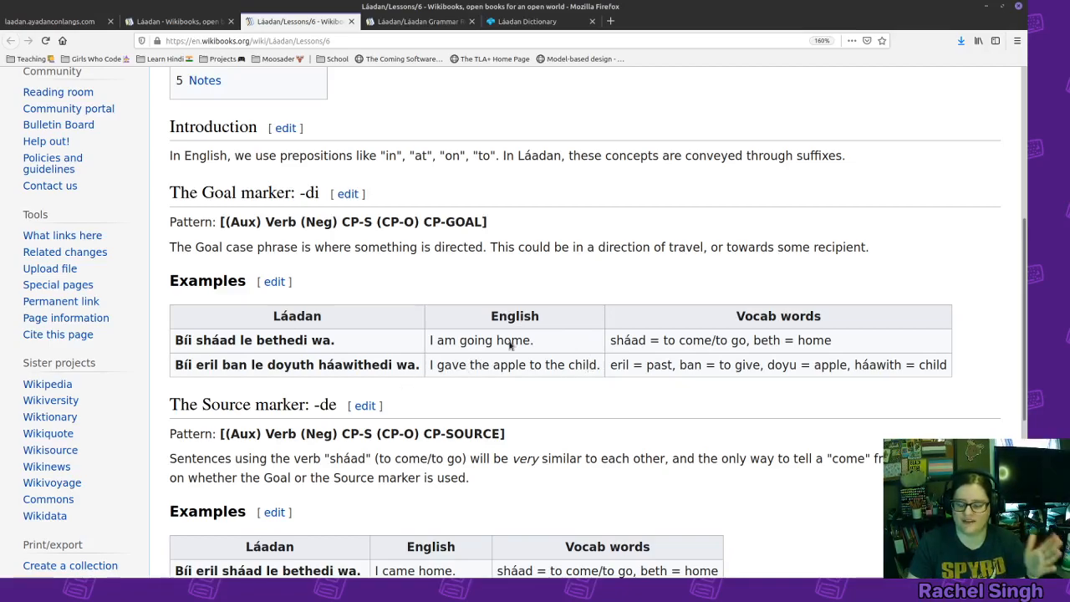
pyautogui.doubleClick(204, 365)
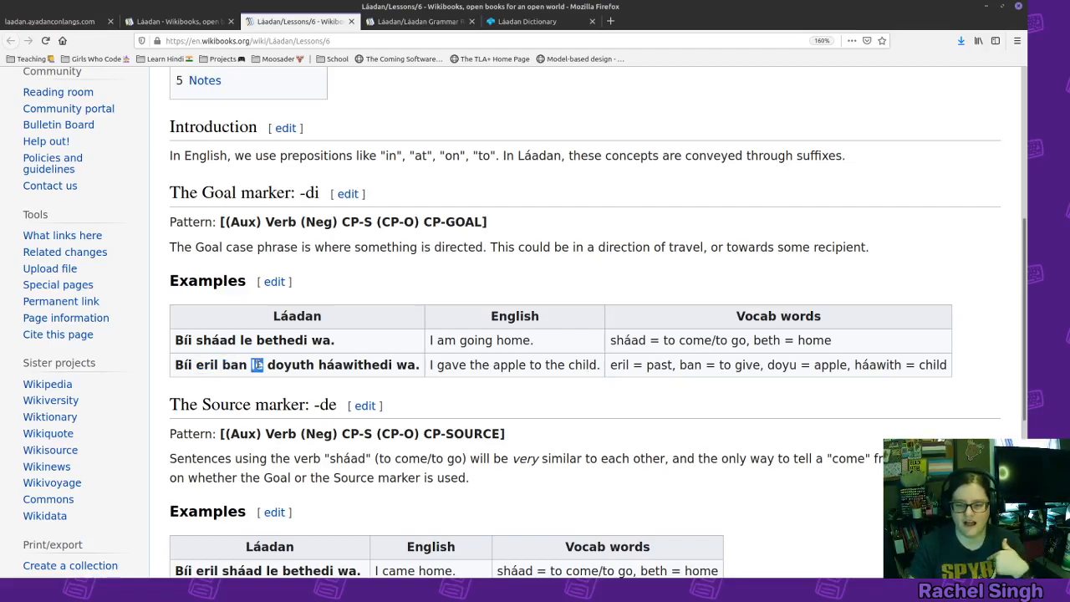
pyautogui.doubleClick(291, 364)
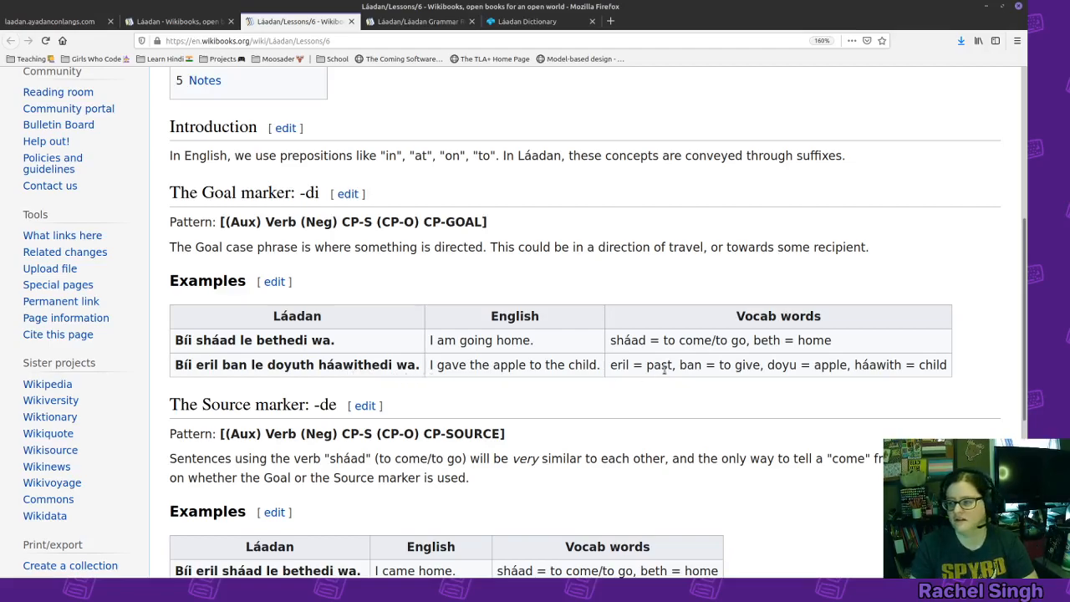
pyautogui.scroll(-3)
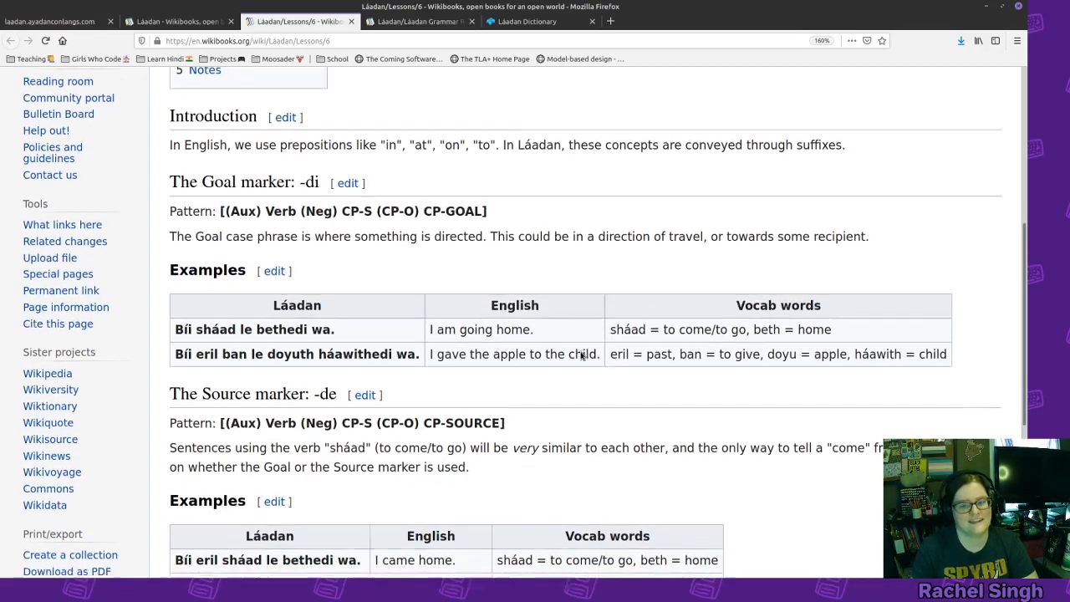
pyautogui.scroll(-3)
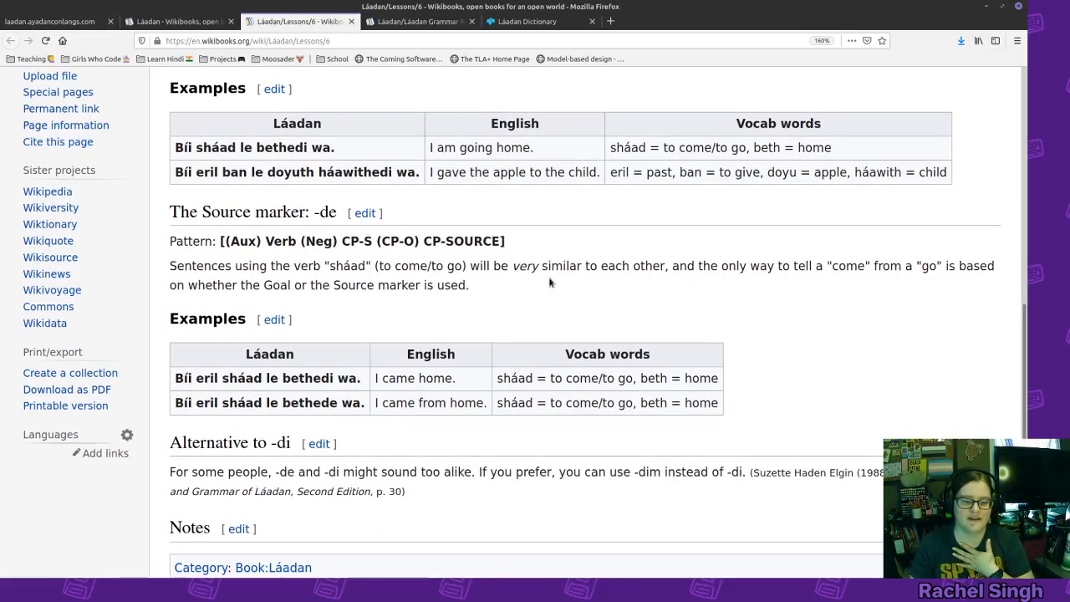
pyautogui.moveTo(431, 428)
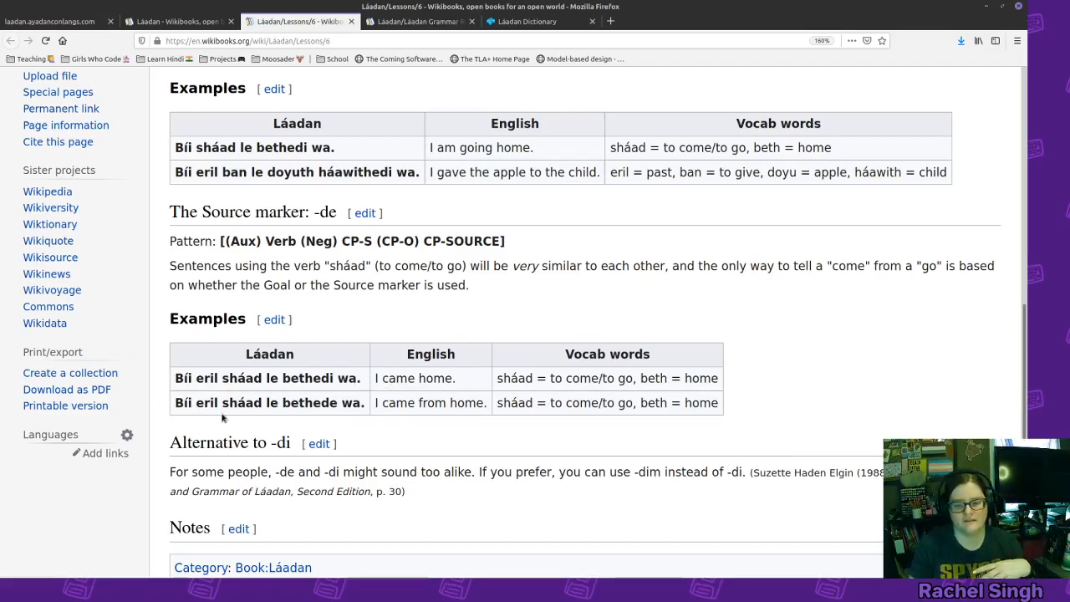
pyautogui.moveTo(481, 408)
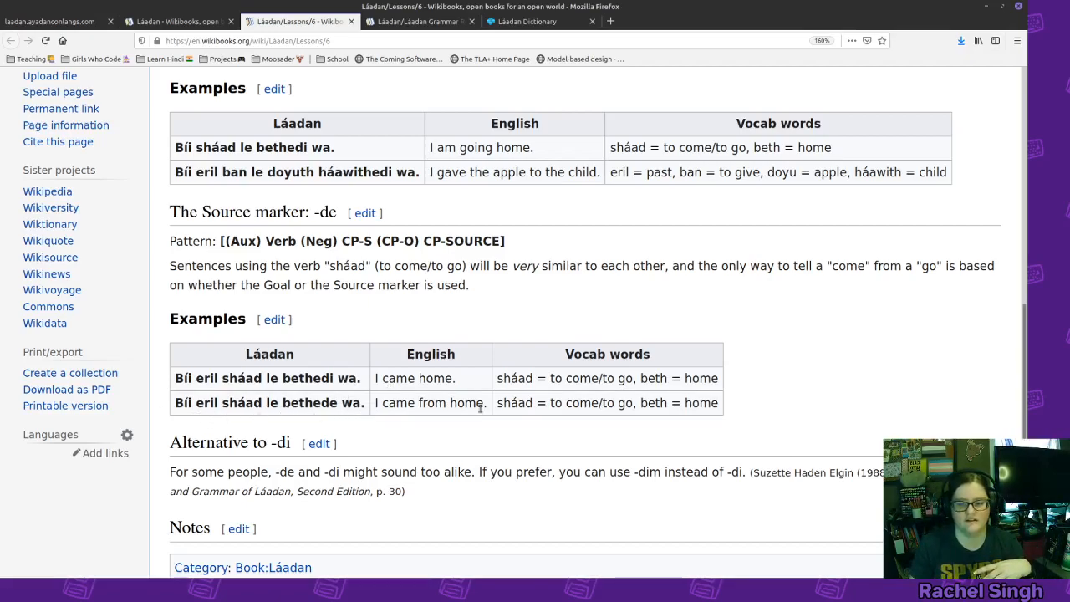
pyautogui.moveTo(515, 224)
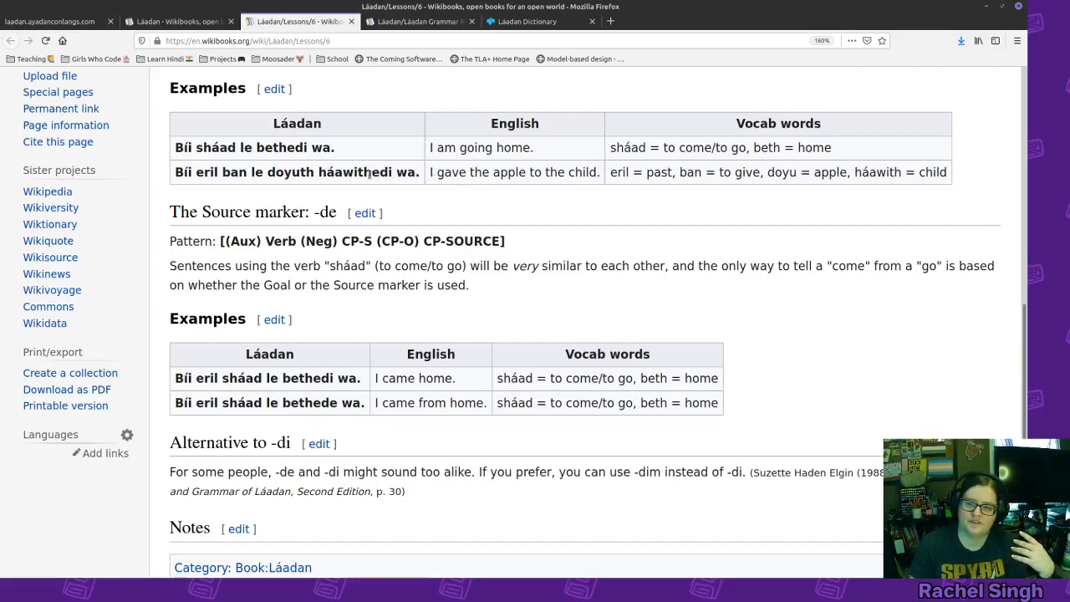
pyautogui.doubleClick(384, 172)
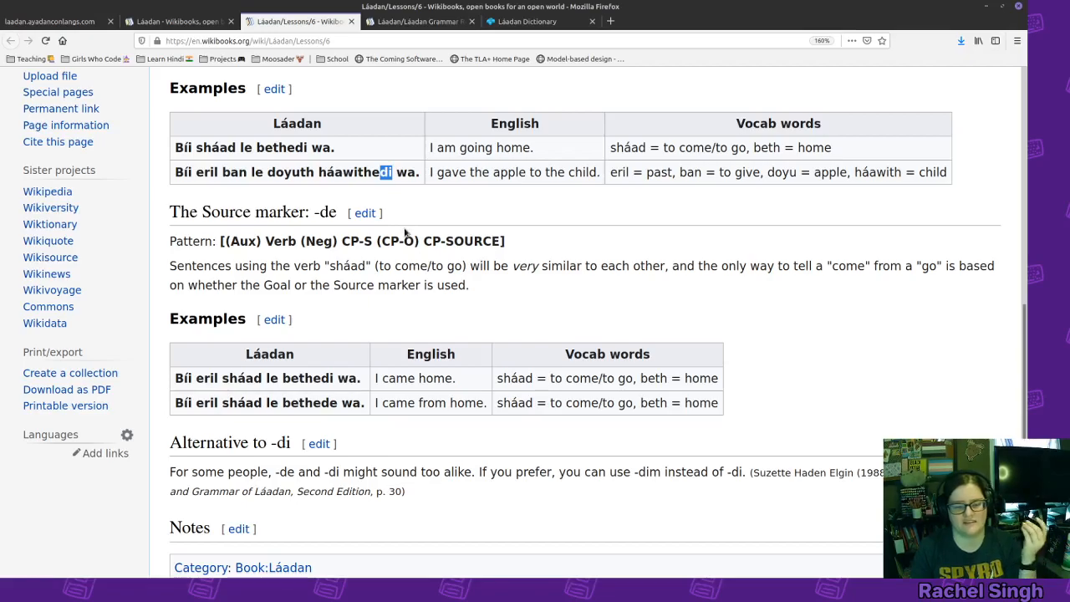
pyautogui.scroll(-3)
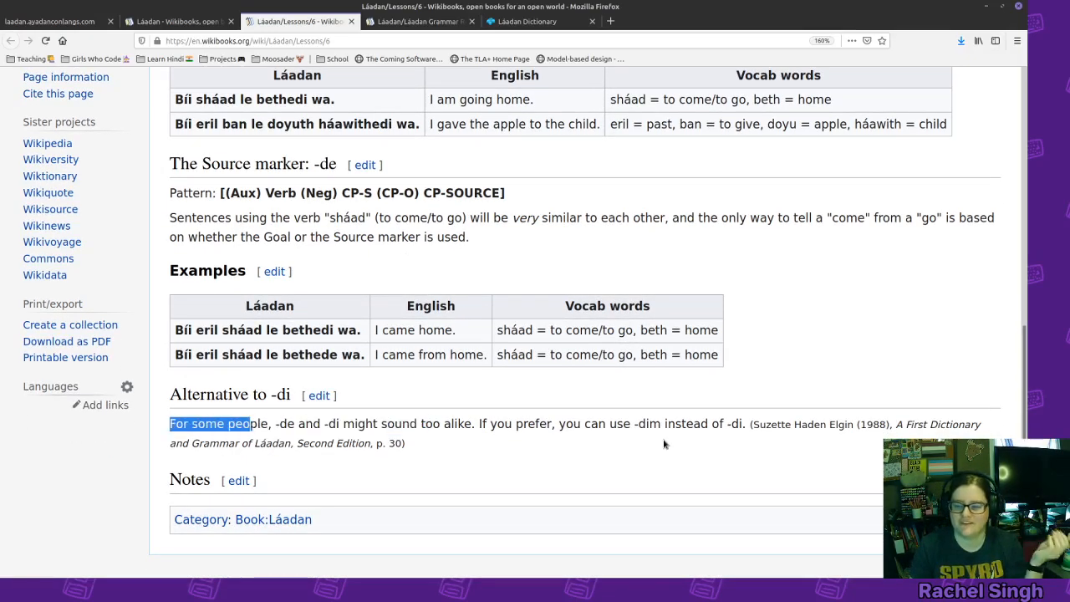
pyautogui.doubleClick(645, 425)
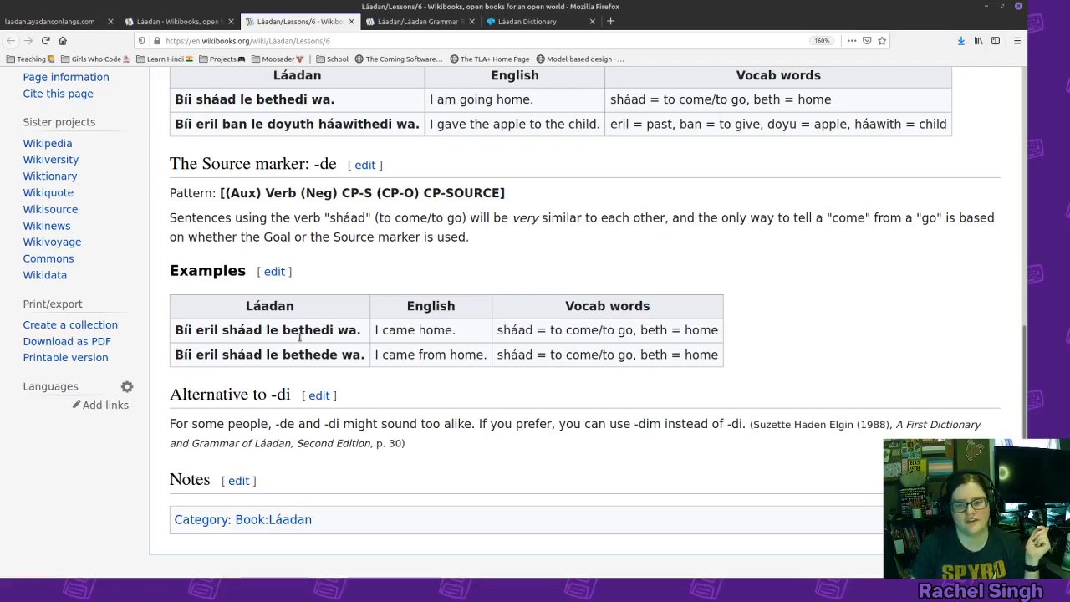
pyautogui.moveTo(318, 369)
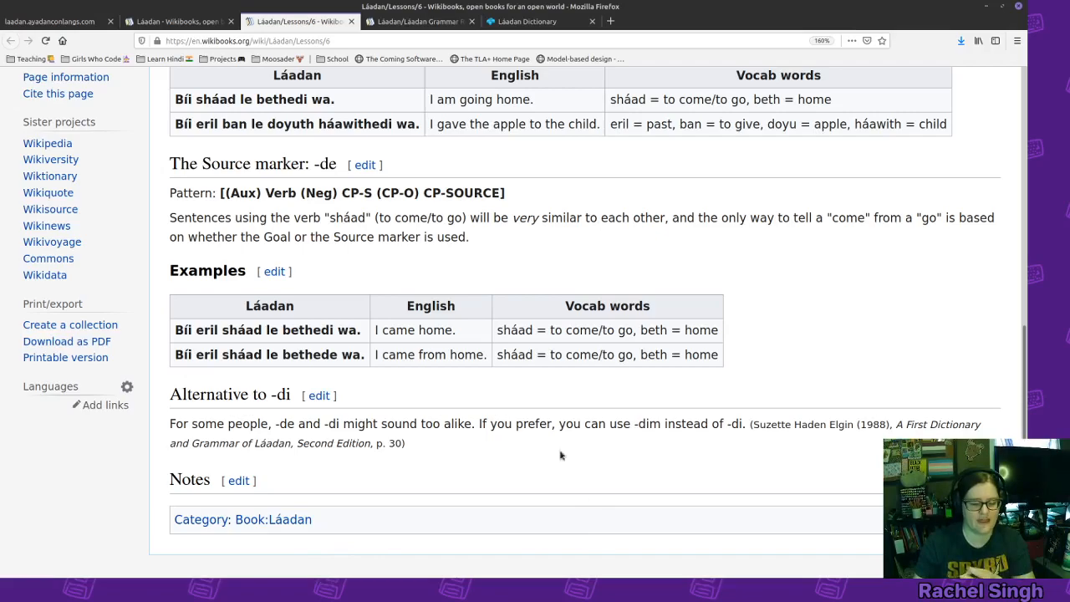
pyautogui.moveTo(658, 463)
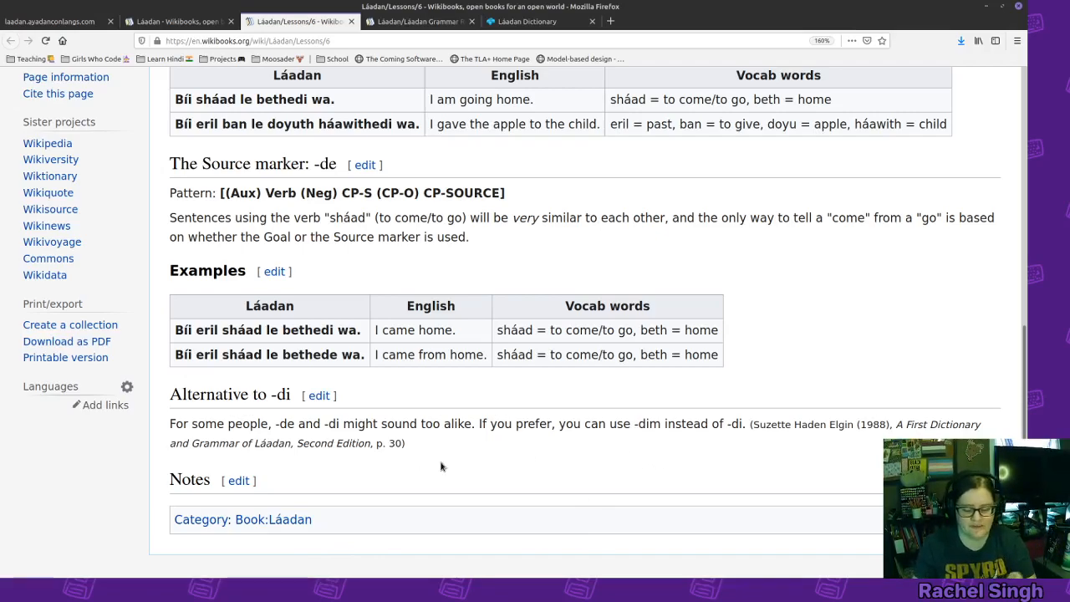
pyautogui.doubleClick(649, 425)
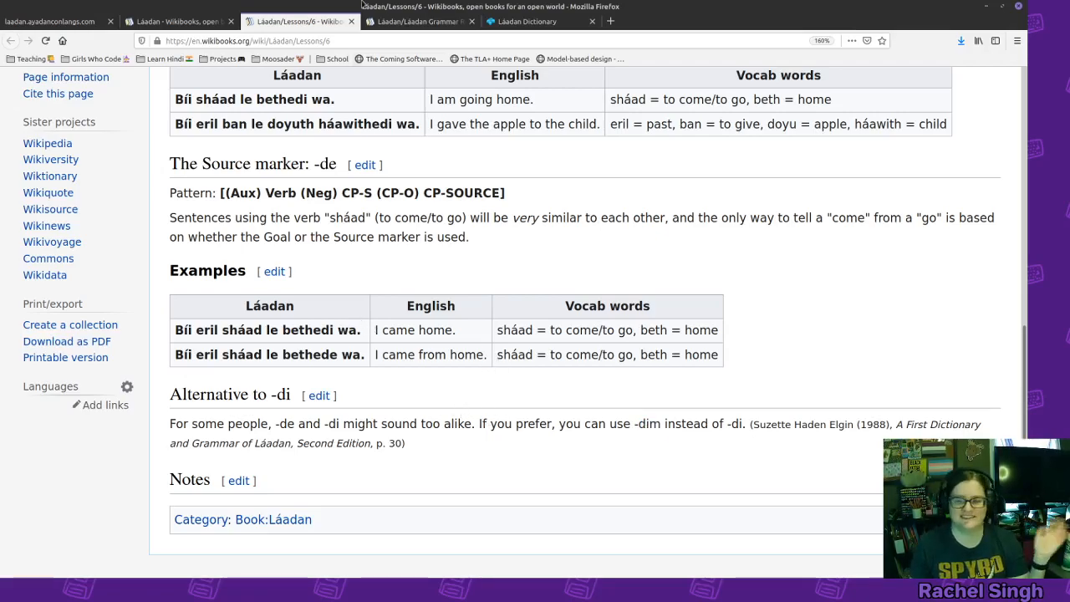
pyautogui.click(176, 20)
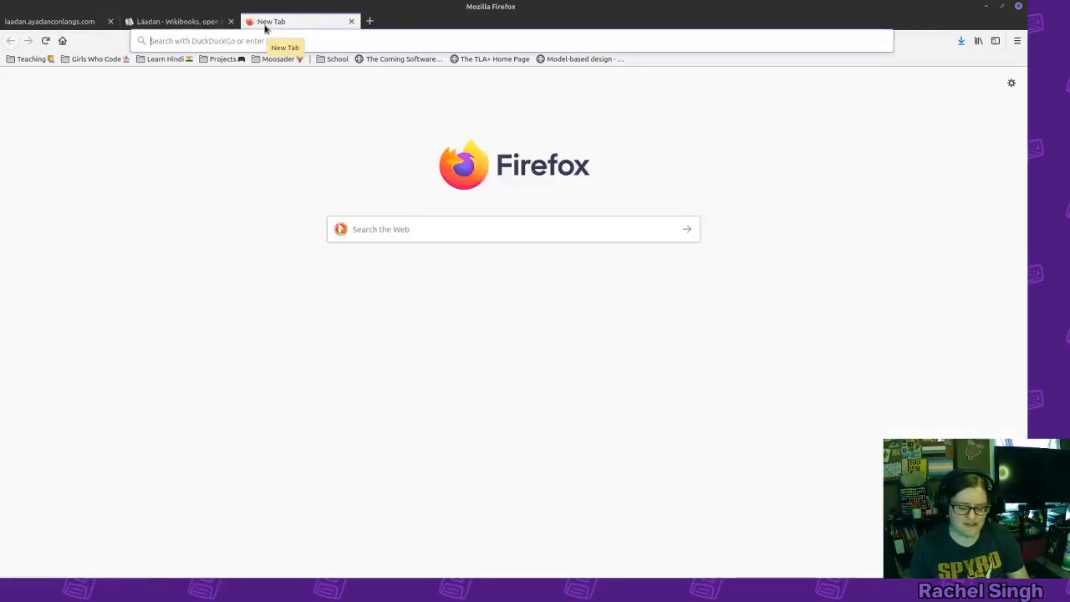
# - From the Láadan contents page, open the Association and Beneficiary marker lesson in a new tab
pyautogui.click(176, 20)
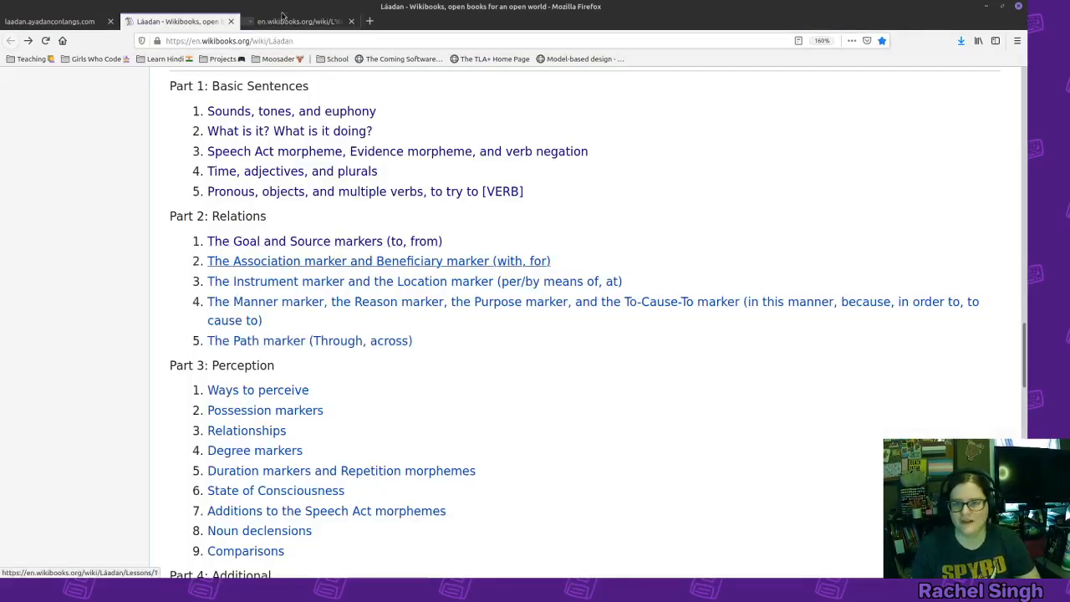
pyautogui.click(378, 261)
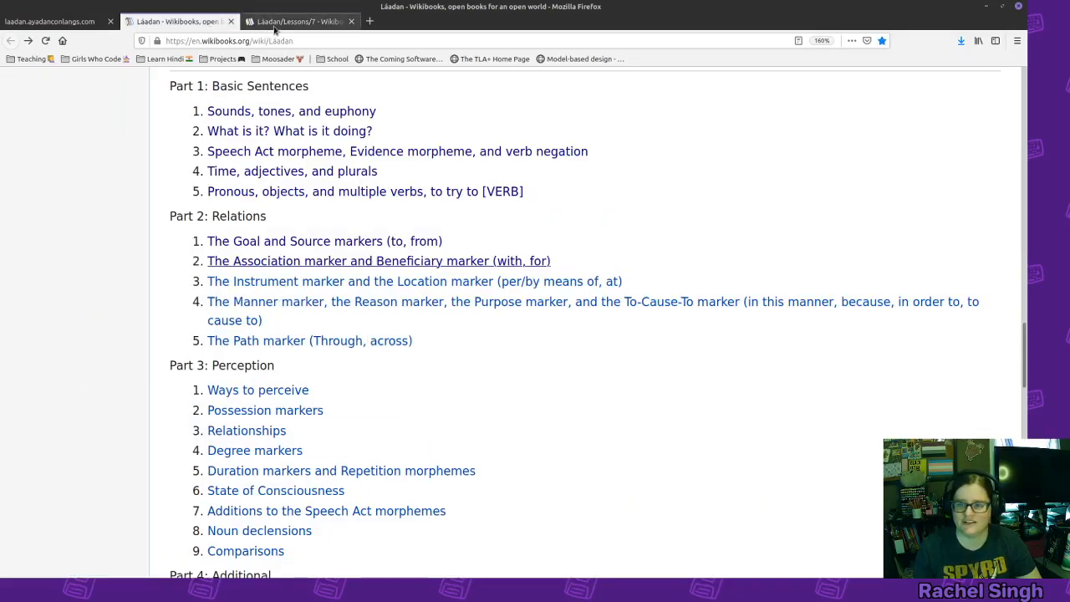
# - Bring Lesson 7's Association marker -den/-dan section and examples into view
pyautogui.click(377, 261)
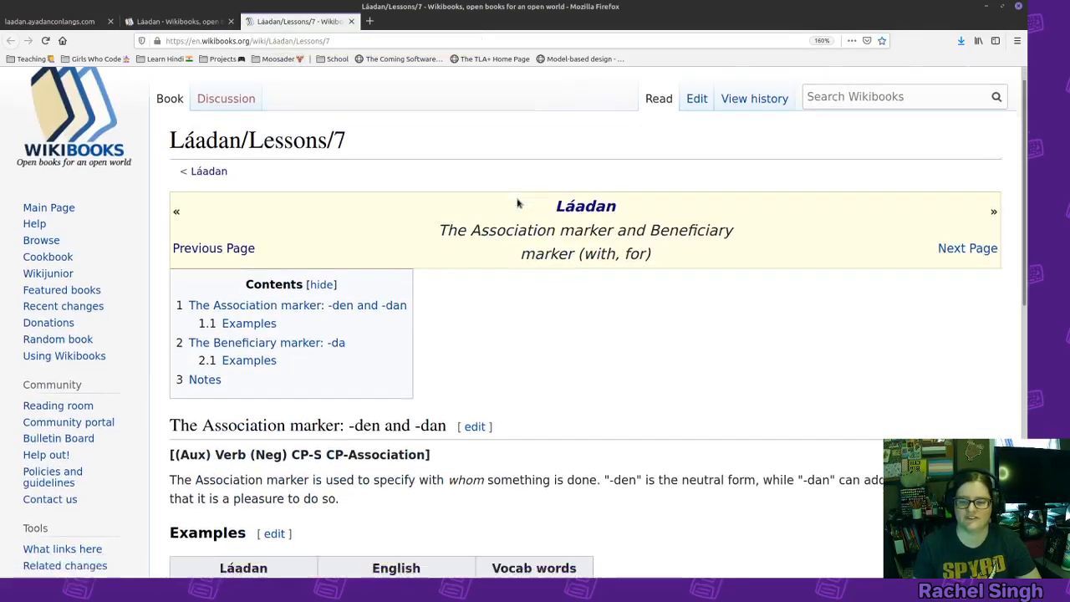
pyautogui.scroll(-3)
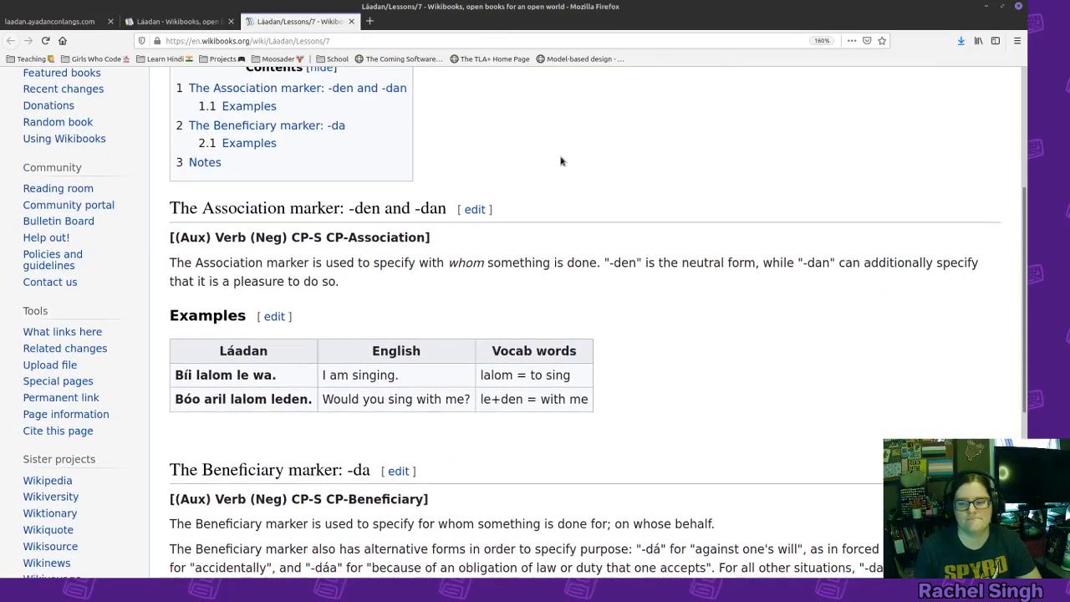
pyautogui.scroll(-3)
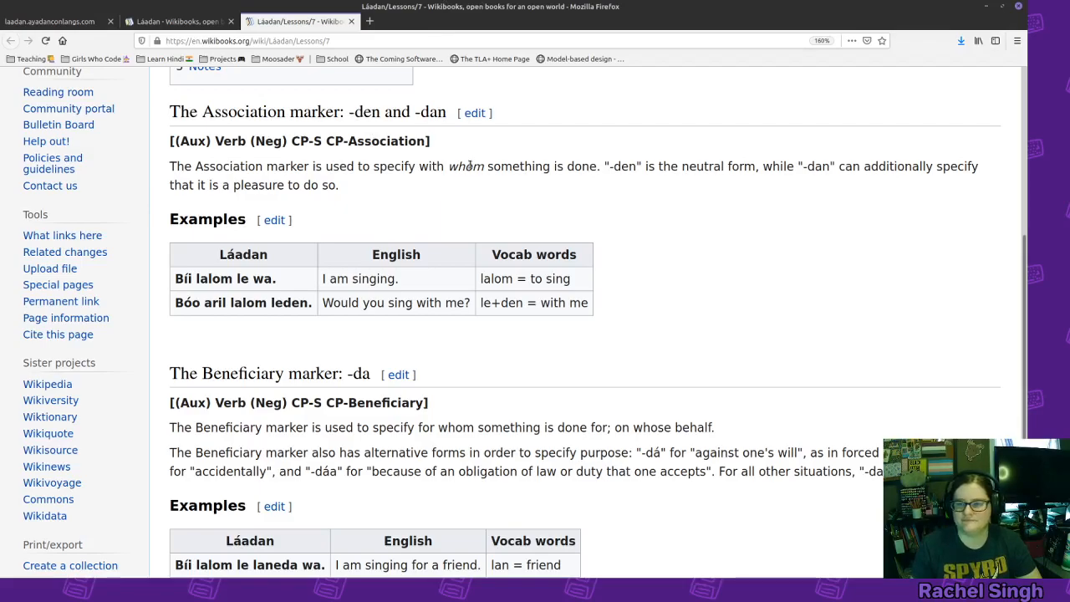
pyautogui.moveTo(409, 165); pyautogui.dragTo(565, 165)
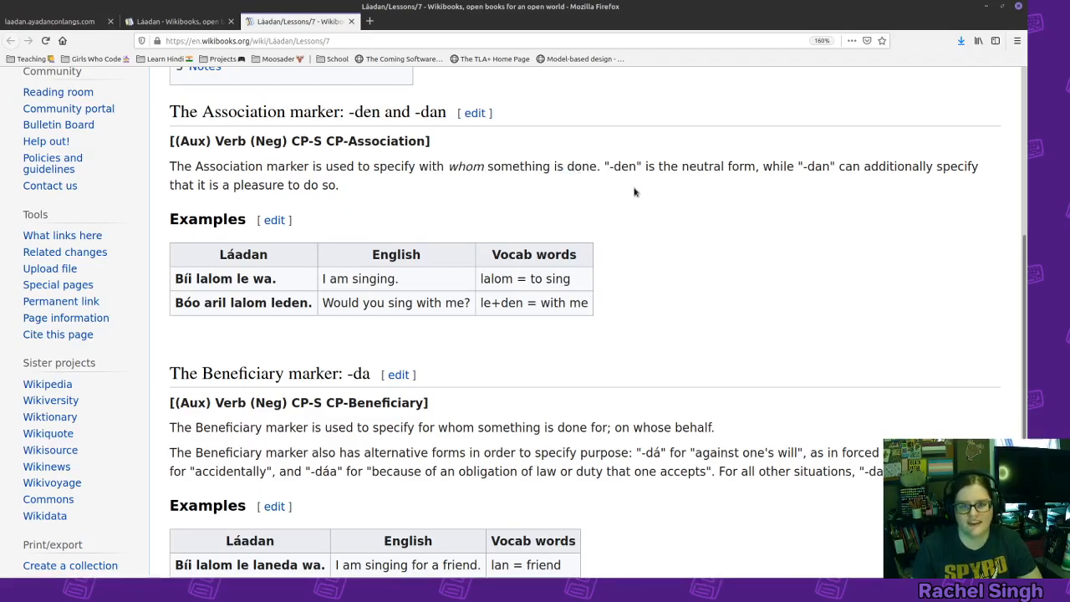
pyautogui.moveTo(856, 182)
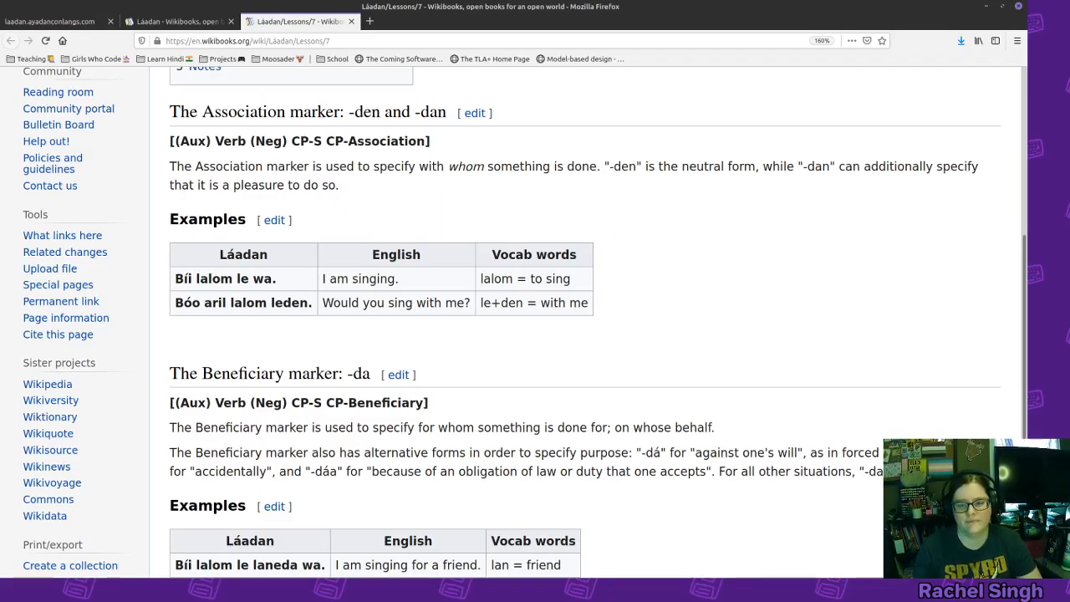
# - Walk through the two Association examples word by word: lalom, Bóo, the le prefix in leden
pyautogui.doubleClick(214, 278)
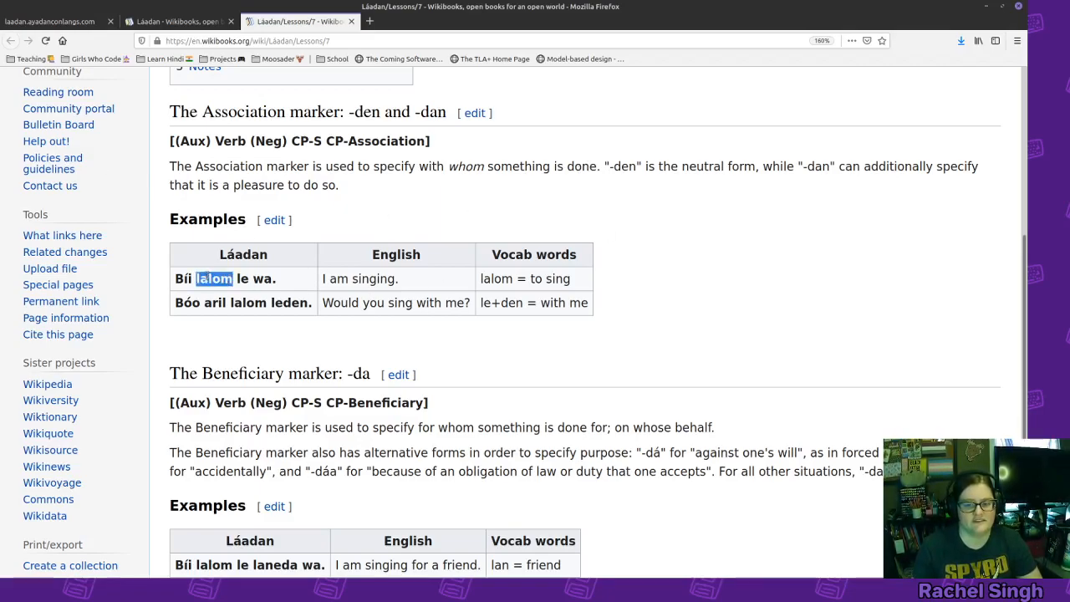
pyautogui.moveTo(238, 277); pyautogui.dragTo(271, 278)
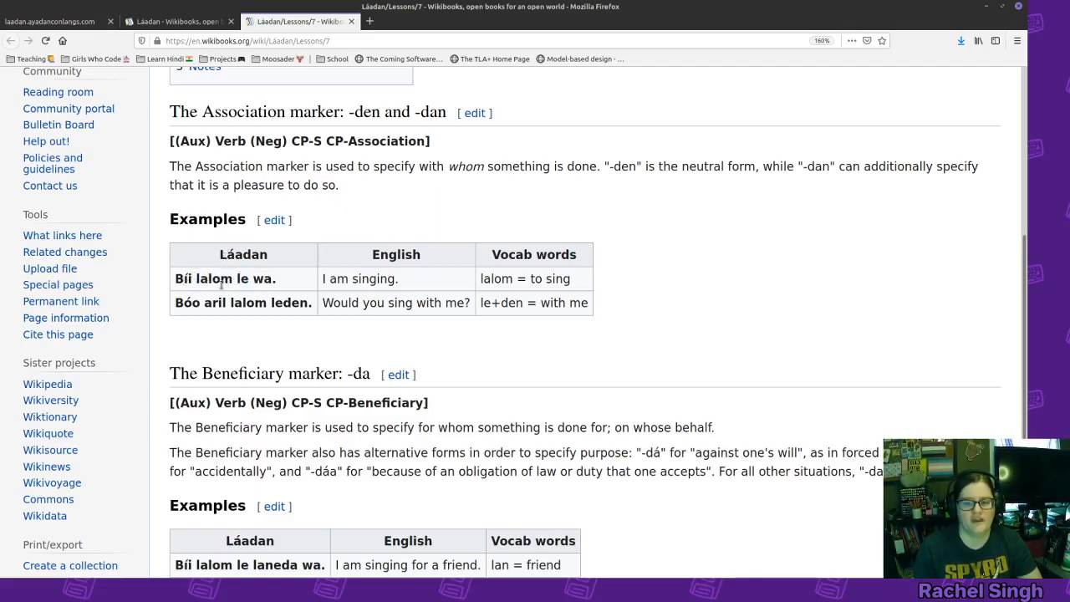
pyautogui.doubleClick(360, 277)
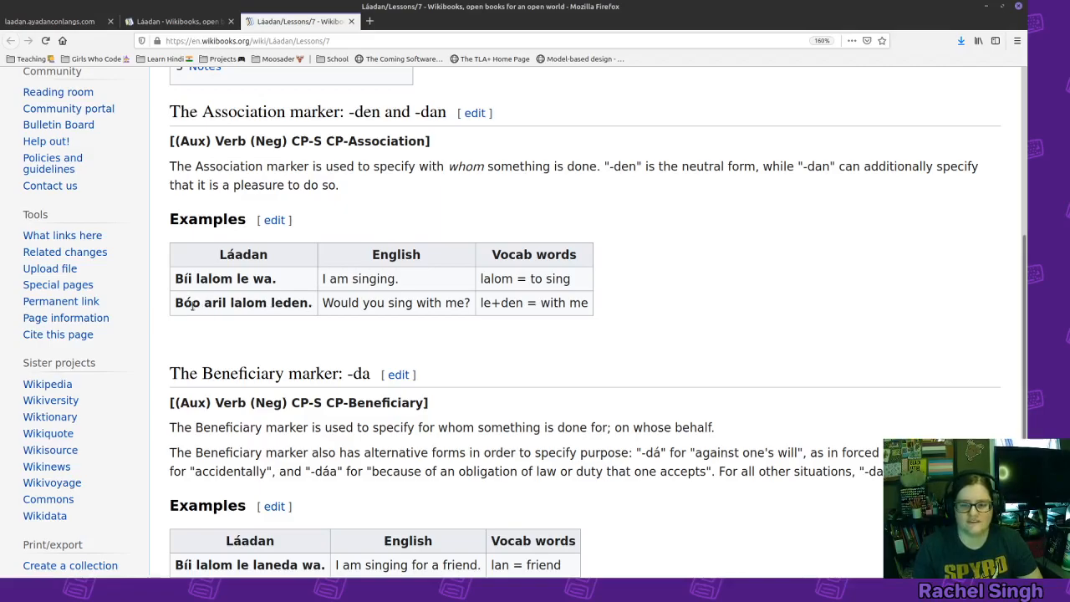
pyautogui.doubleClick(214, 303)
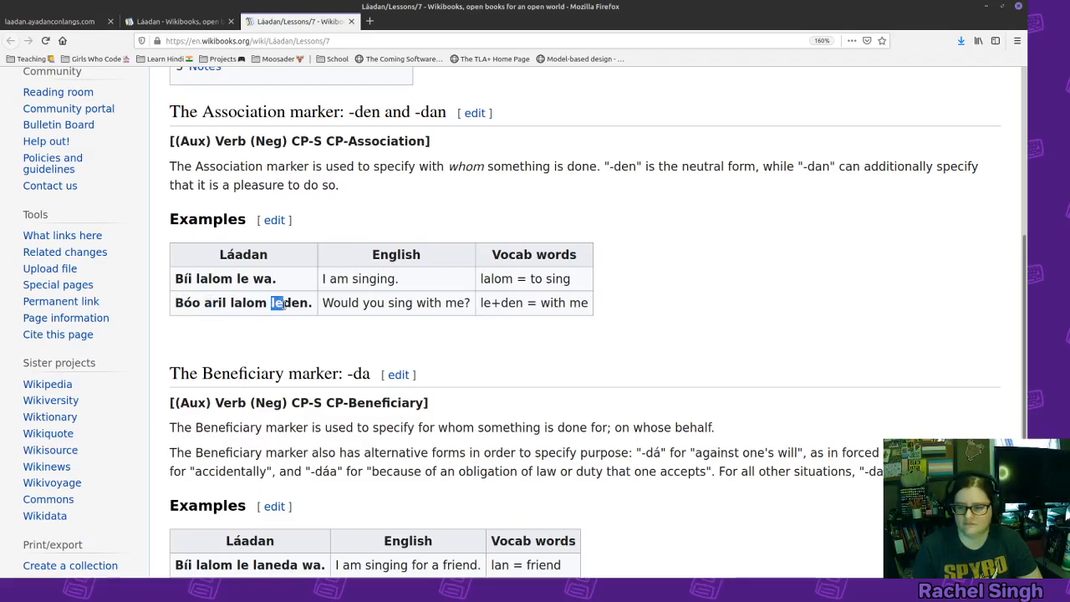
pyautogui.doubleClick(291, 303)
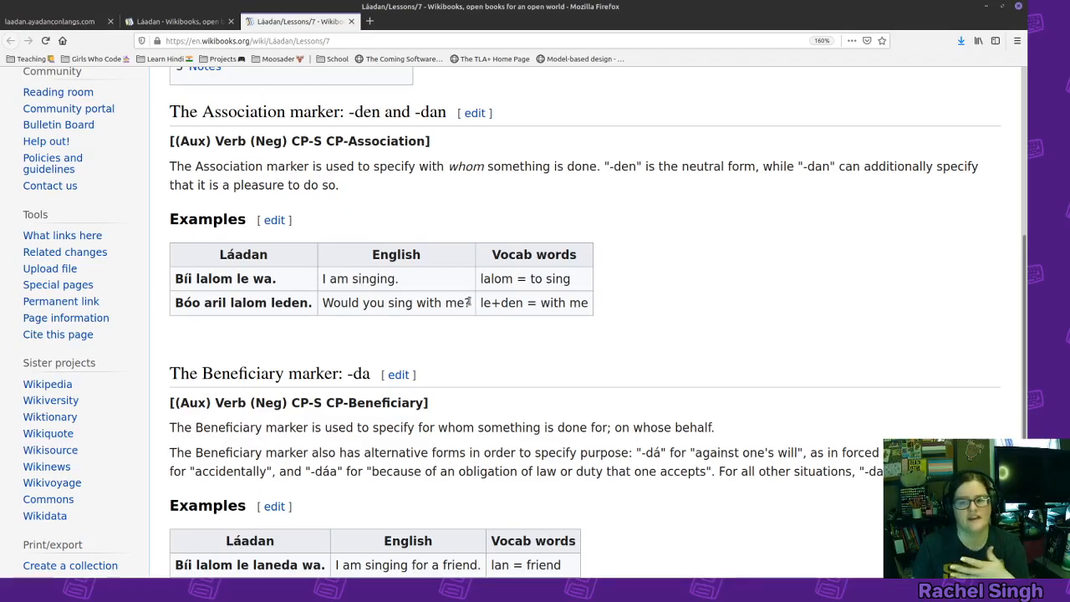
# - Review the Beneficiary marker -da section, highlighting its purpose variants and example words
pyautogui.scroll(-3)
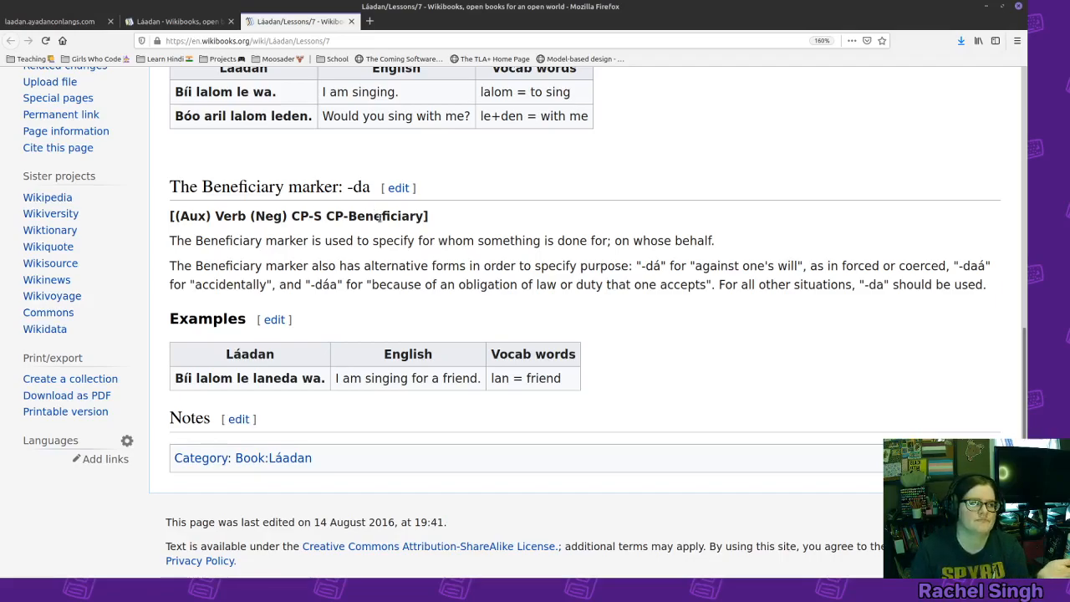
pyautogui.moveTo(548, 211)
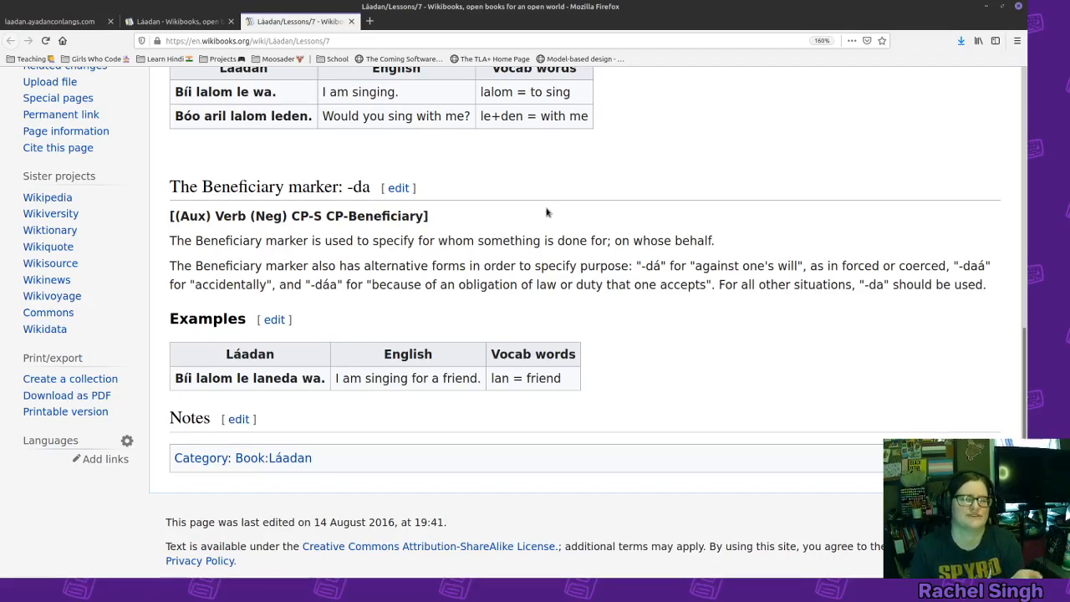
pyautogui.moveTo(543, 212)
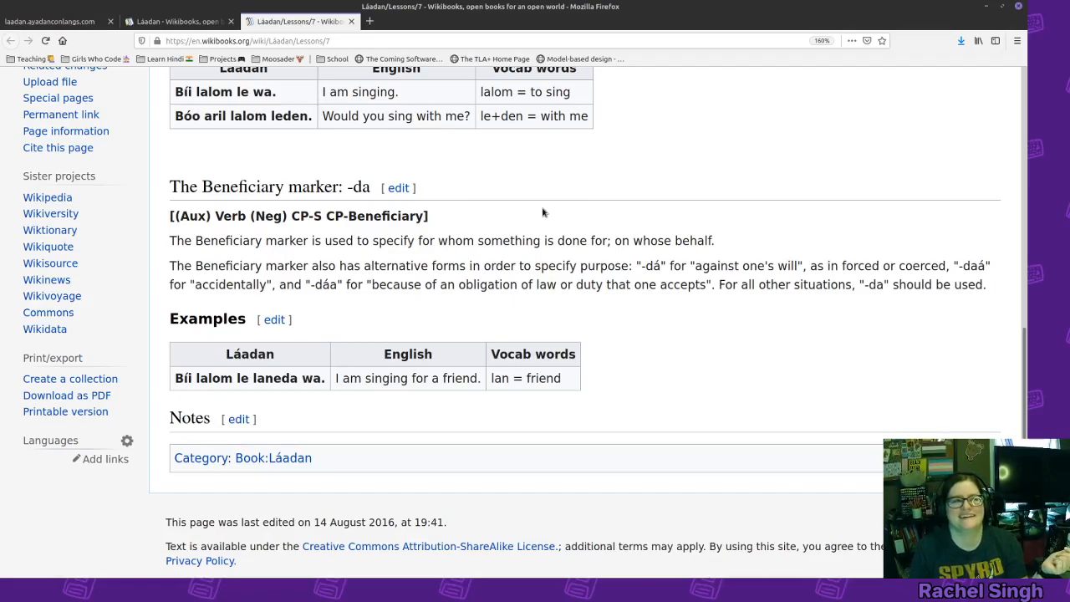
pyautogui.moveTo(234, 107)
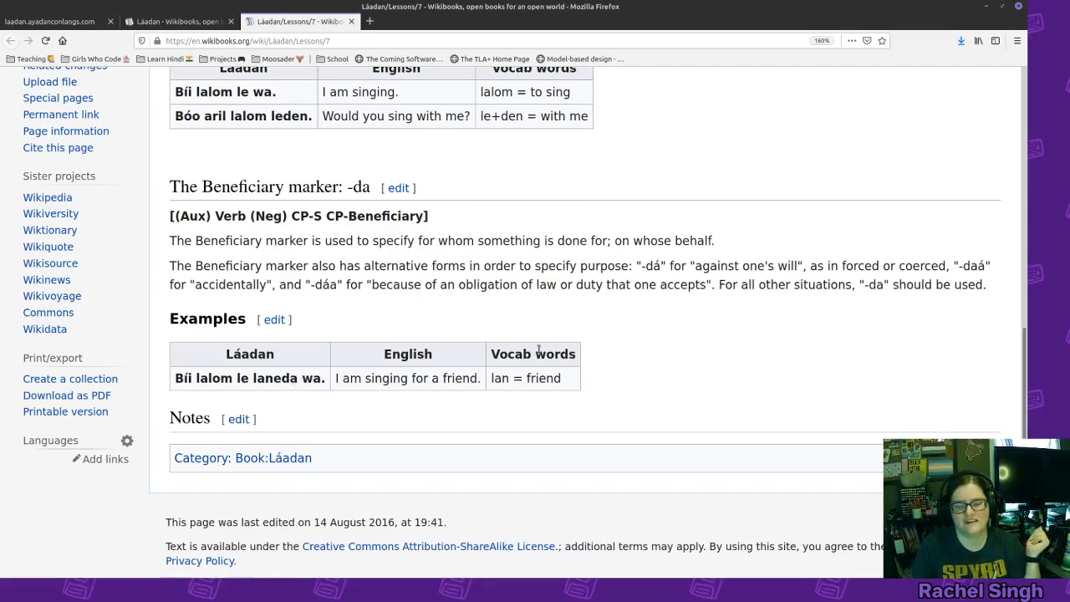
pyautogui.doubleClick(266, 378)
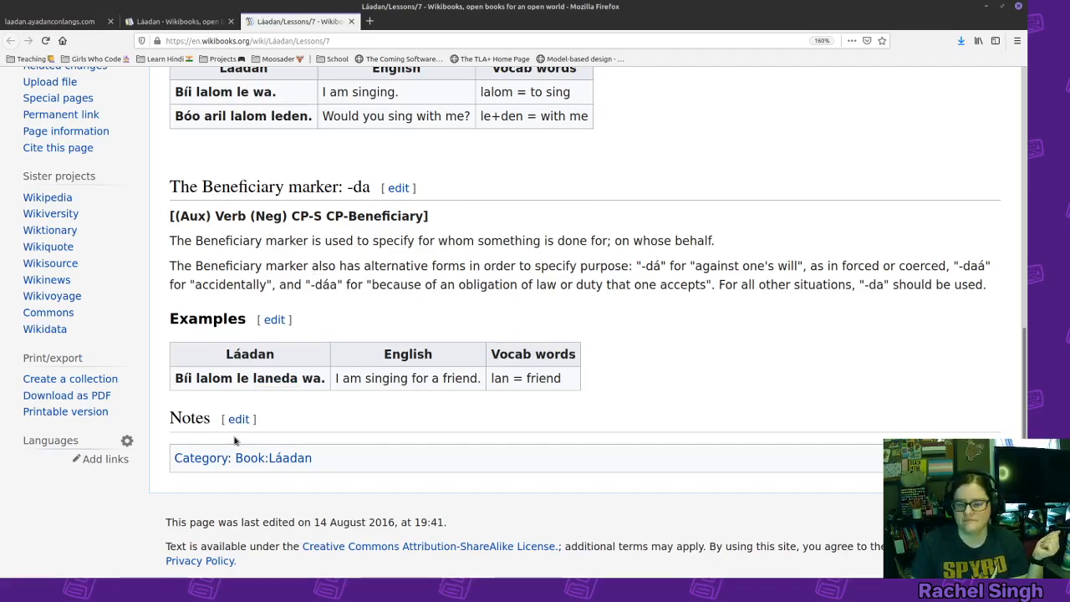
pyautogui.moveTo(576, 257)
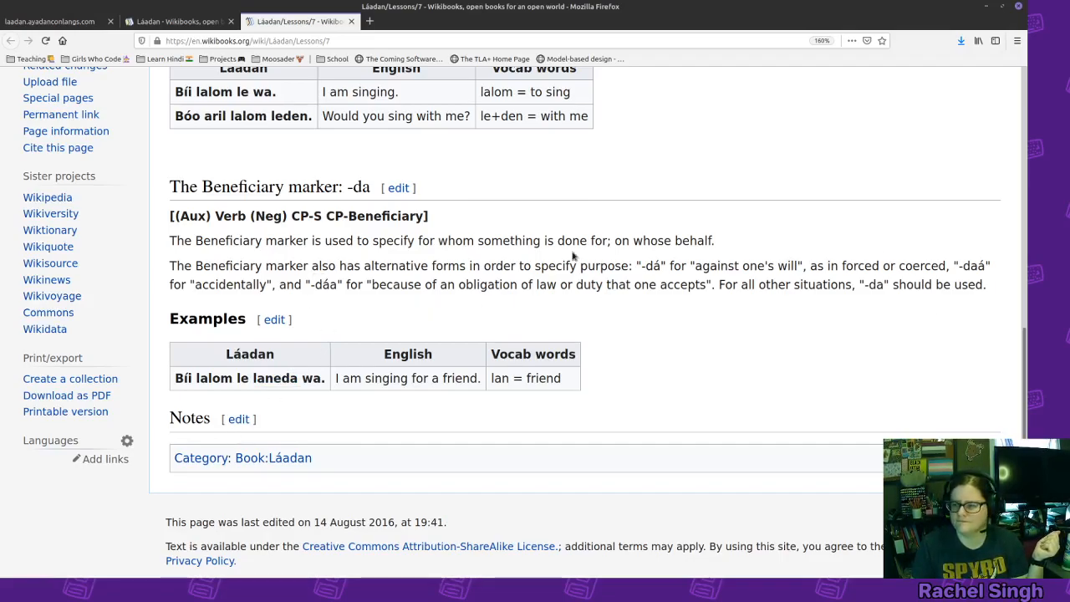
pyautogui.moveTo(542, 266); pyautogui.dragTo(720, 266)
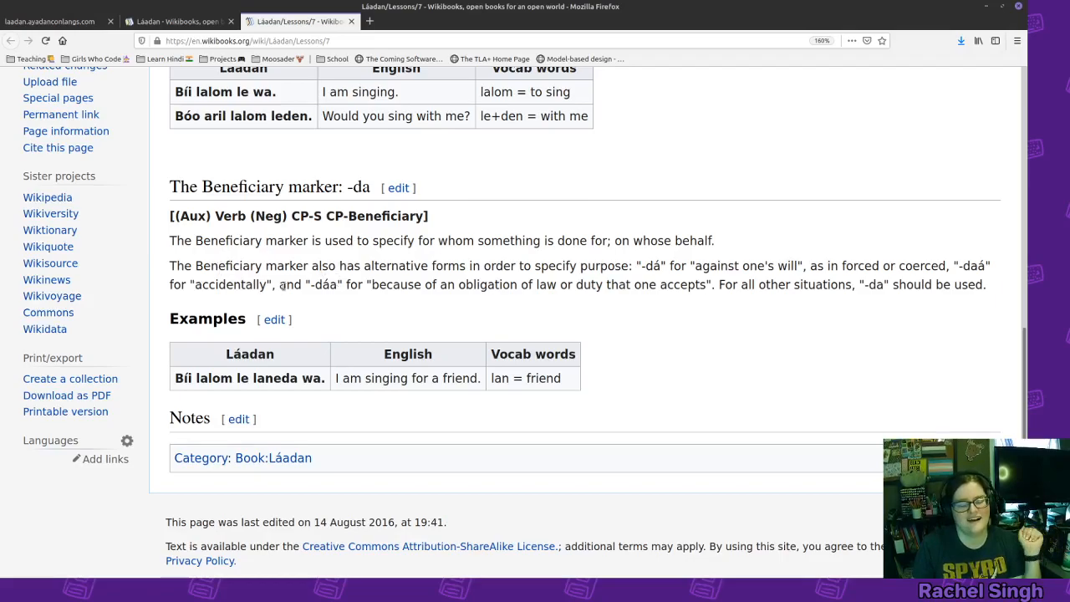
pyautogui.moveTo(360, 127)
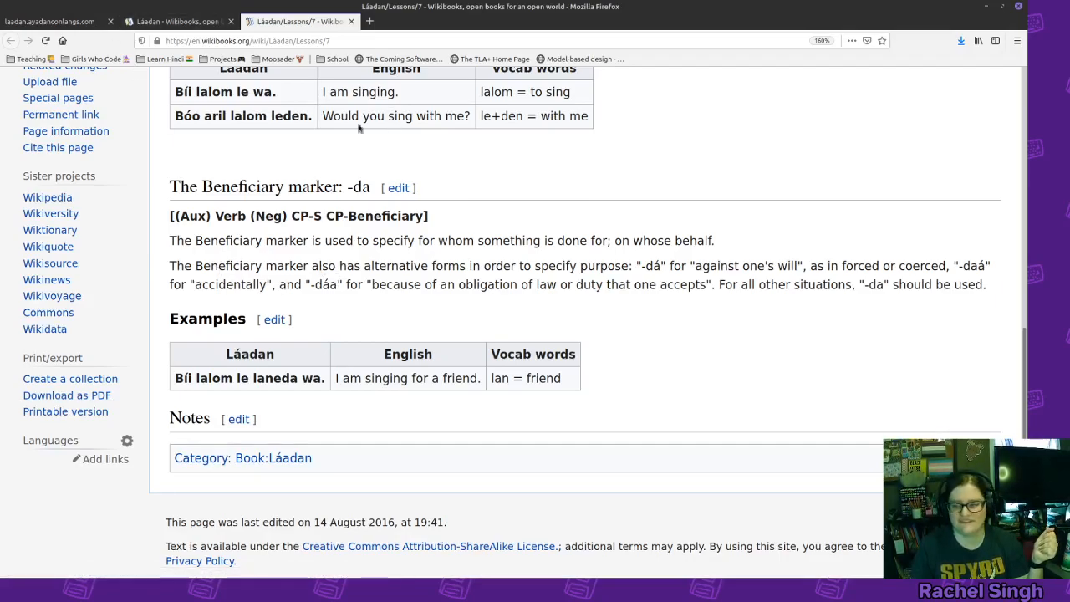
pyautogui.moveTo(308, 114)
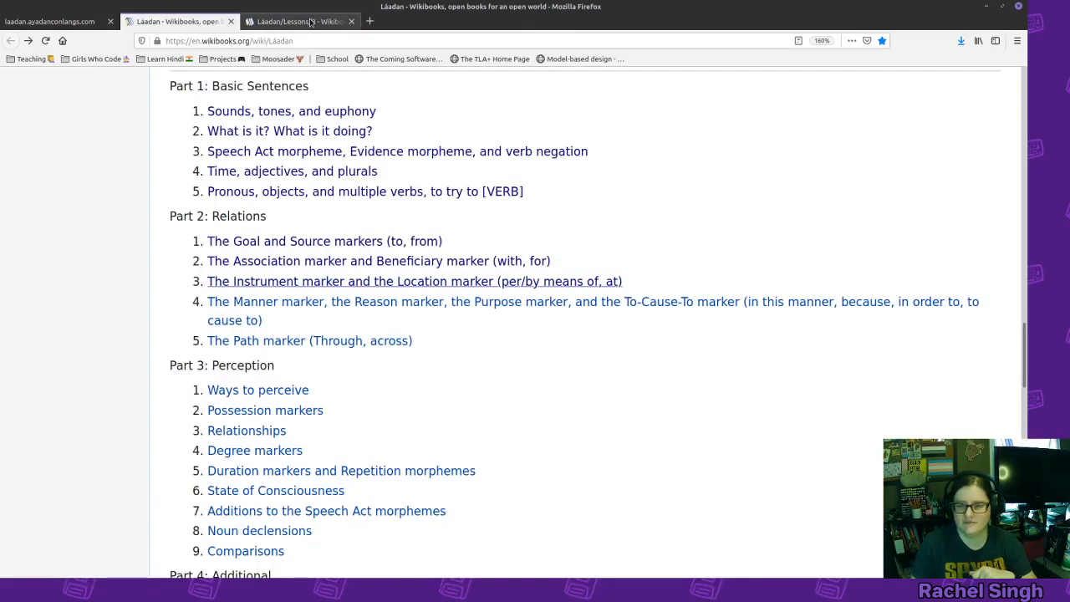
pyautogui.click(415, 281)
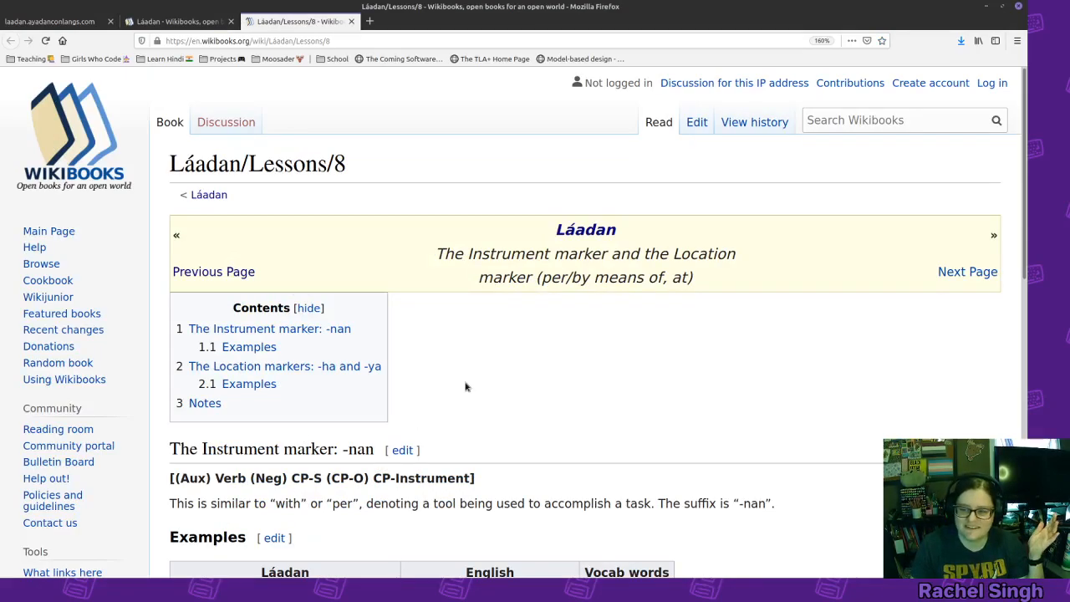
pyautogui.scroll(-3)
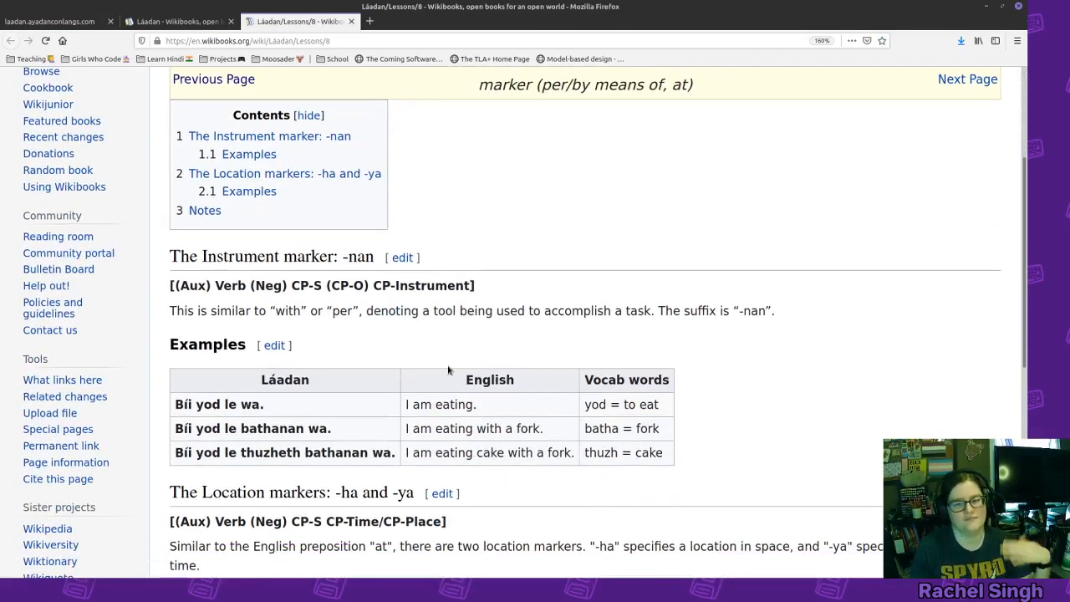
pyautogui.scroll(-3)
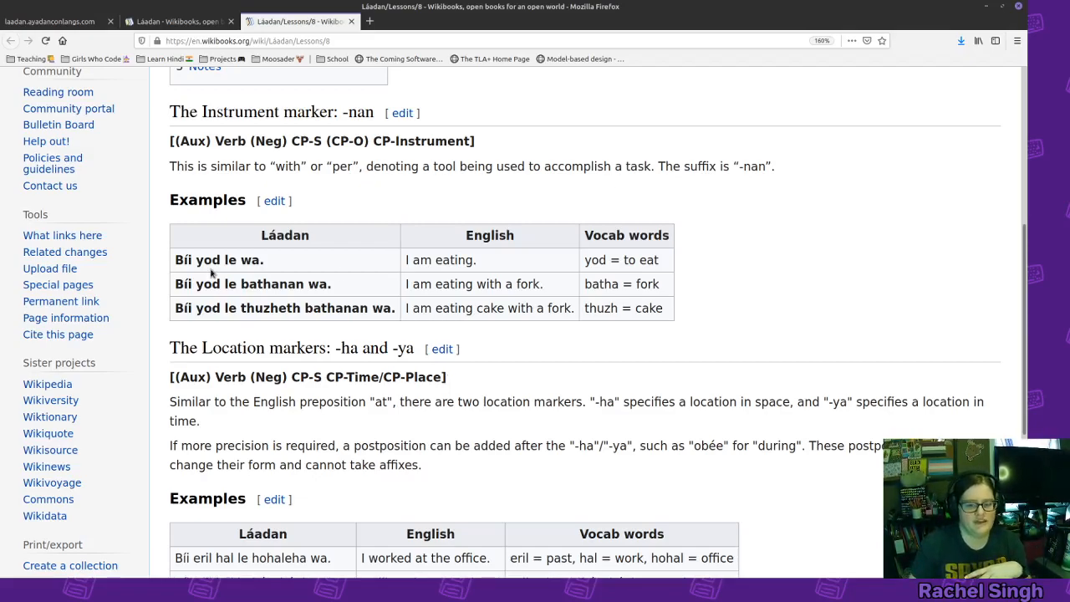
pyautogui.doubleClick(207, 260)
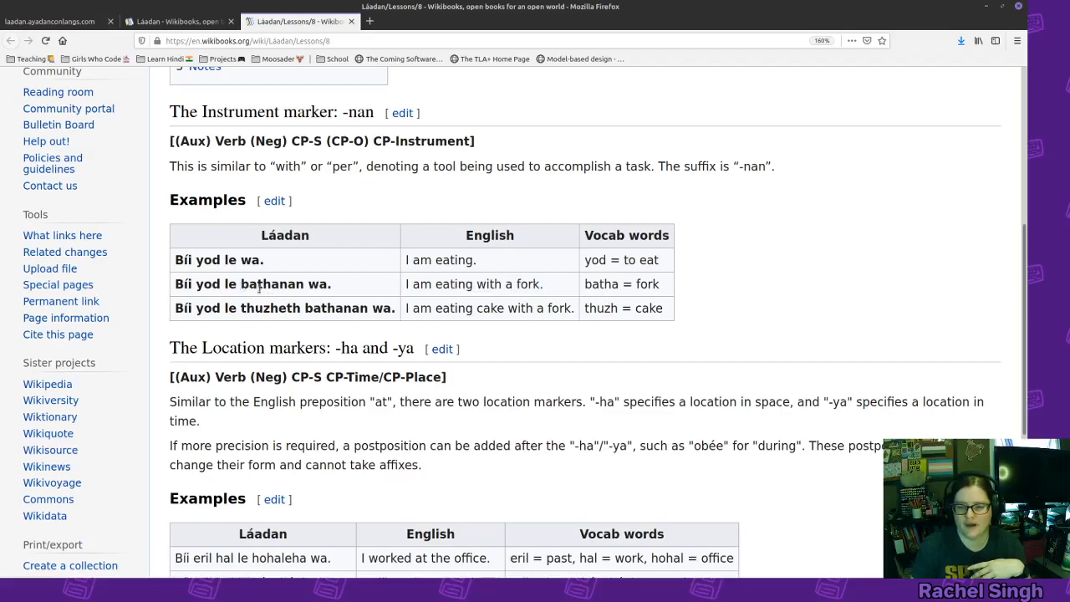
pyautogui.doubleClick(260, 284)
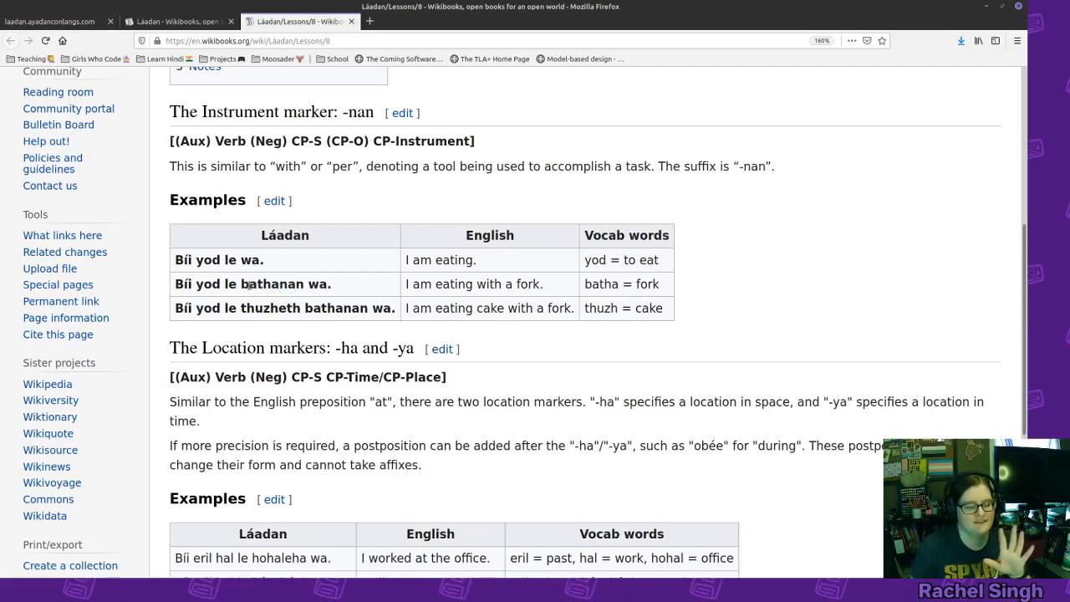
pyautogui.doubleClick(361, 112)
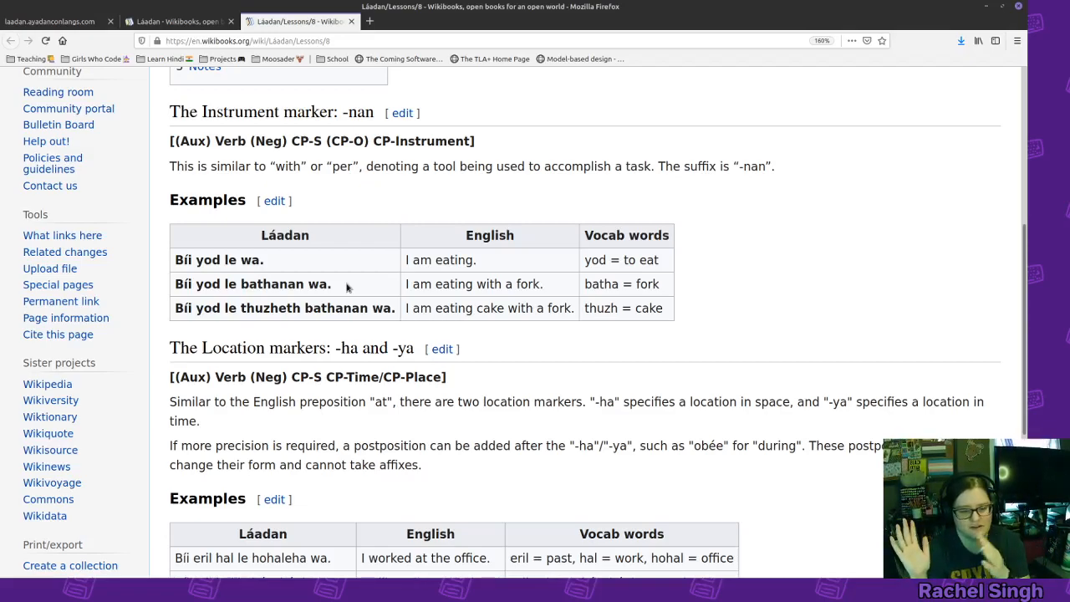
pyautogui.moveTo(371, 291)
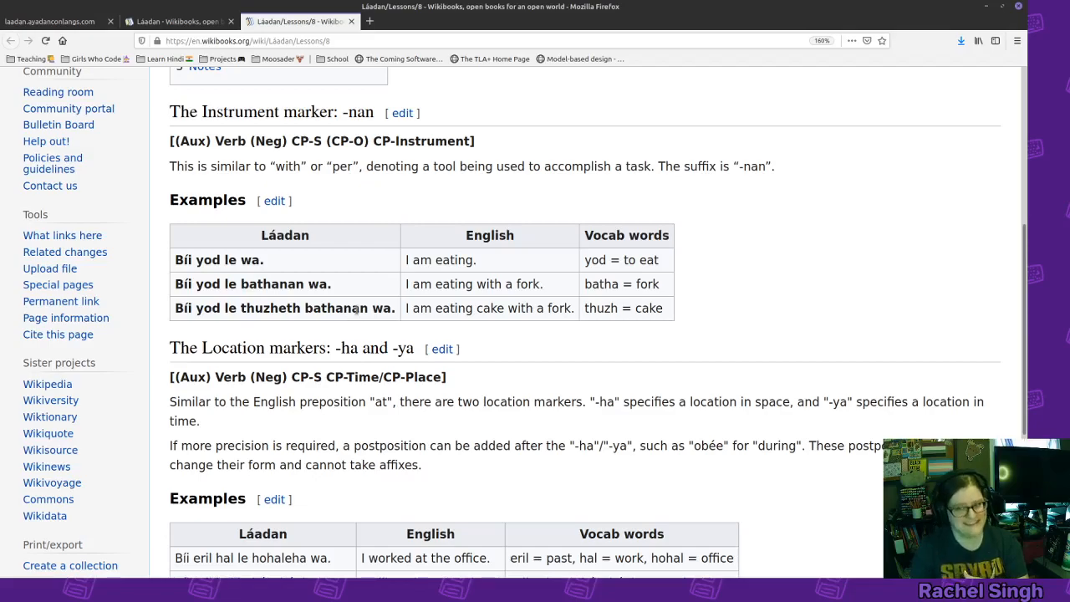
pyautogui.click(244, 308)
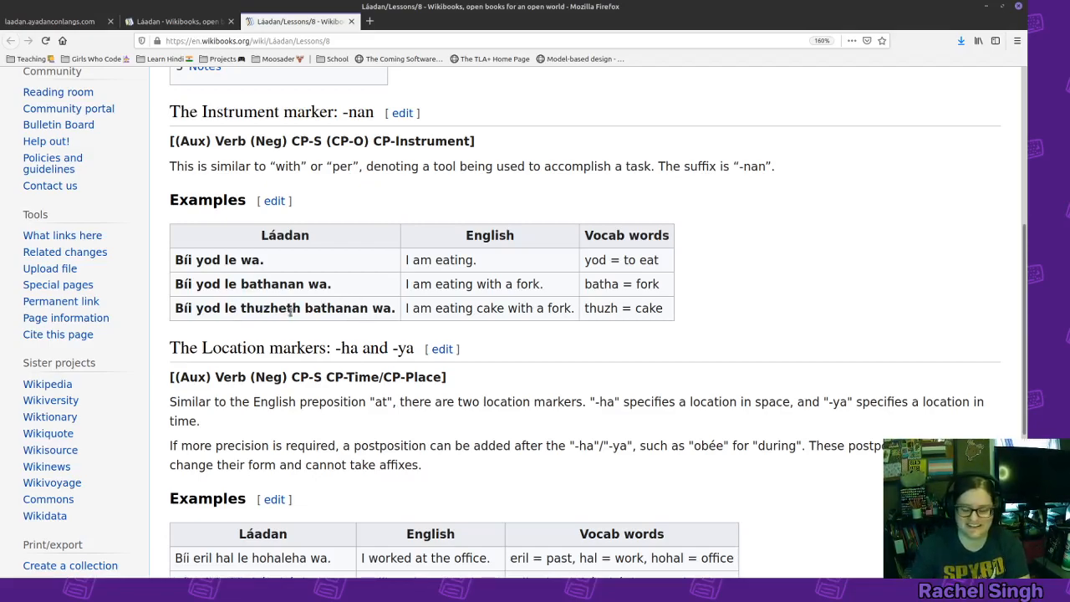
pyautogui.moveTo(515, 167)
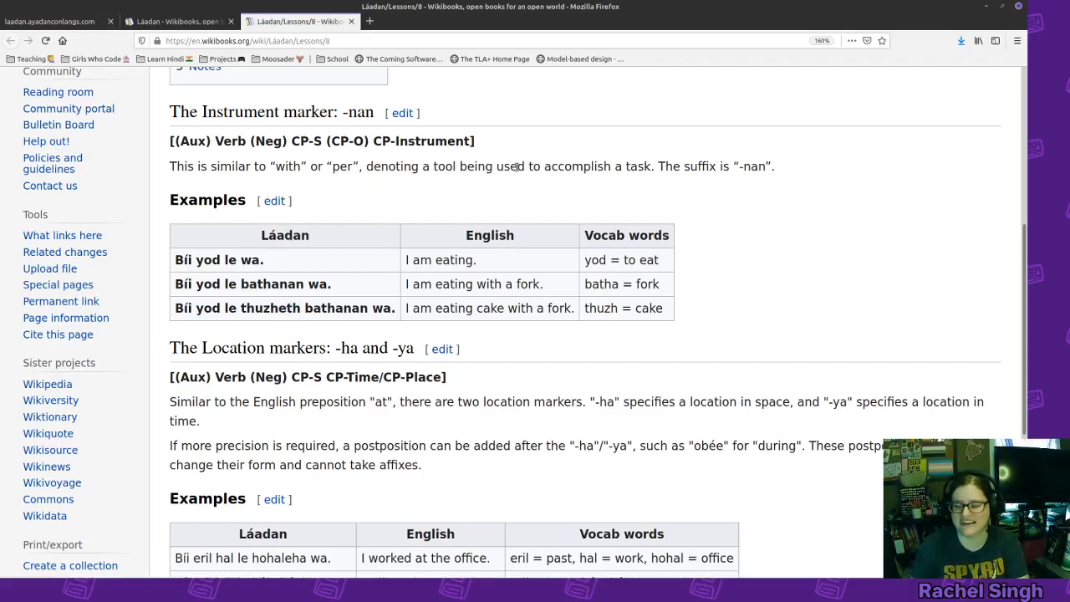
# - Walk through Lesson 8's Location marker -ha/-ya examples word by word
pyautogui.scroll(-3)
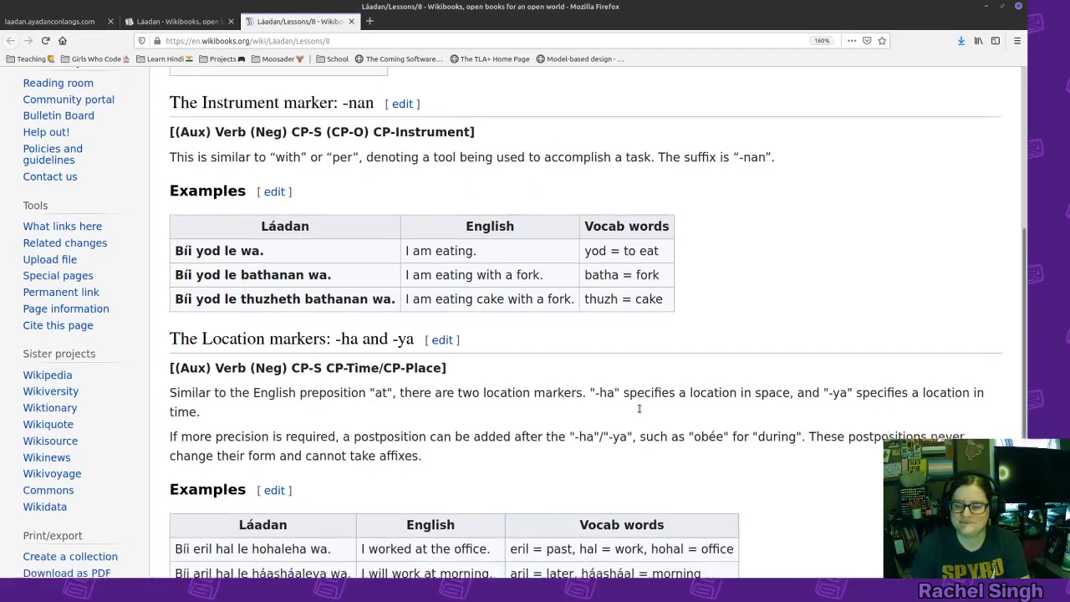
pyautogui.scroll(-3)
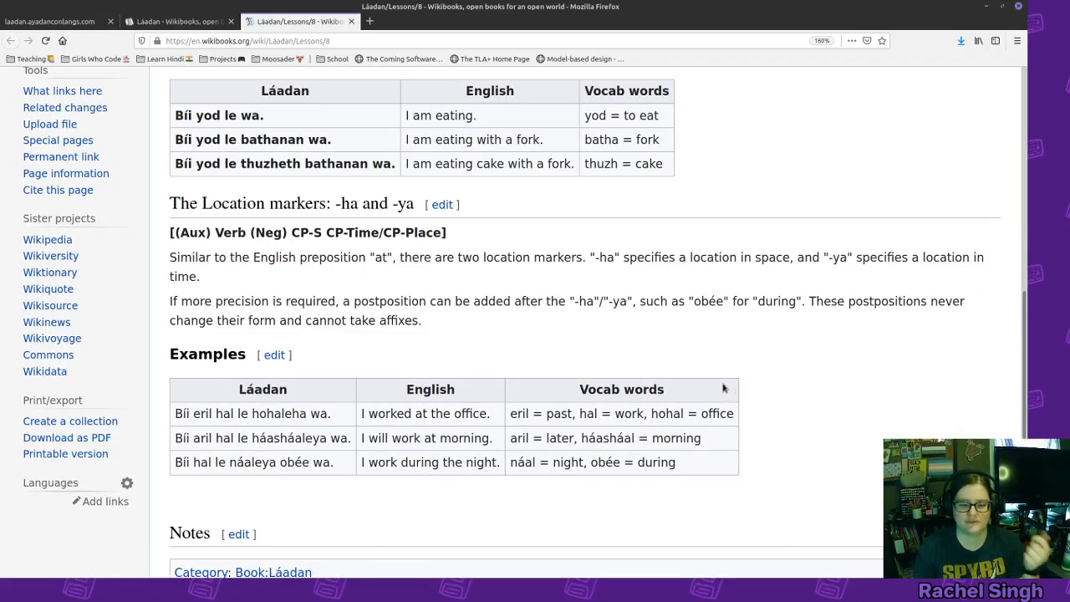
pyautogui.moveTo(617, 242)
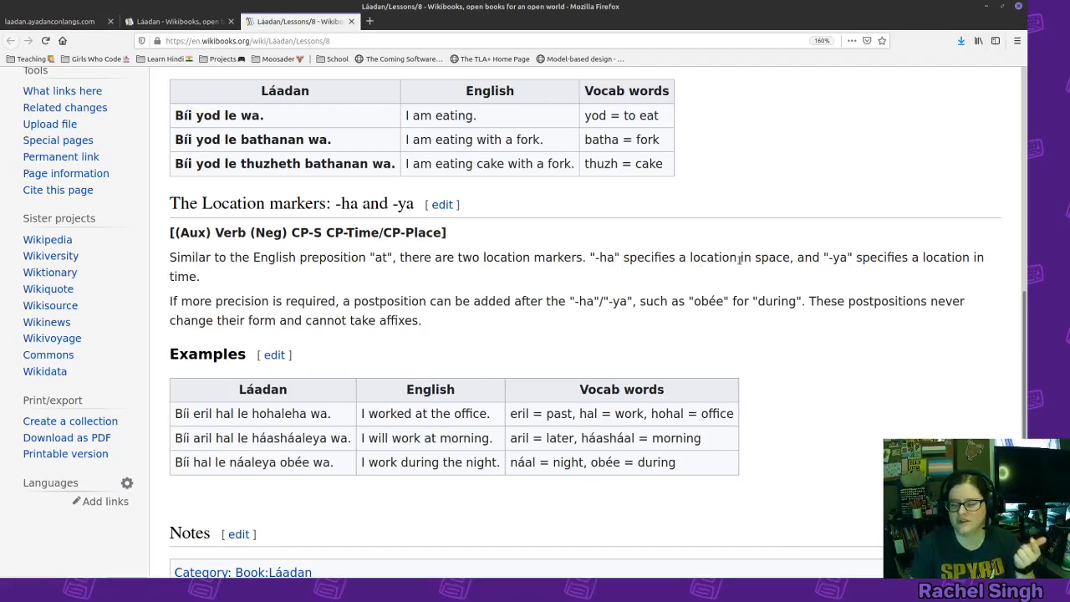
pyautogui.moveTo(742, 259)
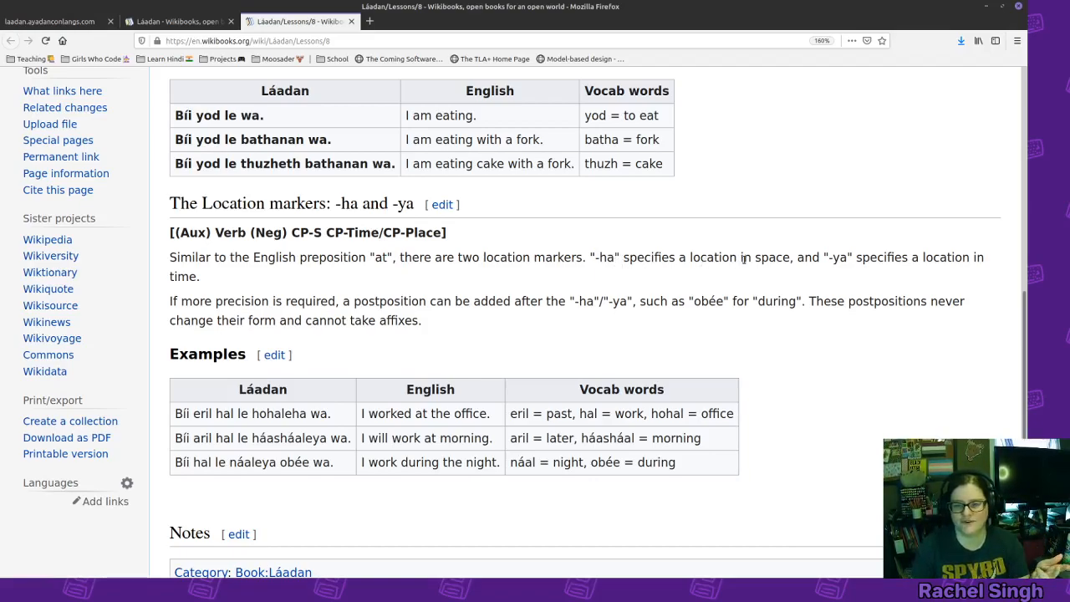
pyautogui.moveTo(695, 321)
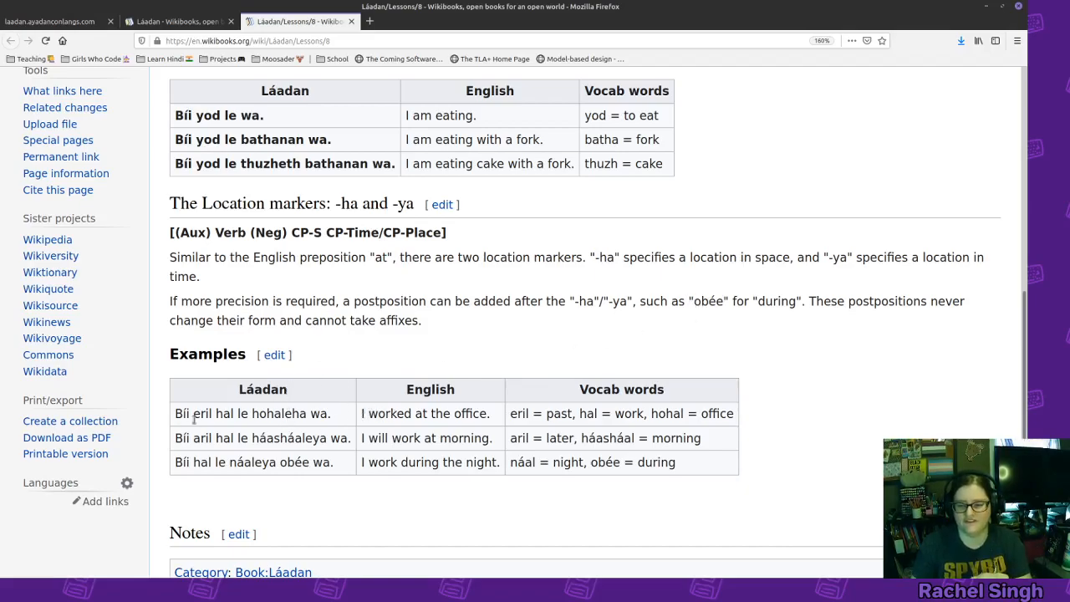
pyautogui.doubleClick(202, 413)
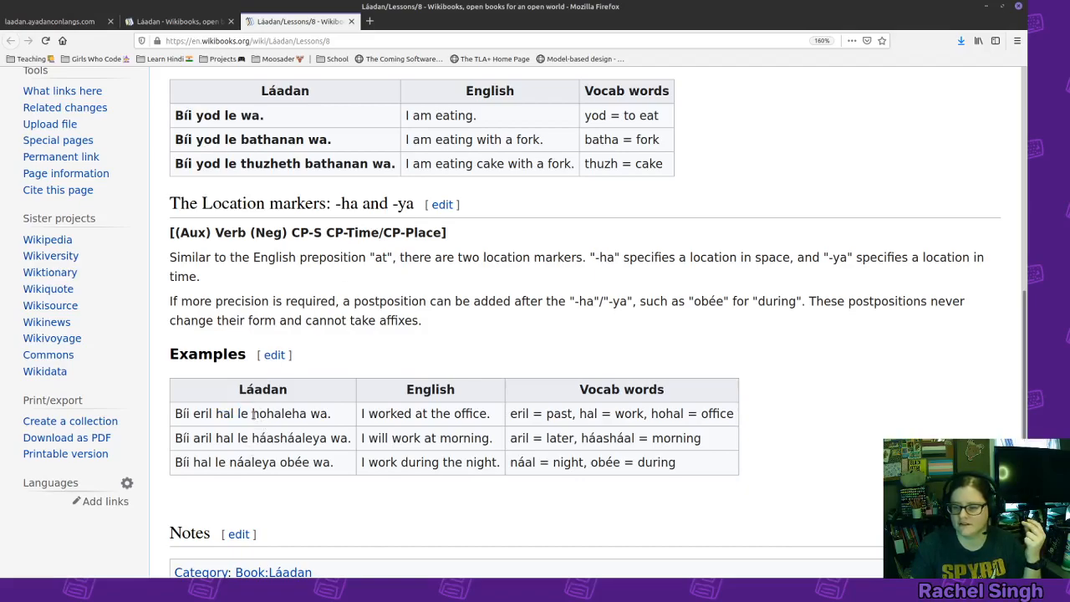
pyautogui.doubleClick(268, 413)
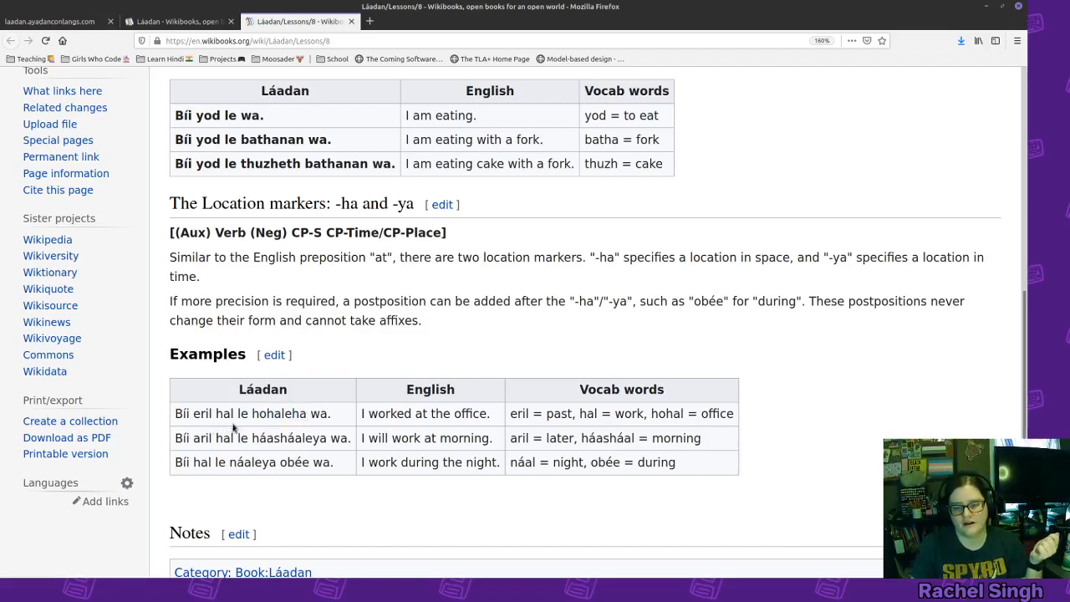
pyautogui.moveTo(327, 426)
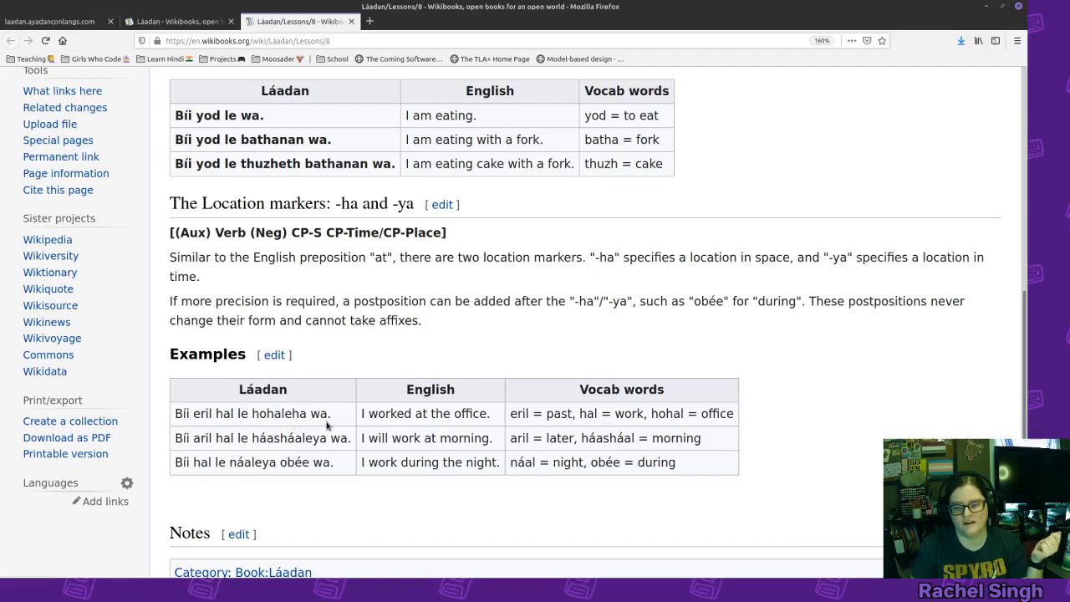
pyautogui.moveTo(327, 428)
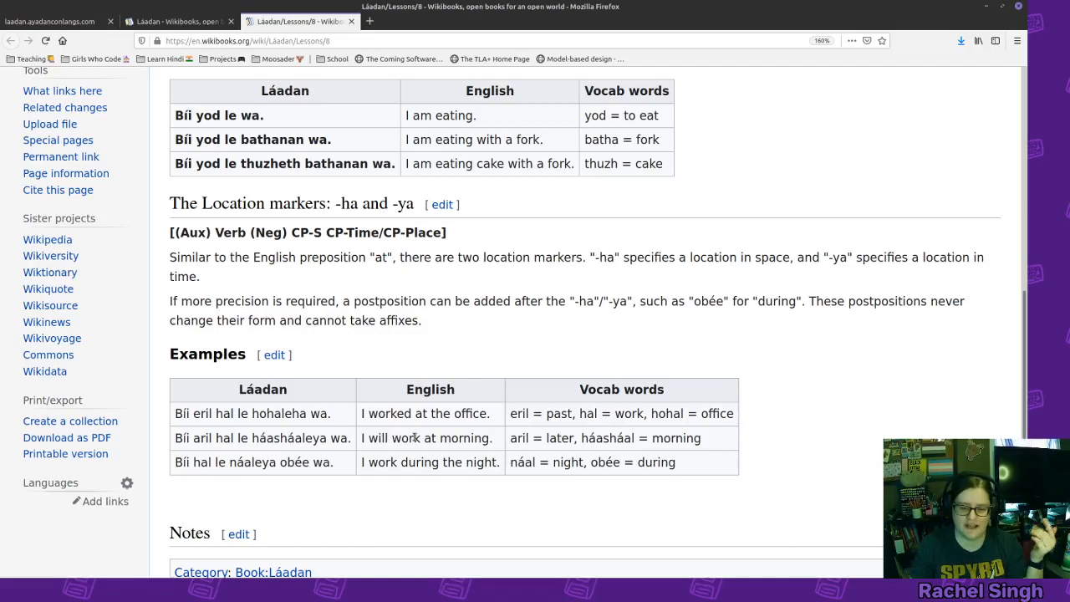
pyautogui.doubleClick(200, 438)
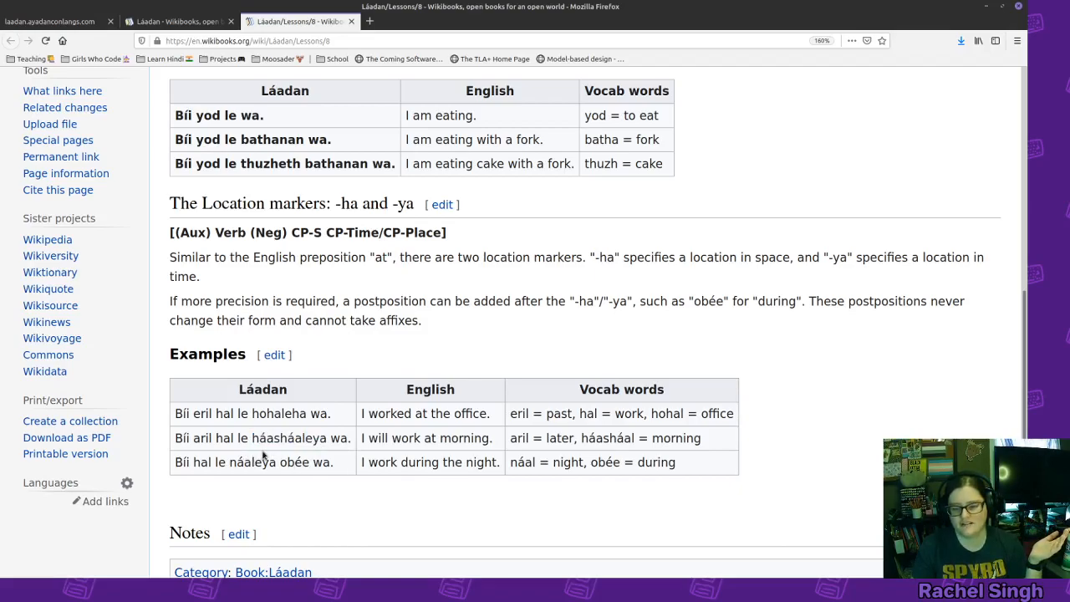
pyautogui.moveTo(384, 530)
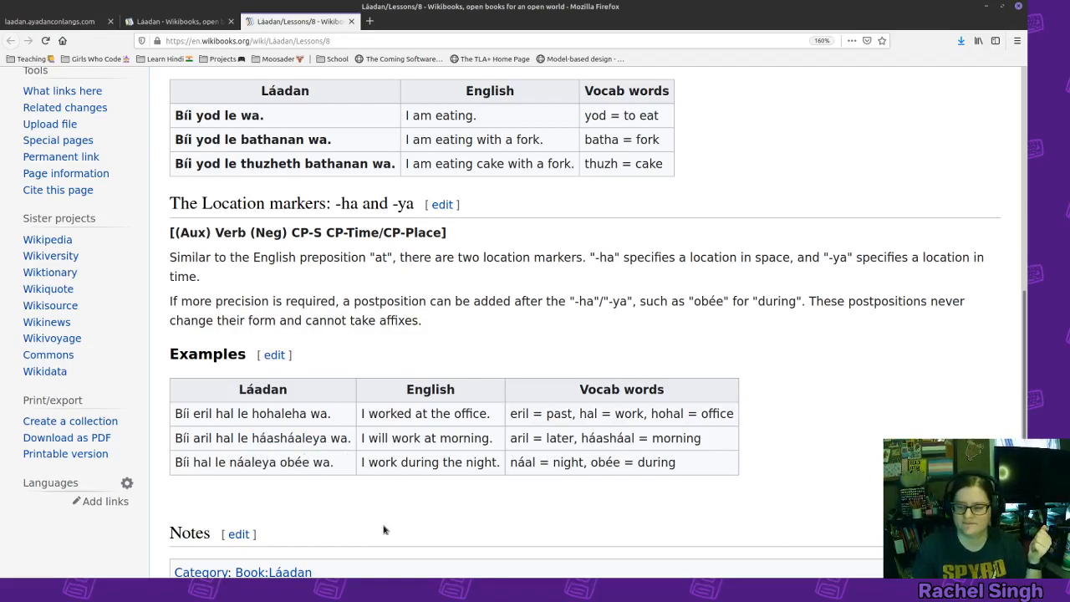
pyautogui.moveTo(174, 491)
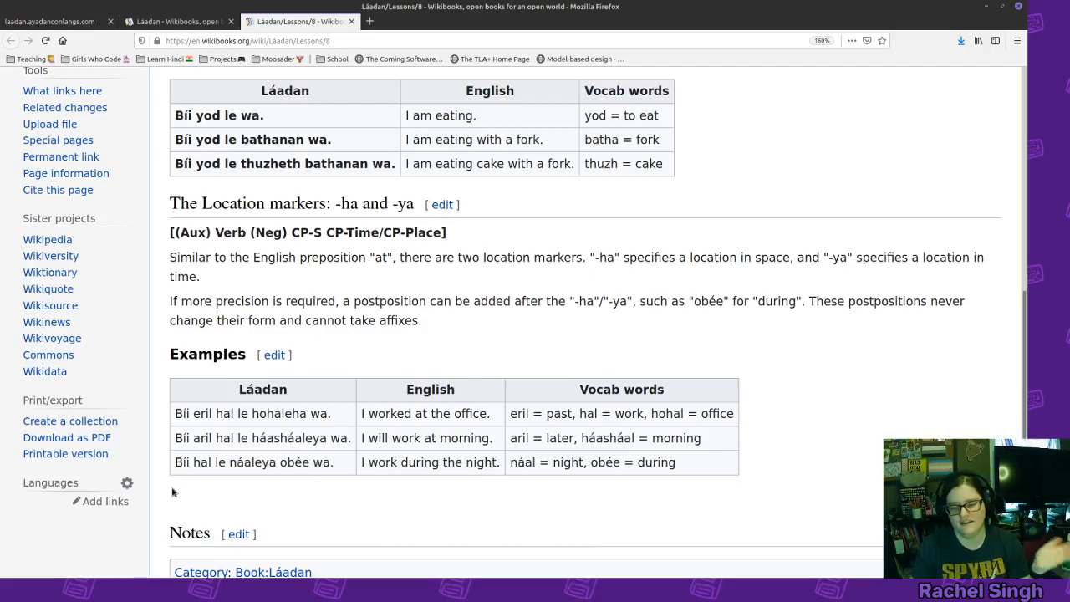
pyautogui.moveTo(271, 479)
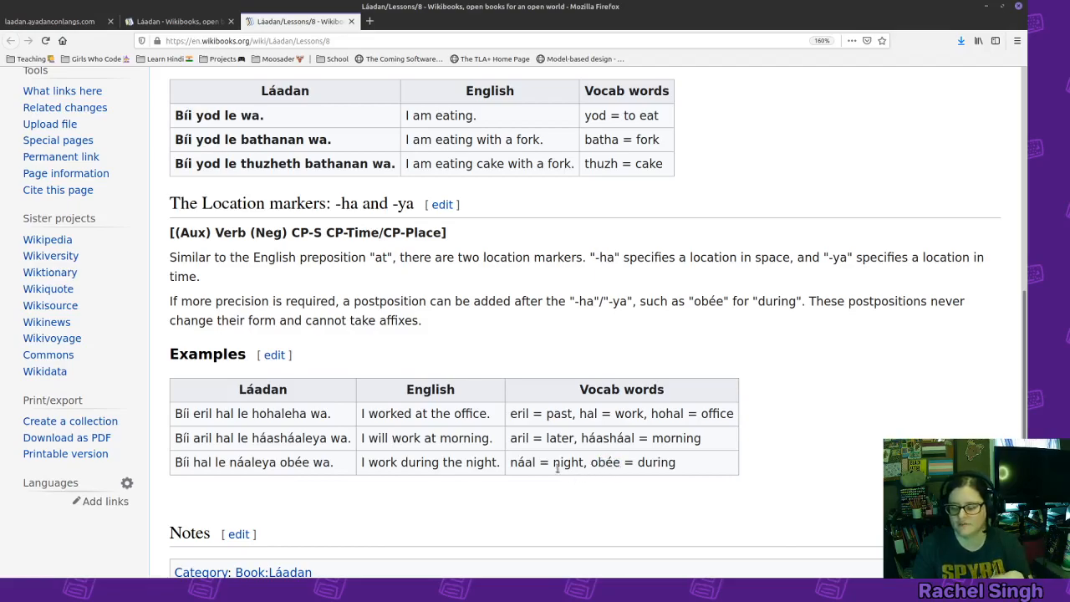
pyautogui.moveTo(292, 502)
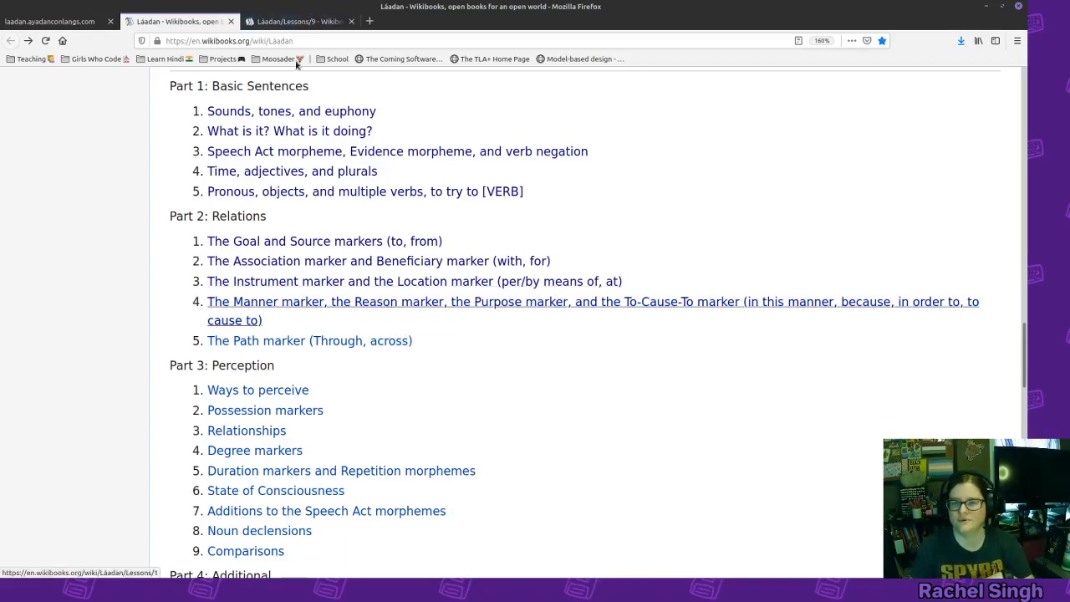
# - Open Lesson 9 and reach the Manner marker -nal examples table
pyautogui.click(592, 309)
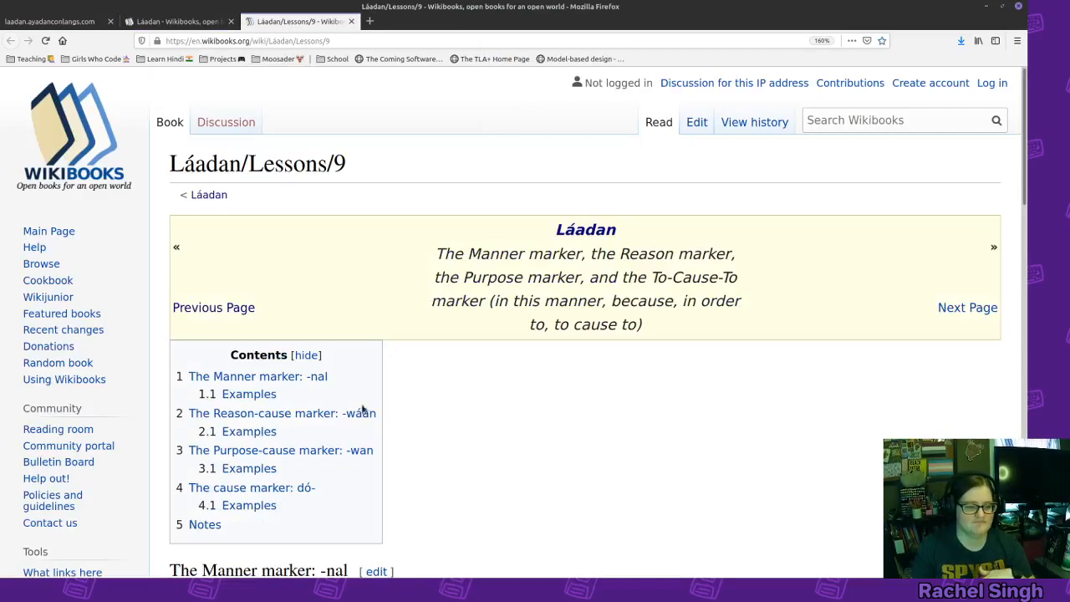
pyautogui.moveTo(382, 378)
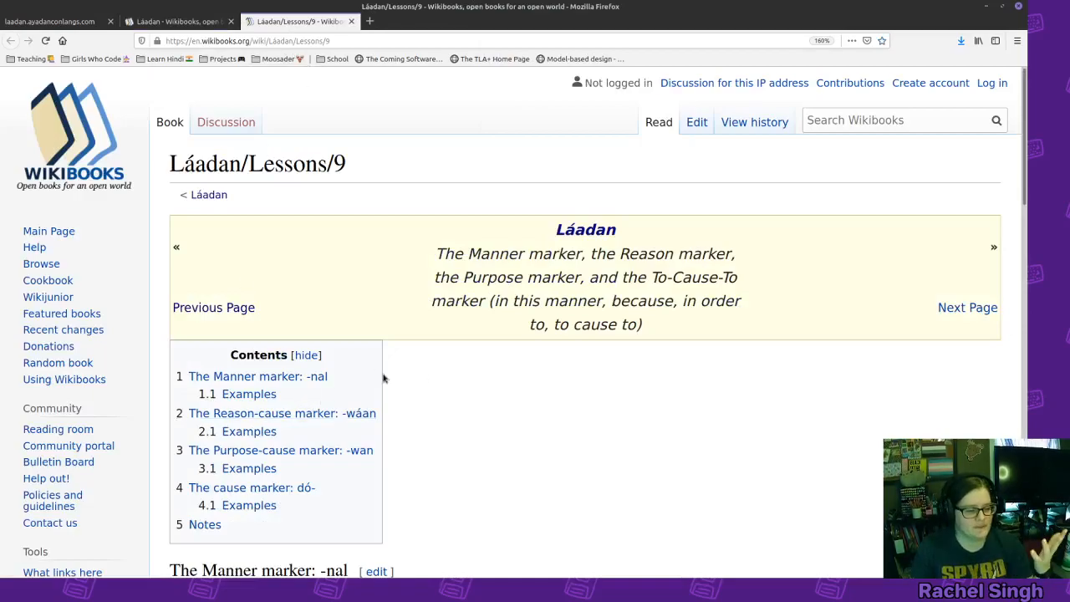
pyautogui.scroll(-3)
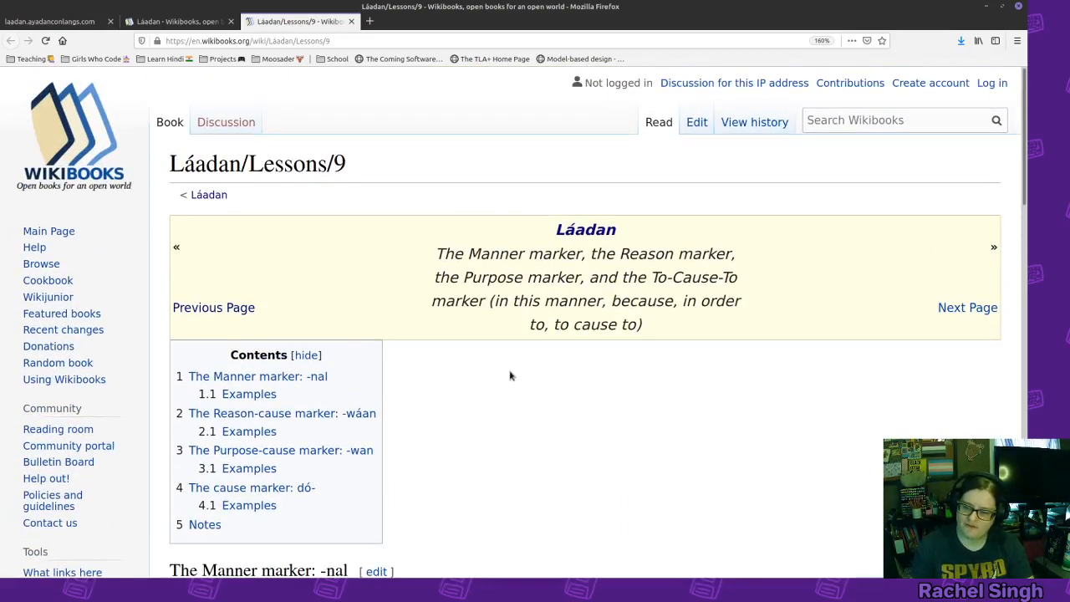
pyautogui.scroll(-3)
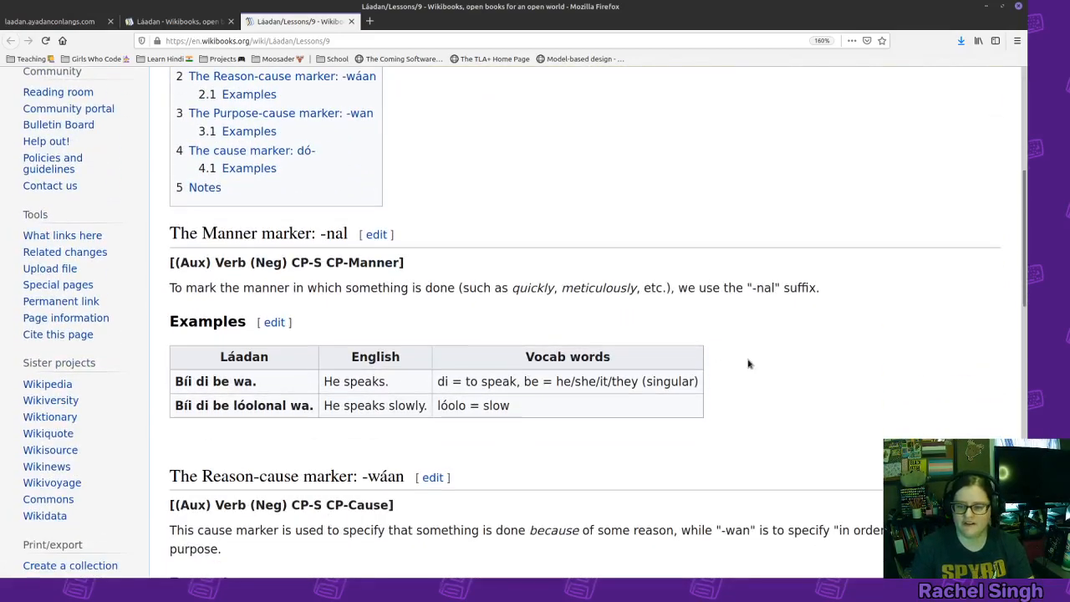
pyautogui.scroll(-3)
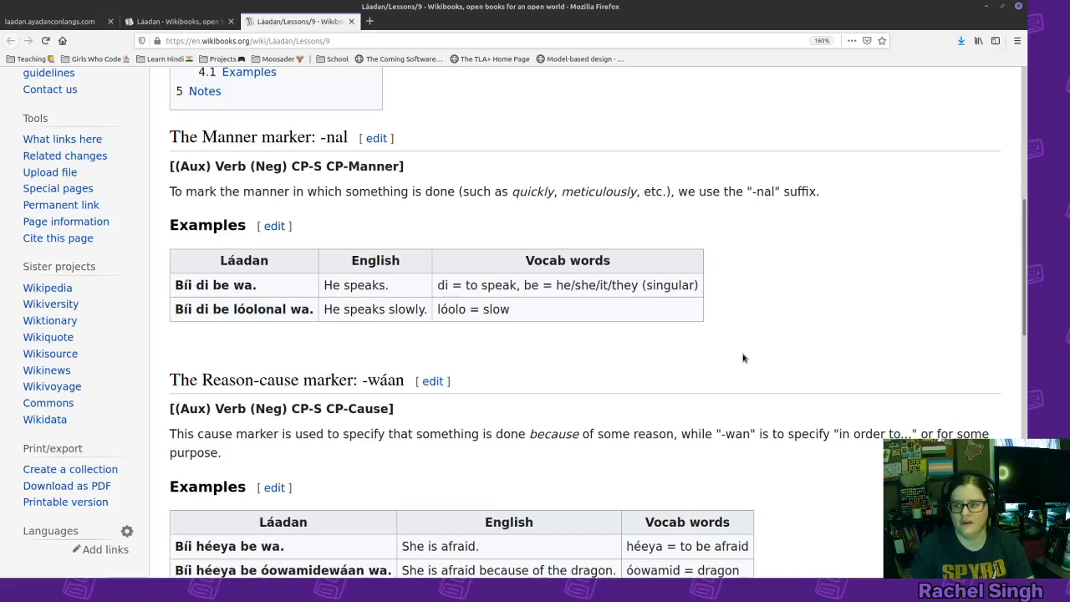
pyautogui.moveTo(732, 358)
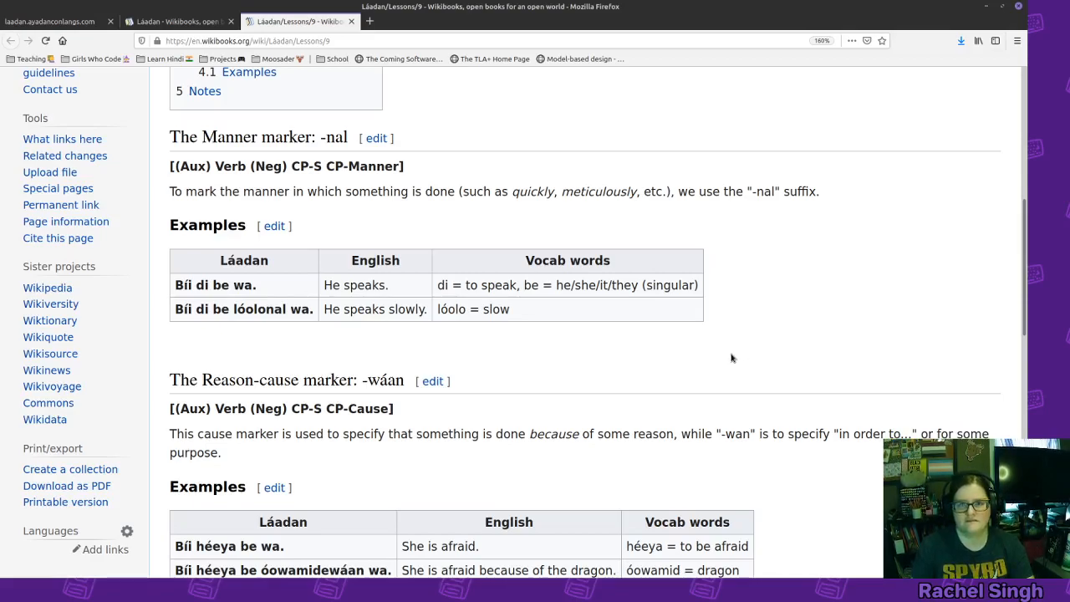
pyautogui.moveTo(720, 361)
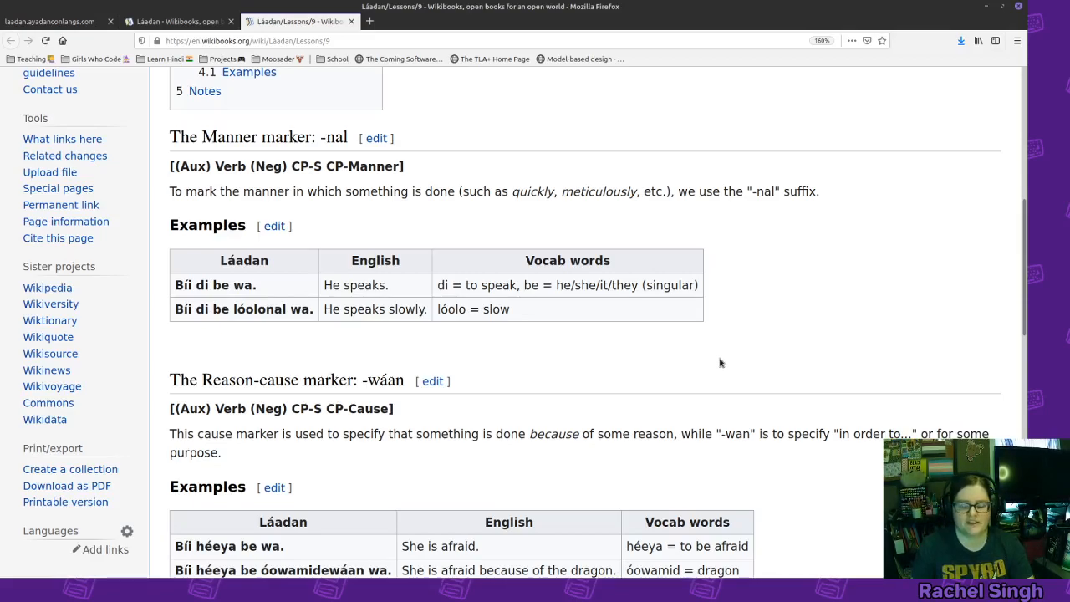
pyautogui.moveTo(707, 371)
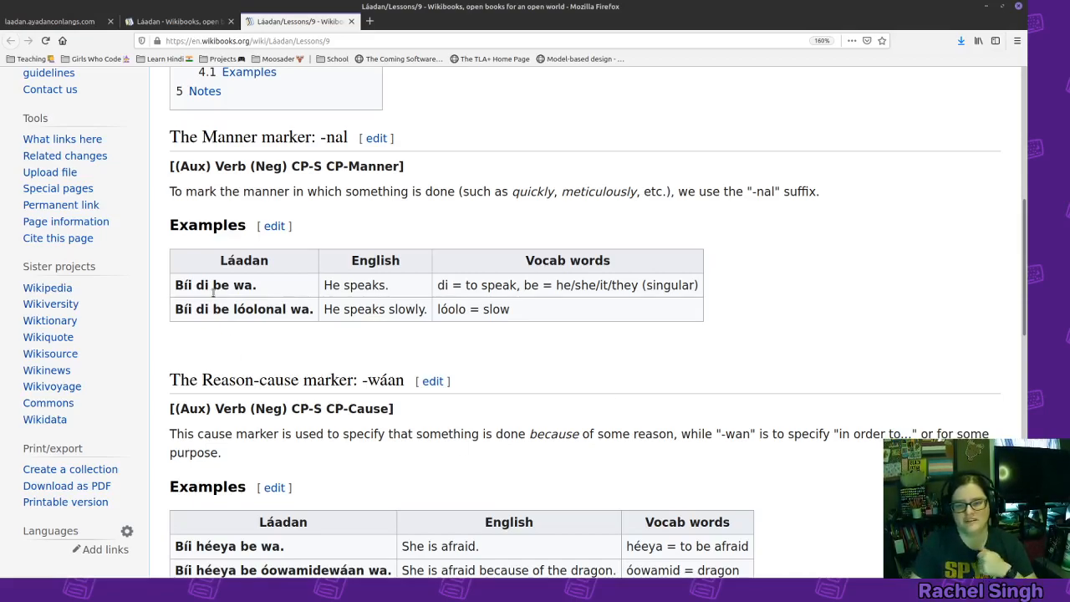
# - Highlight be in 'Bíi di be wa.' and lóolonal, then reveal the Reason-cause marker -wáan section
pyautogui.doubleClick(221, 284)
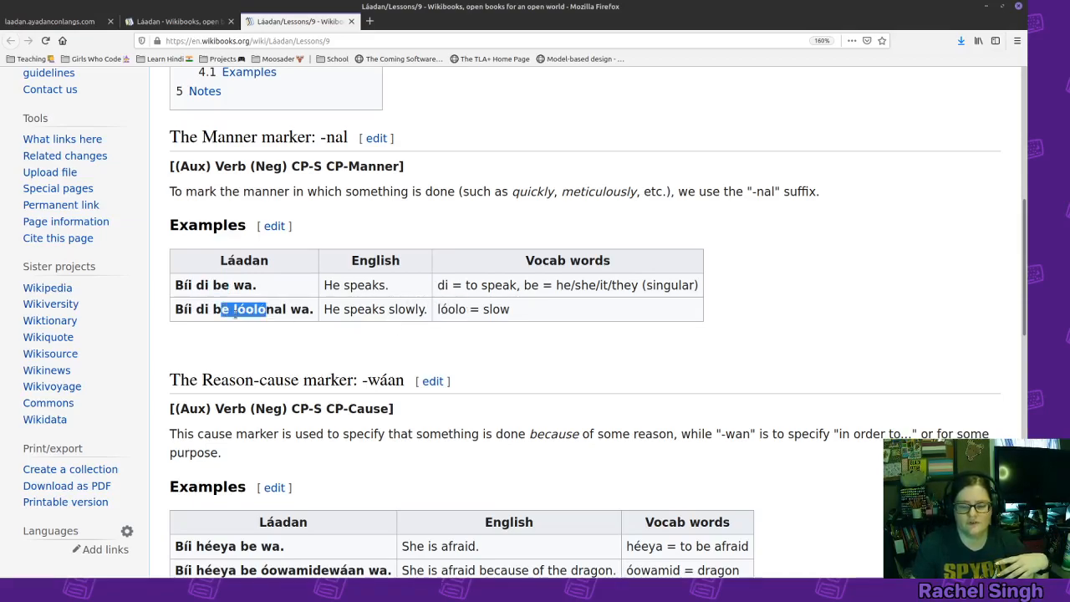
pyautogui.click(244, 308)
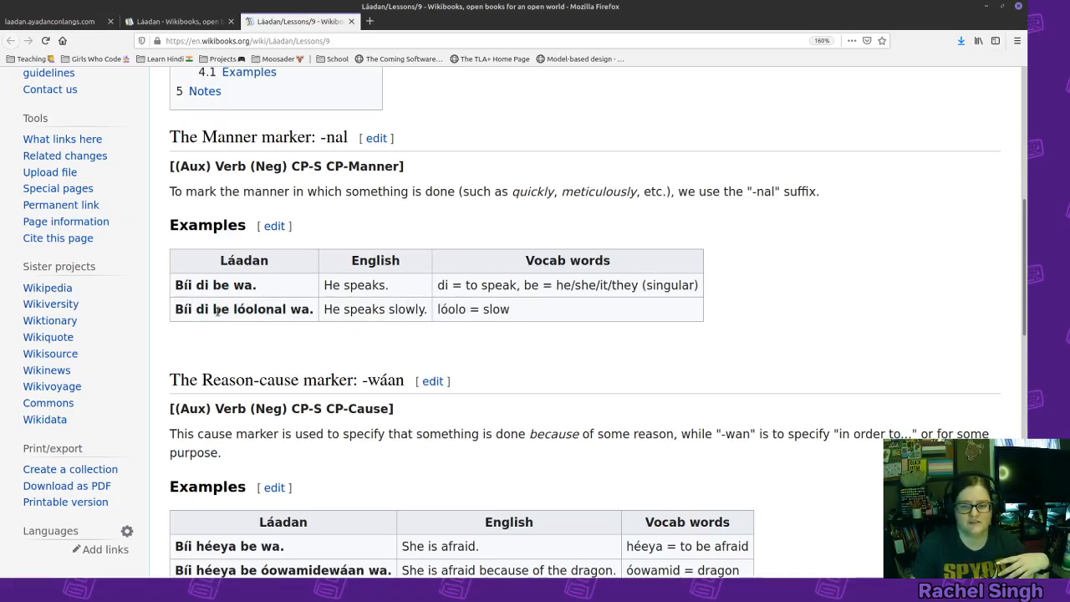
pyautogui.doubleClick(219, 307)
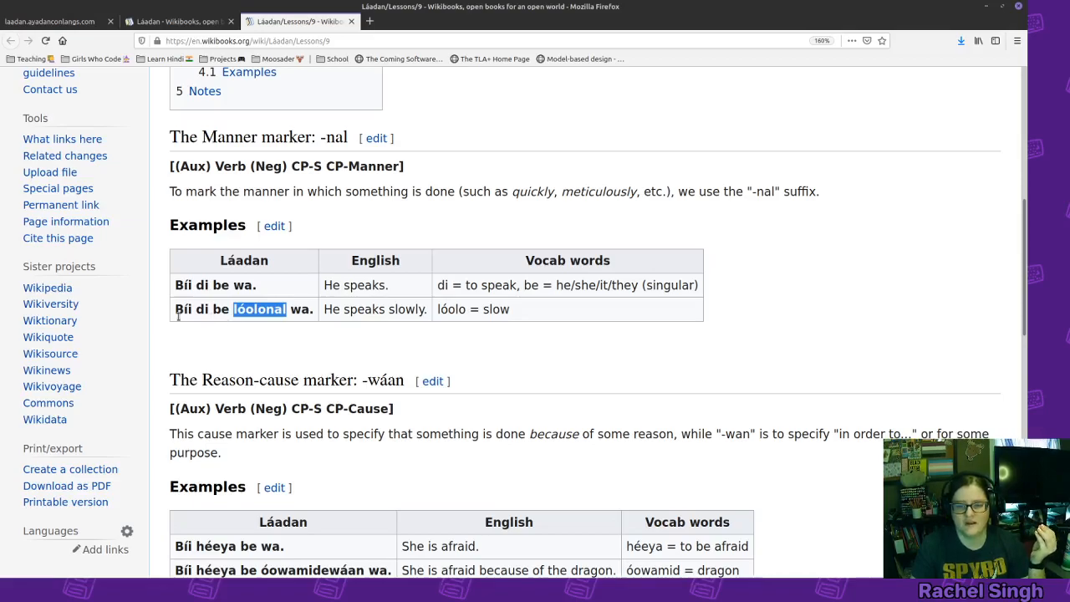
pyautogui.moveTo(309, 325)
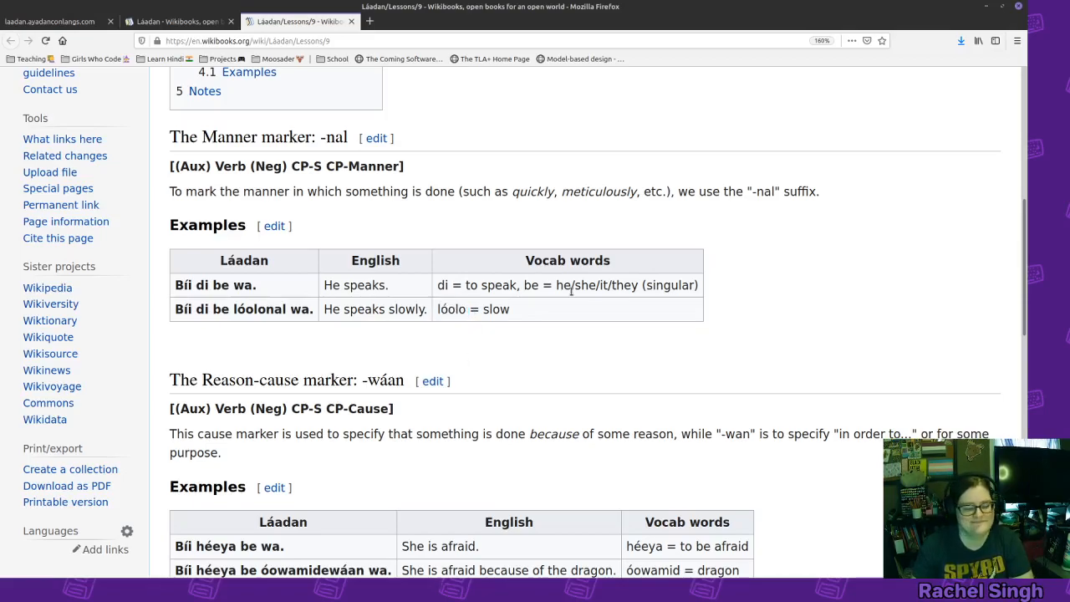
pyautogui.scroll(-3)
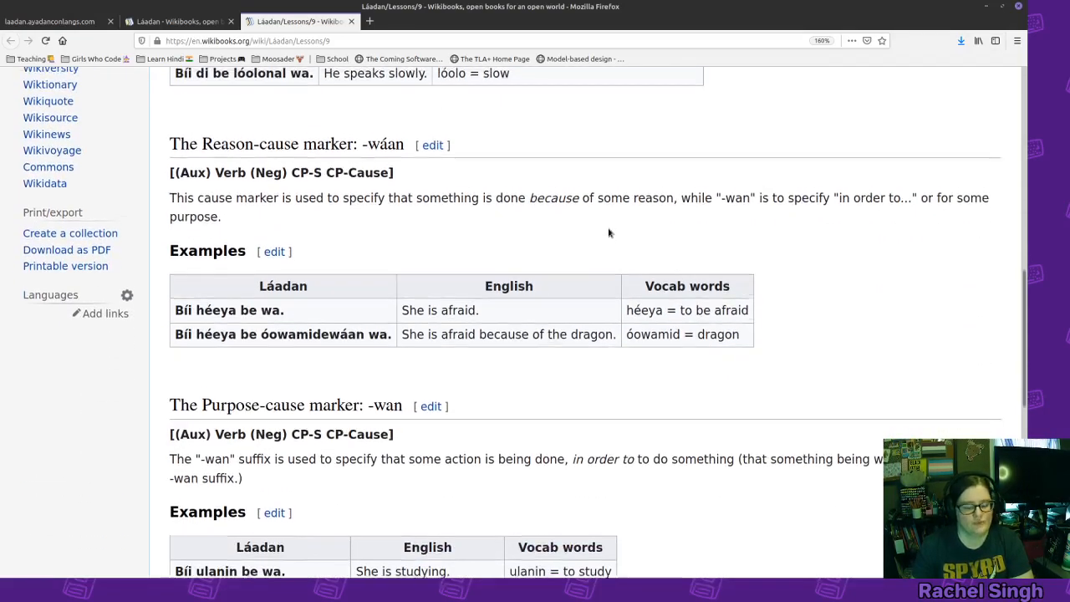
# - Walk through the Reason-cause examples, highlighting óowamidewáan, and reveal the Purpose-cause marker -wan section
pyautogui.scroll(3)
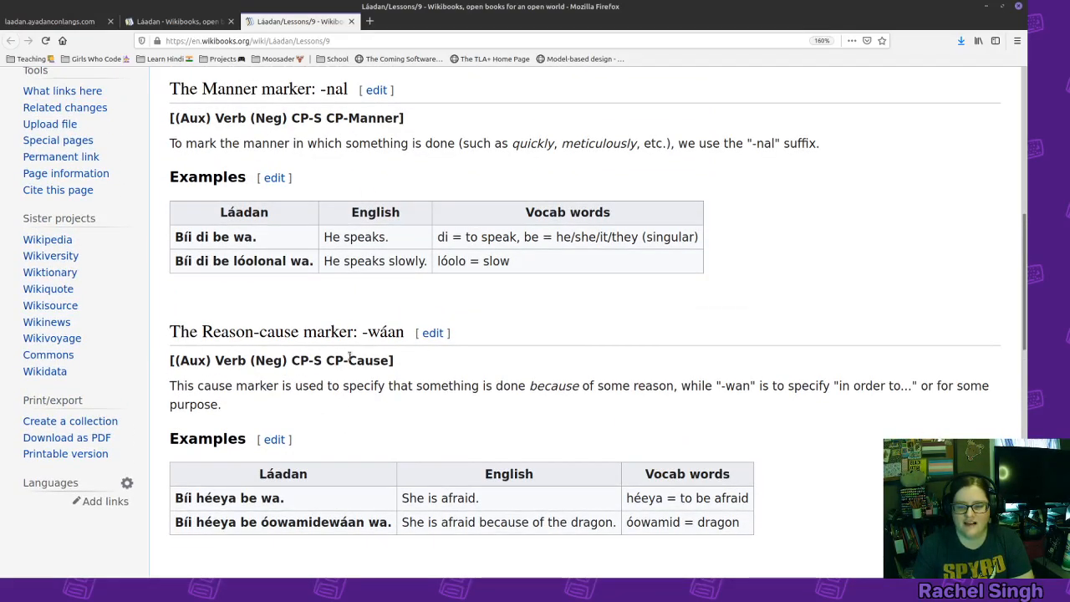
pyautogui.scroll(-3)
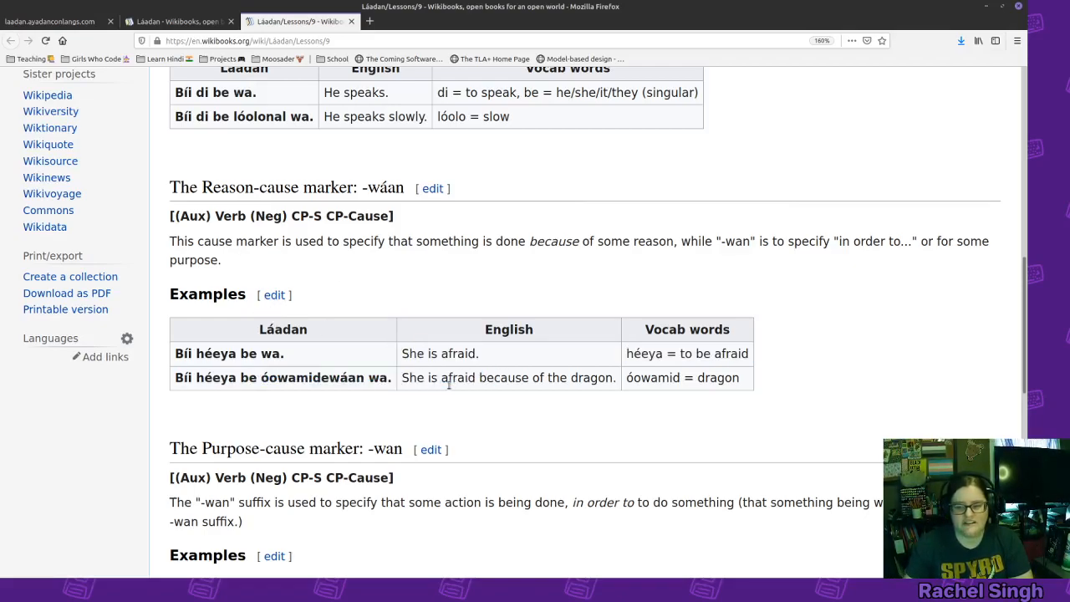
pyautogui.doubleClick(214, 353)
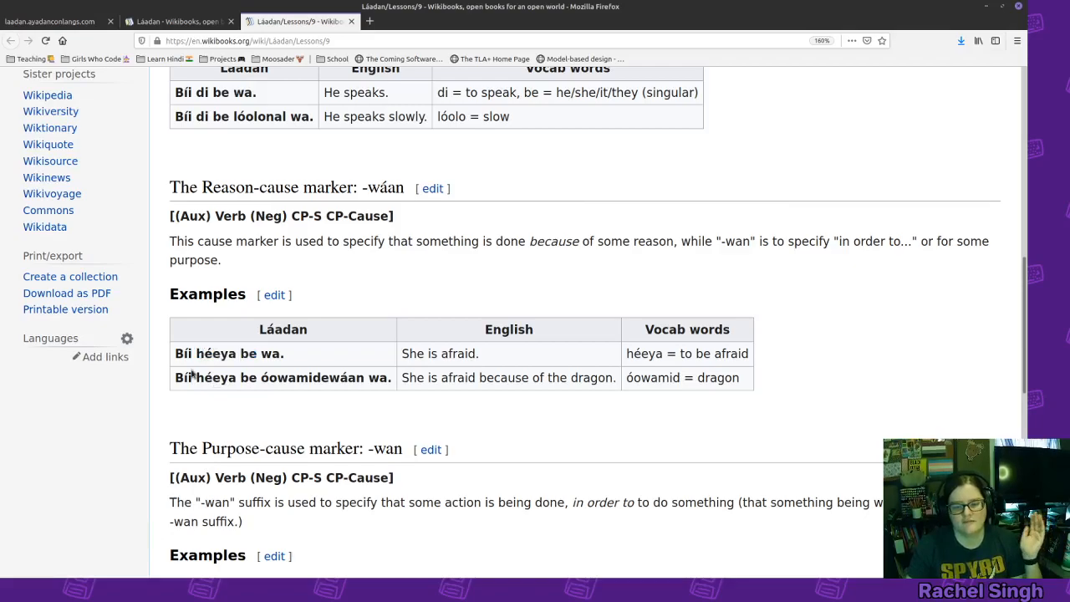
pyautogui.moveTo(259, 358)
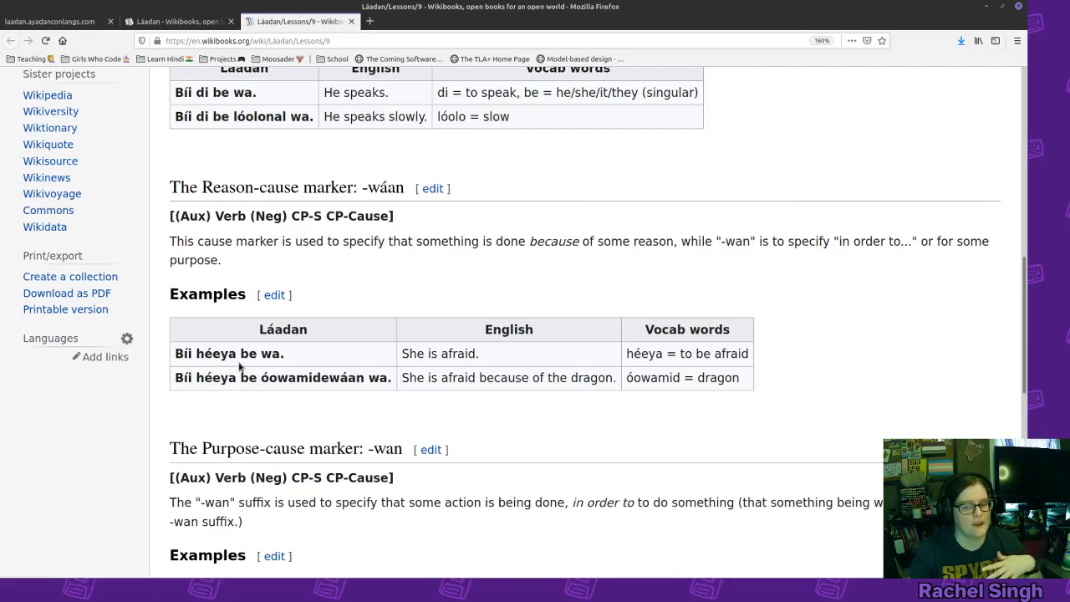
pyautogui.moveTo(258, 354)
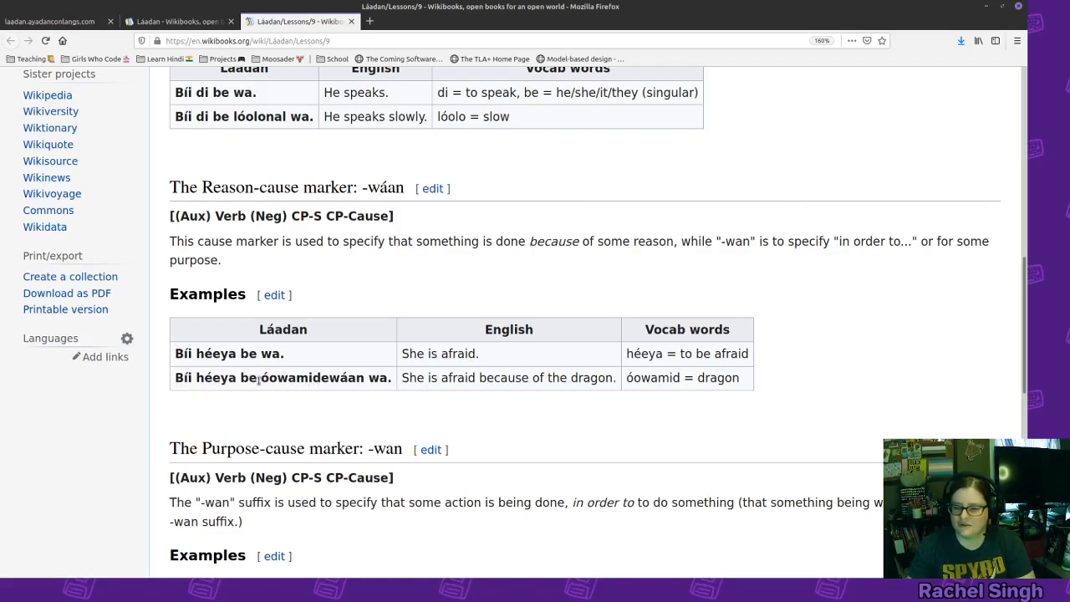
pyautogui.doubleClick(285, 378)
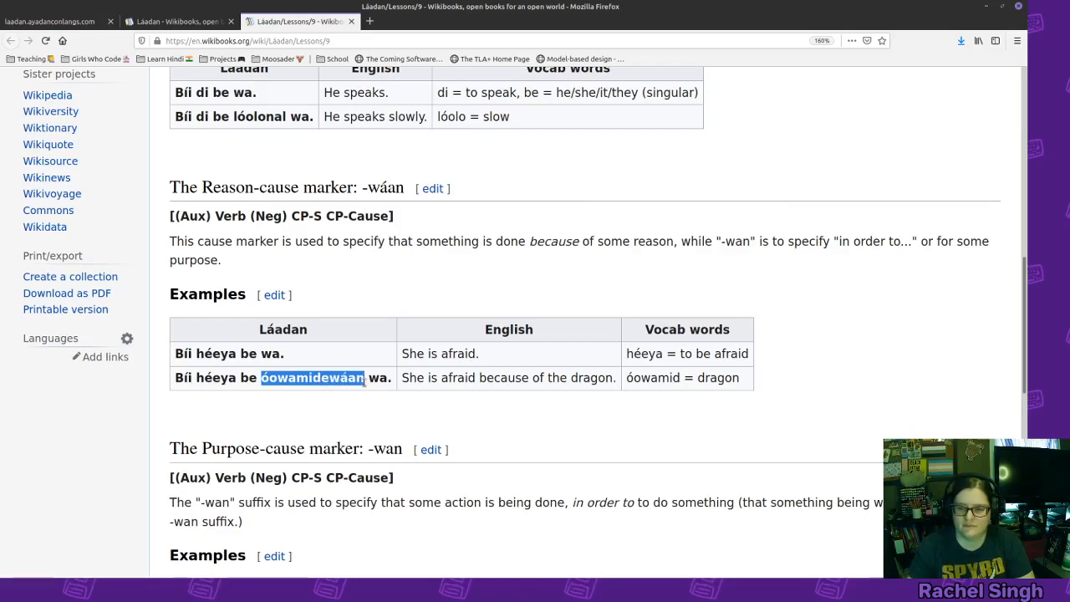
pyautogui.click(210, 383)
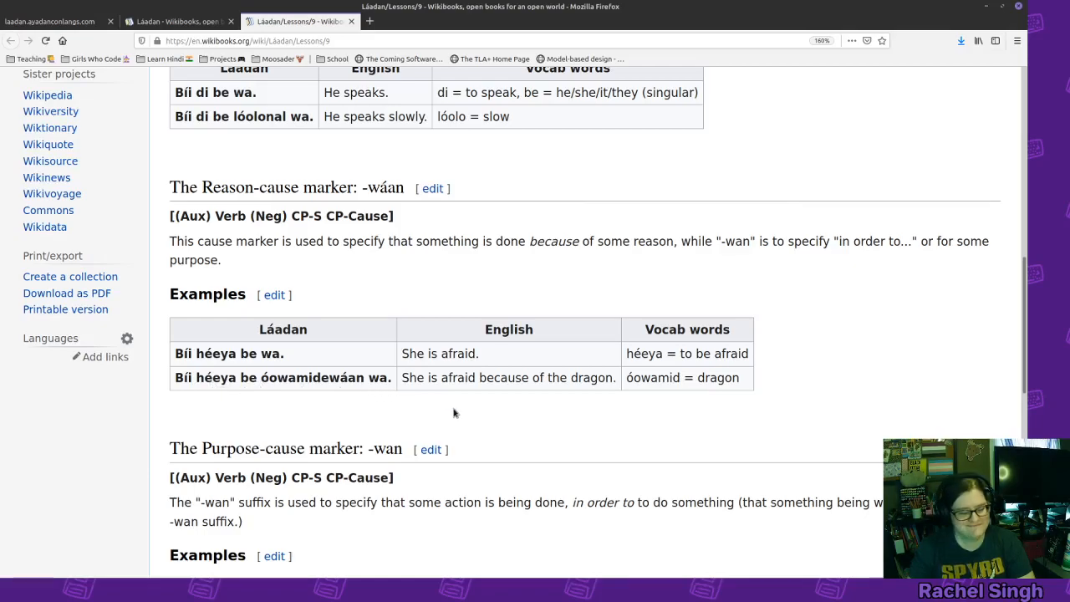
pyautogui.scroll(-3)
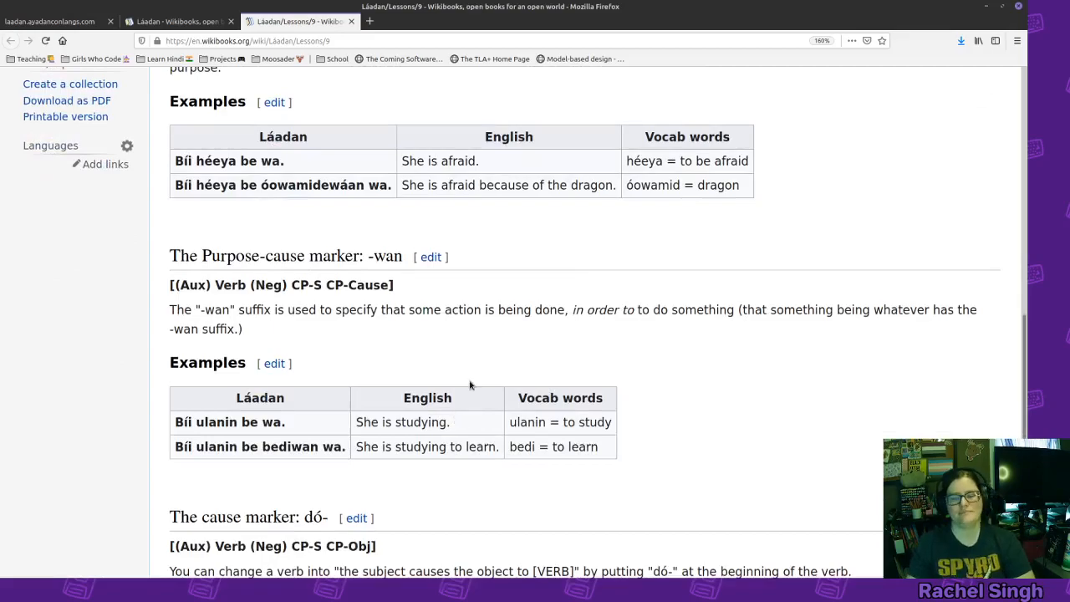
# - Walk through the Purpose-cause -wan examples, highlighting be in the second, with the dó- section appearing below
pyautogui.scroll(-3)
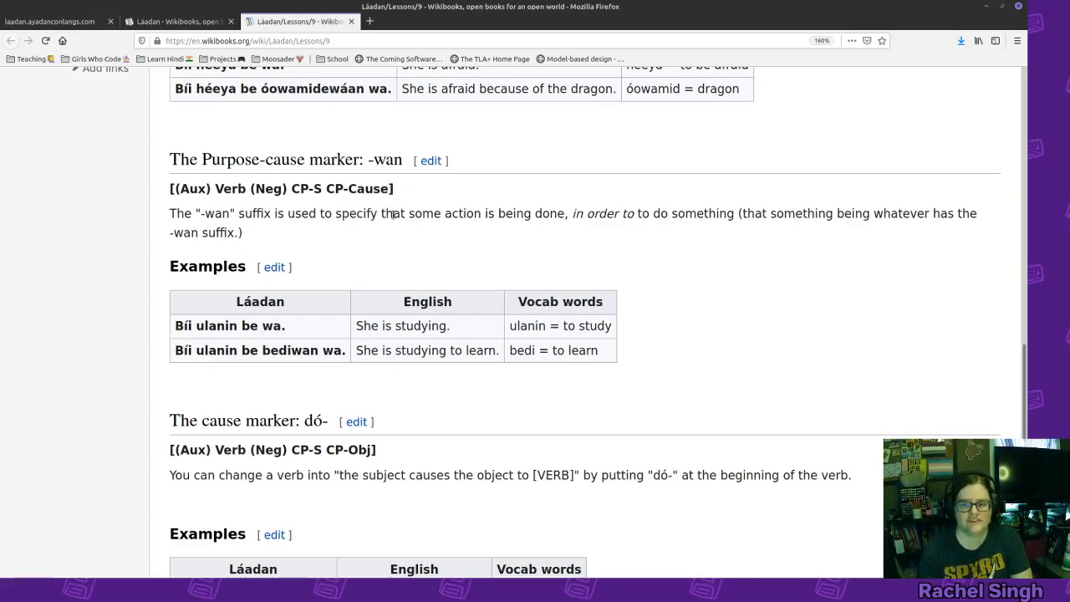
pyautogui.moveTo(58, 351)
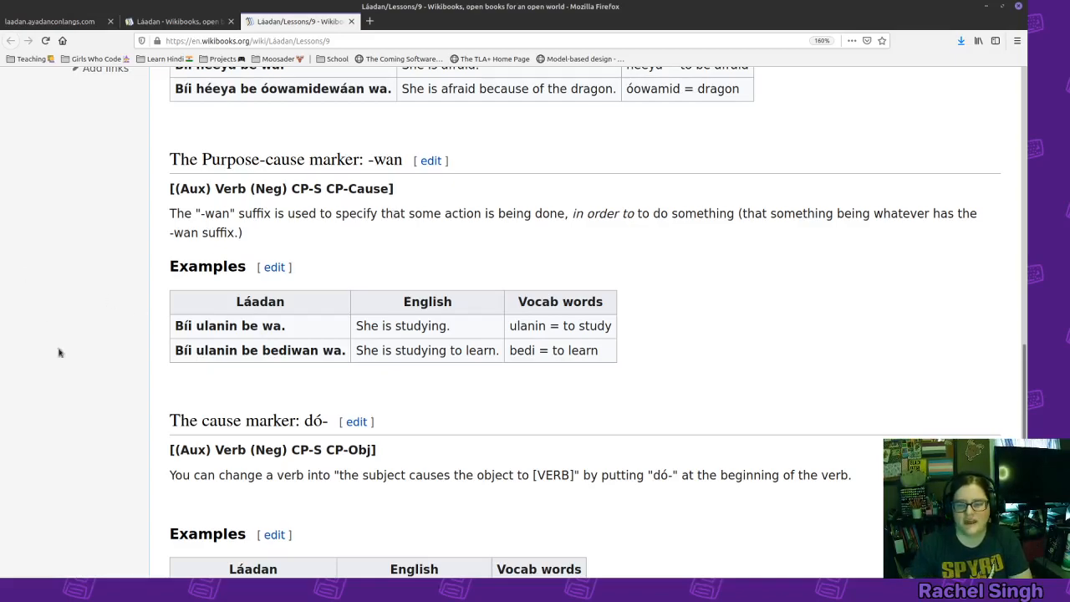
pyautogui.moveTo(244, 338)
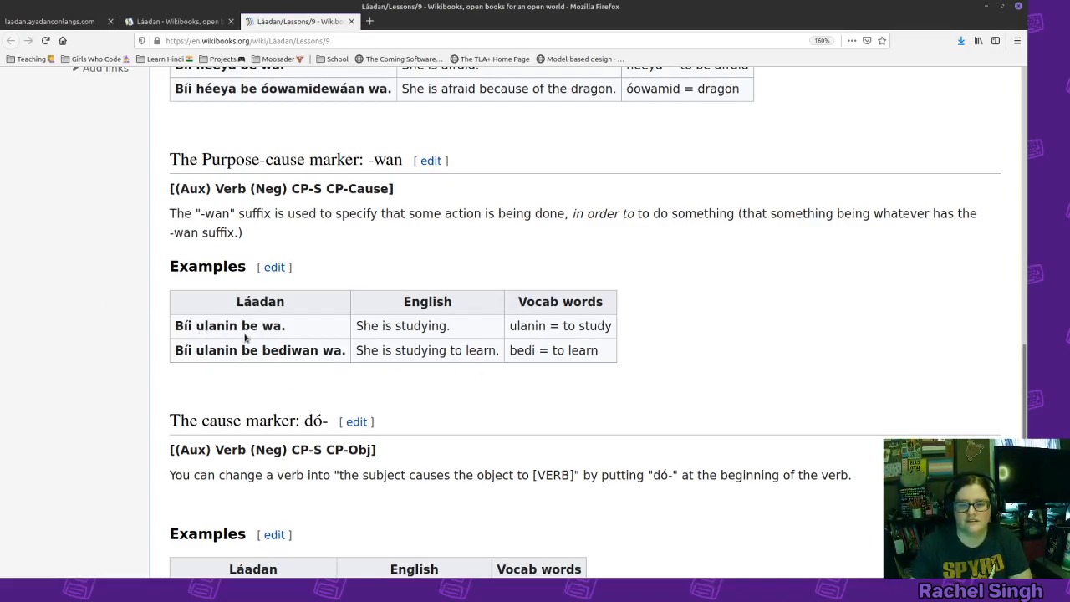
pyautogui.moveTo(234, 337)
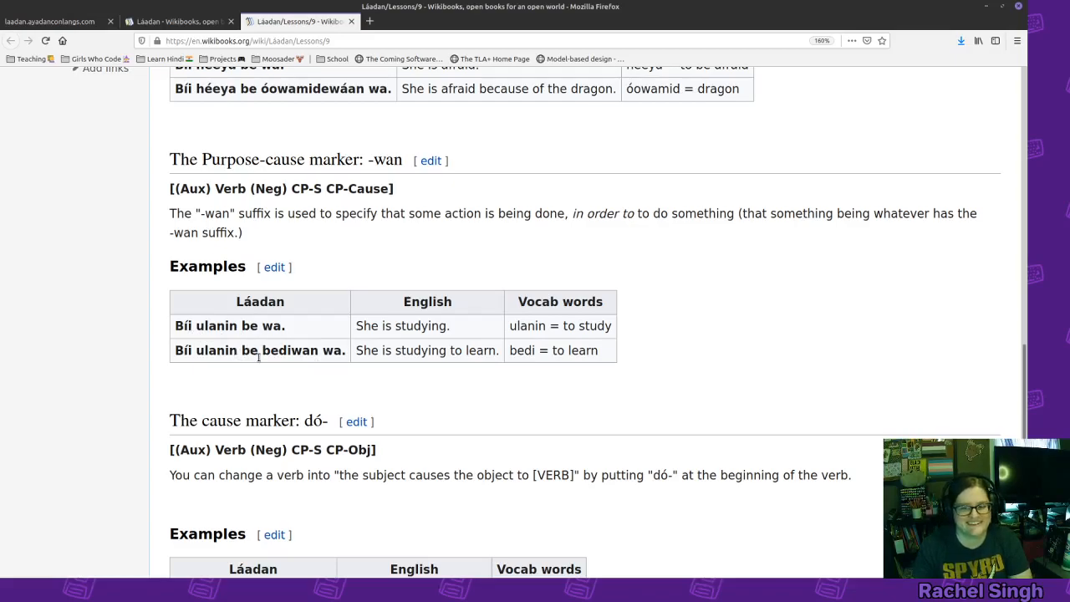
pyautogui.moveTo(199, 344)
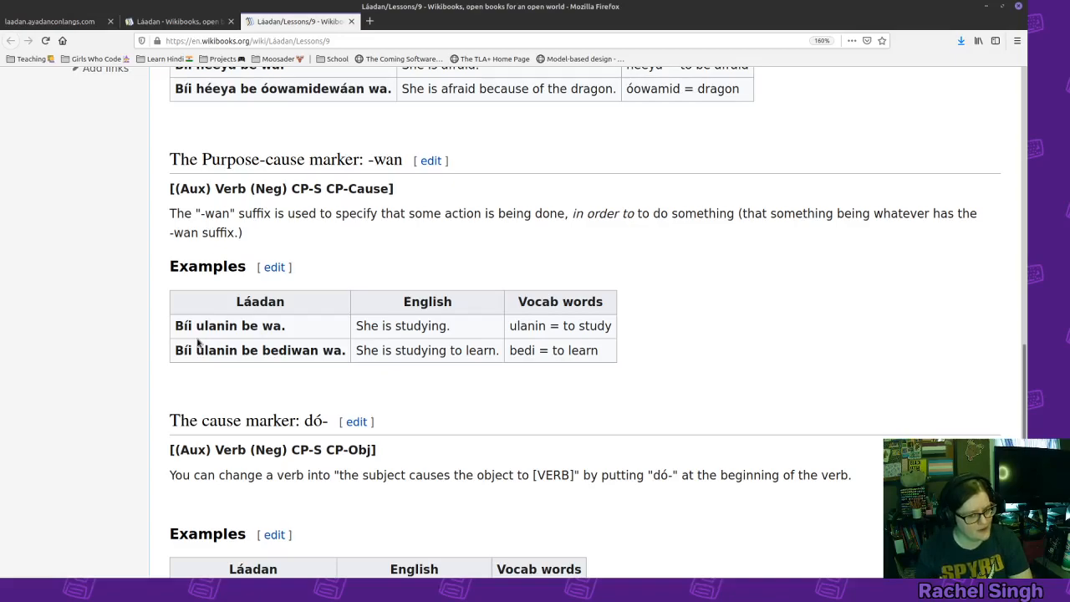
pyautogui.moveTo(199, 335)
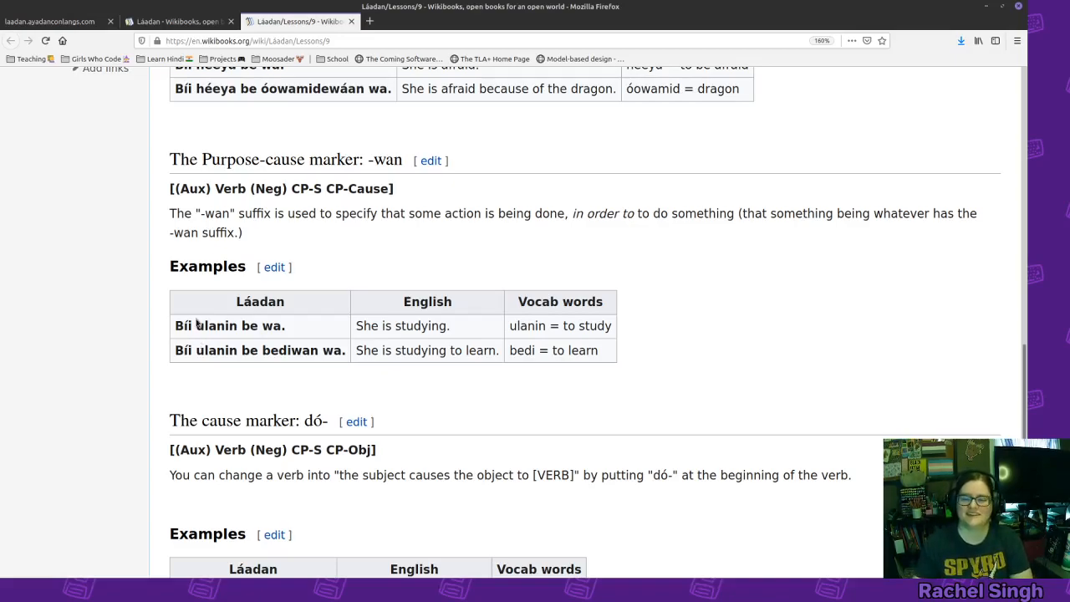
pyautogui.scroll(-3)
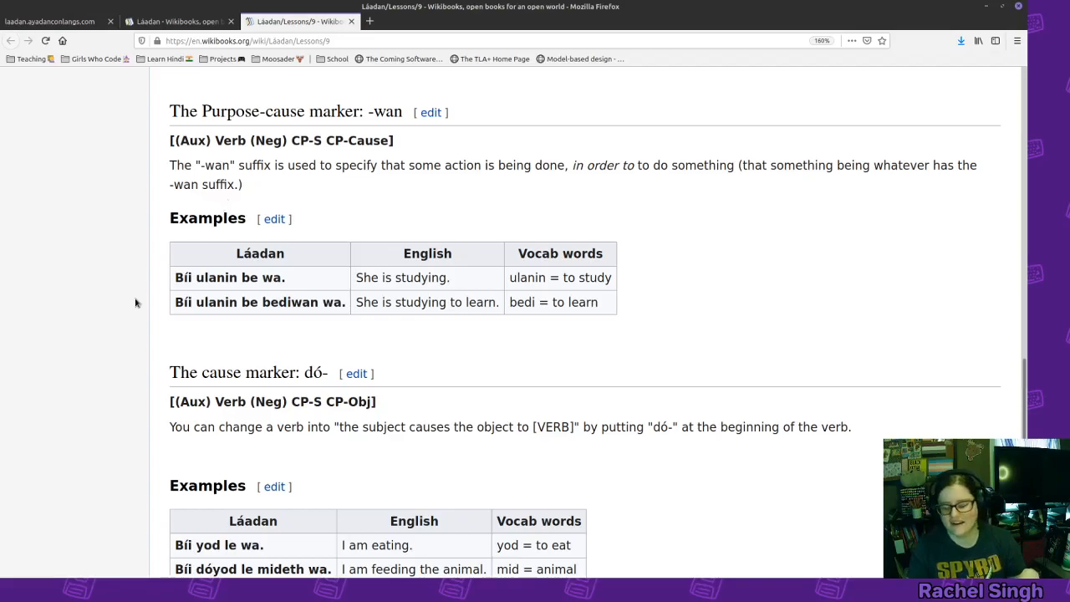
pyautogui.moveTo(207, 316)
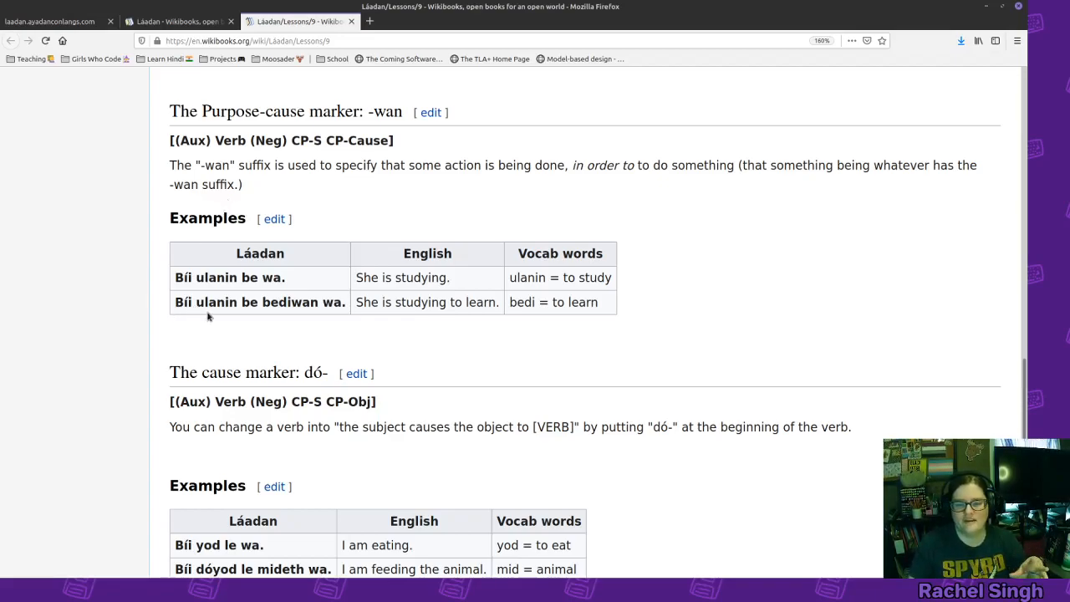
pyautogui.moveTo(315, 318)
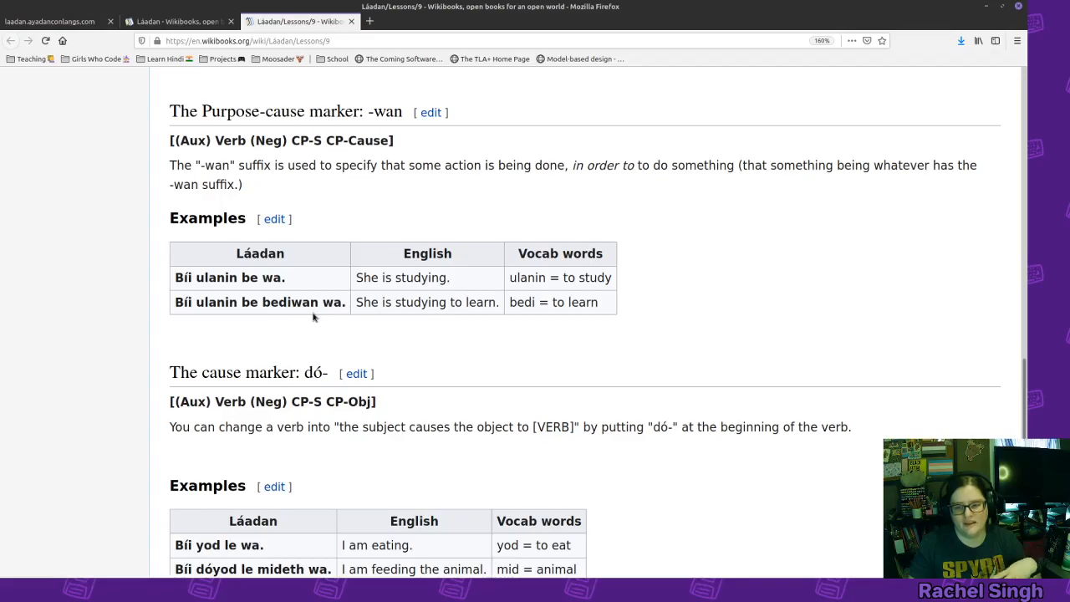
pyautogui.moveTo(410, 321)
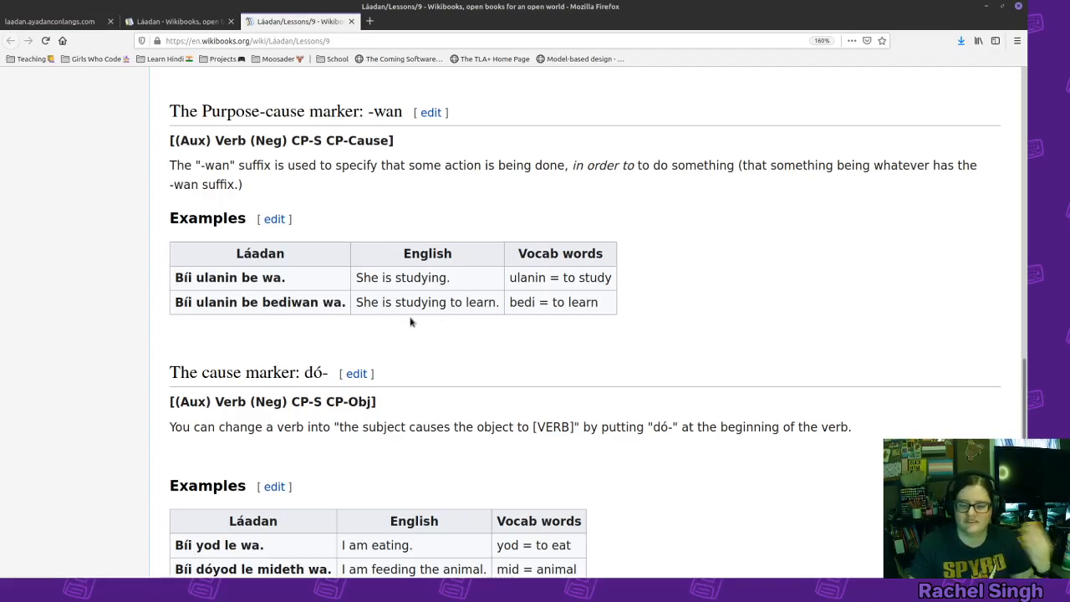
pyautogui.doubleClick(276, 301)
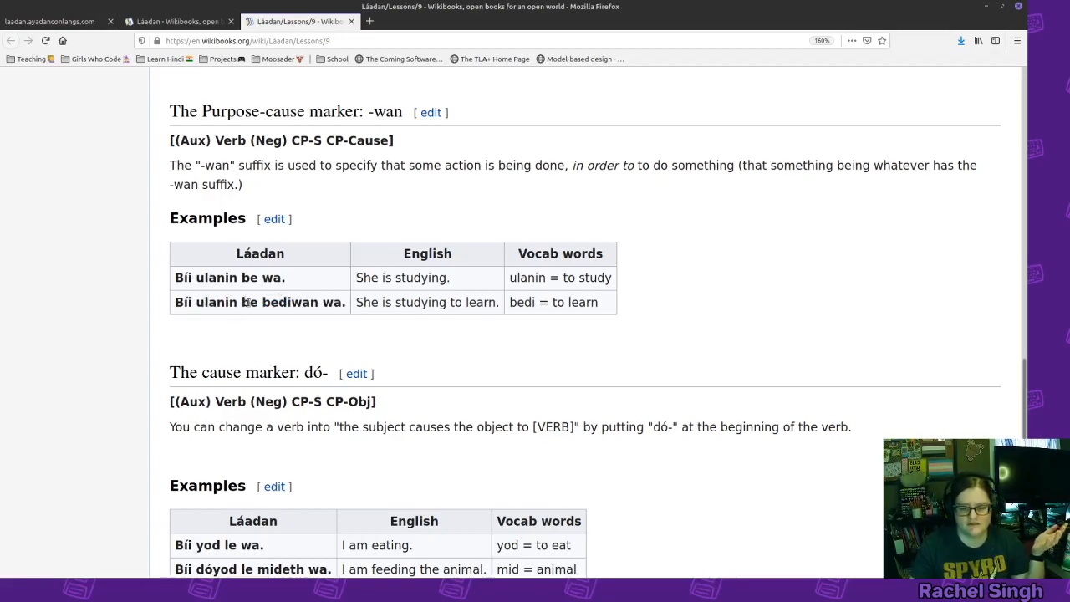
pyautogui.doubleClick(248, 301)
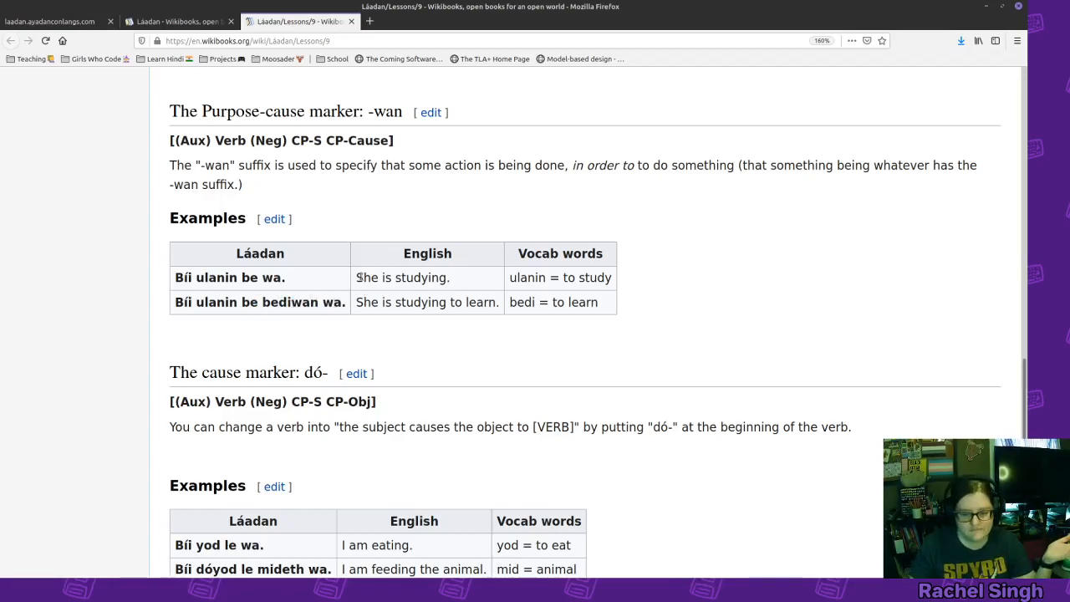
# - Reach the cause marker dó- examples and highlight the verb dóyod
pyautogui.scroll(-3)
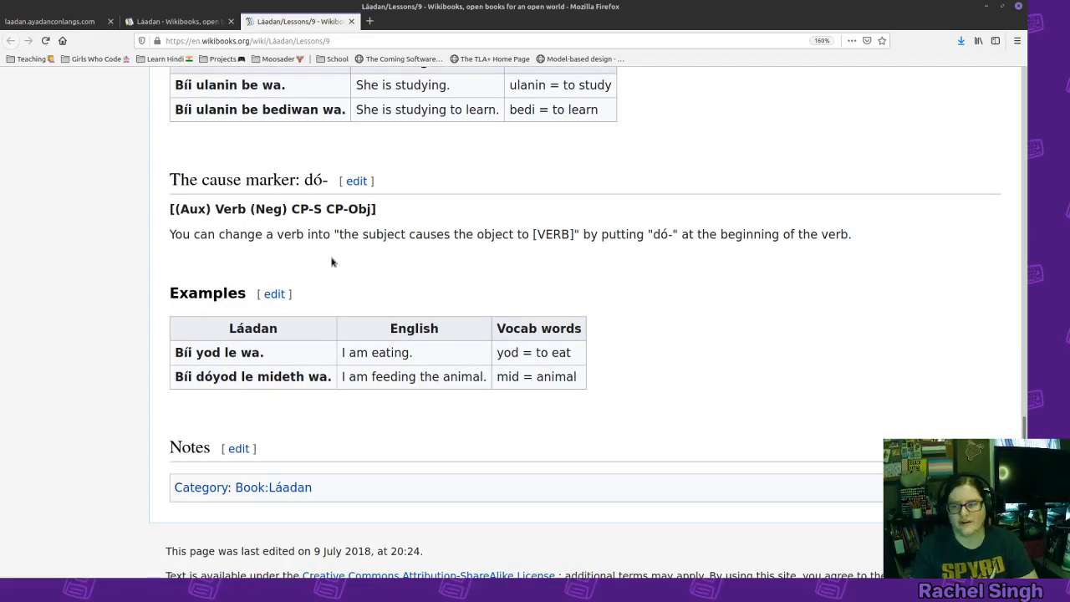
pyautogui.moveTo(486, 424)
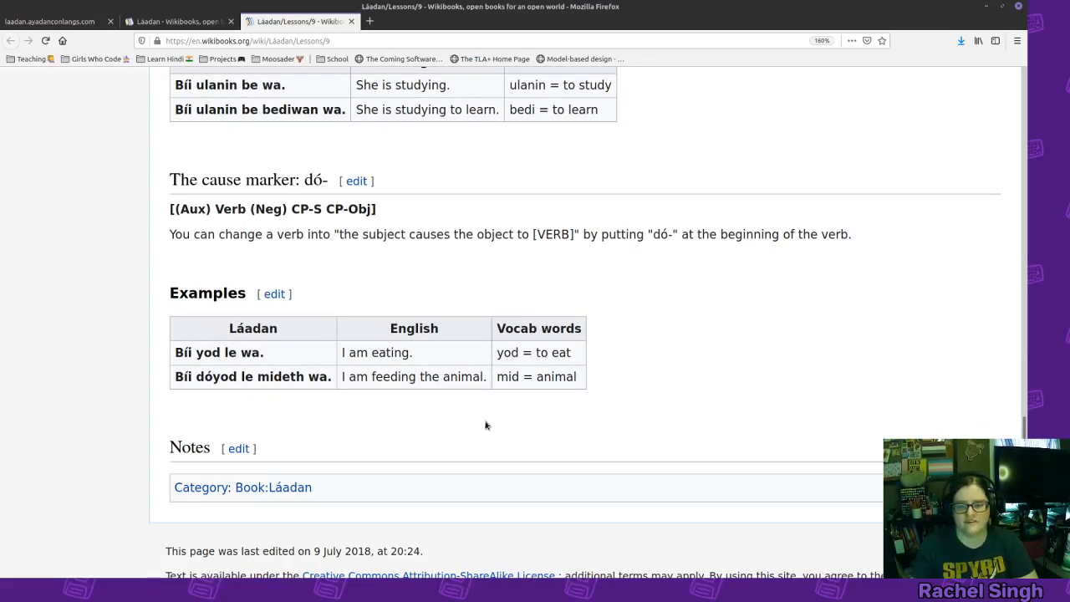
pyautogui.moveTo(736, 240)
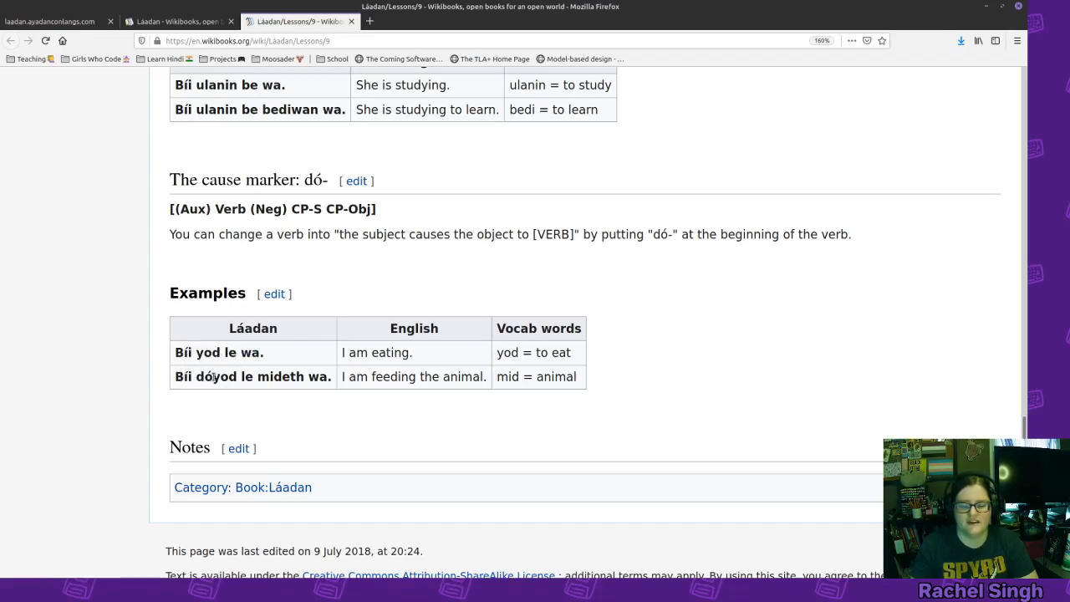
pyautogui.doubleClick(217, 376)
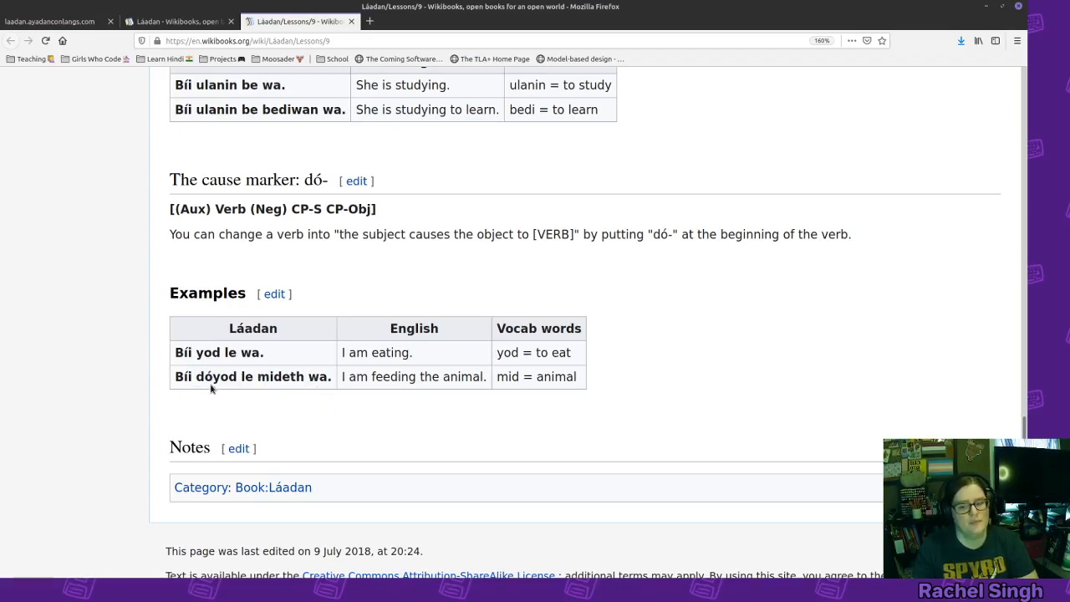
pyautogui.moveTo(225, 402)
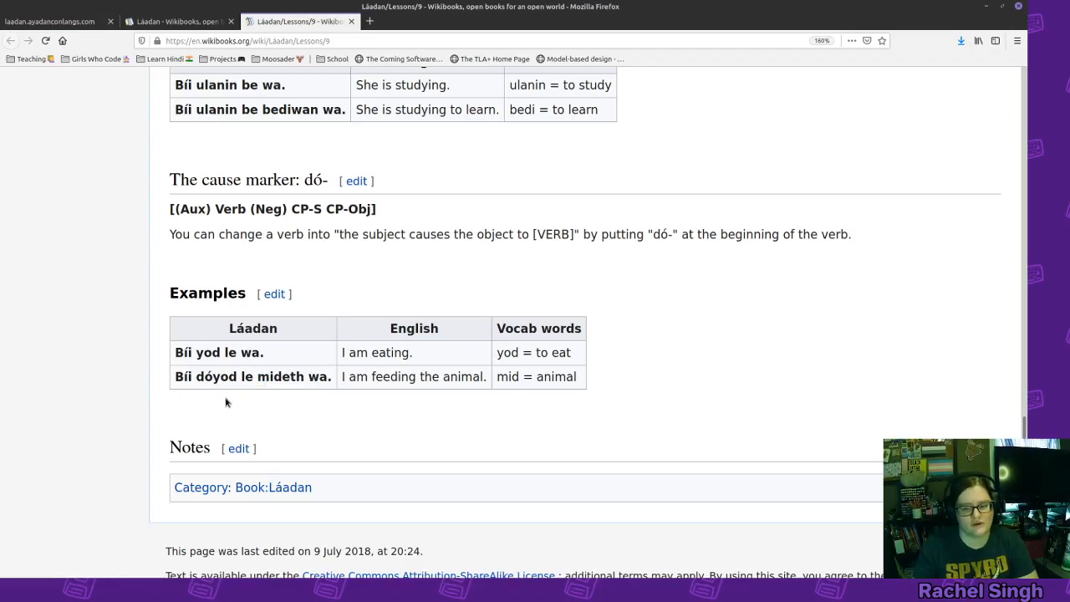
pyautogui.moveTo(258, 508)
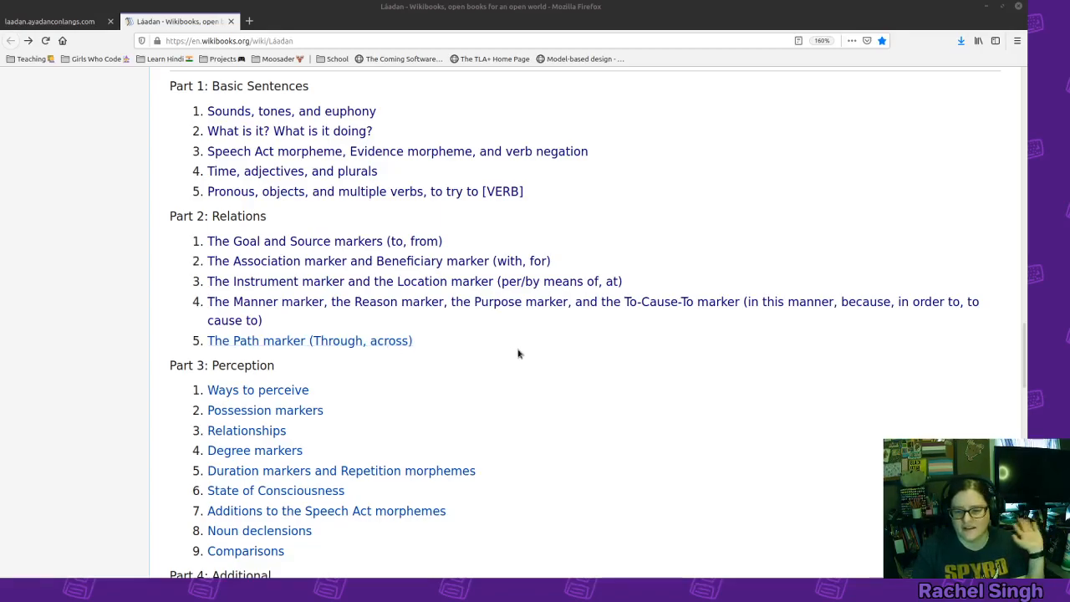
pyautogui.moveTo(393, 341)
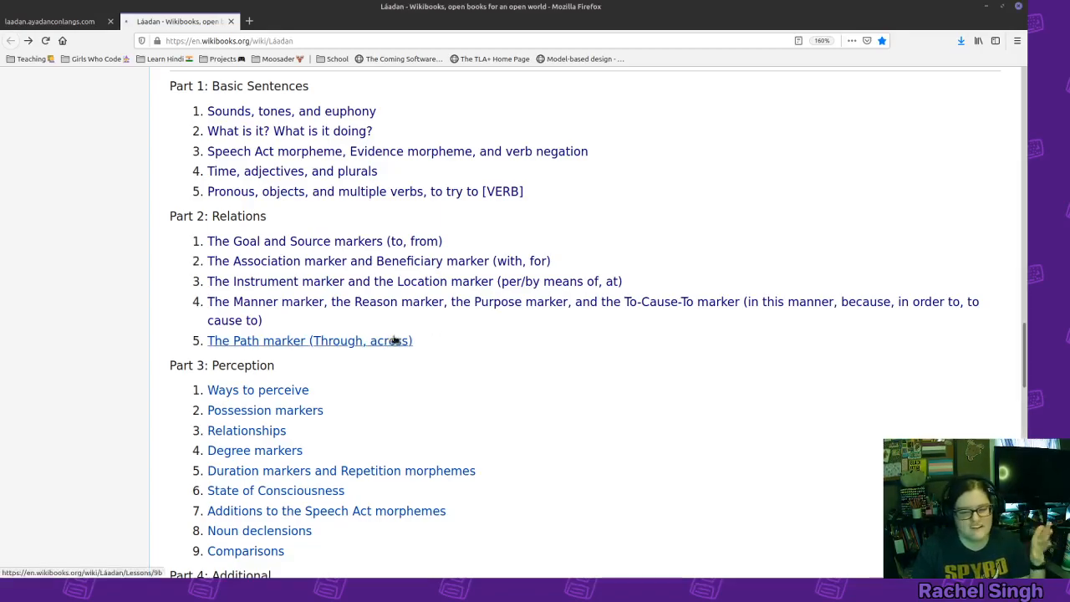
# - Follow the 'The Path marker (Through, across)' link to Lesson 9b on -mu
pyautogui.click(309, 342)
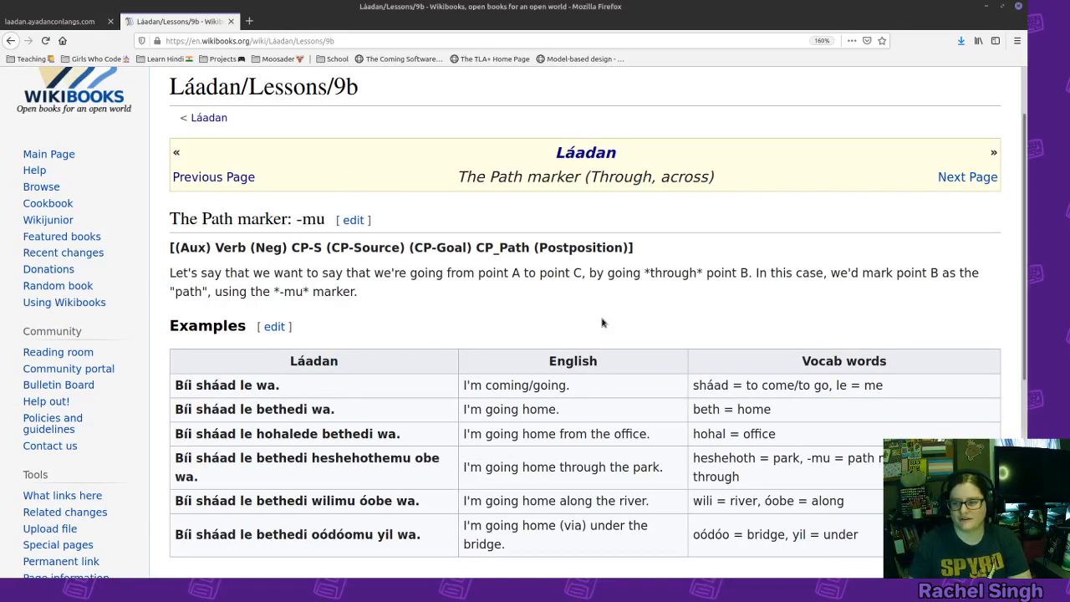
pyautogui.scroll(-3)
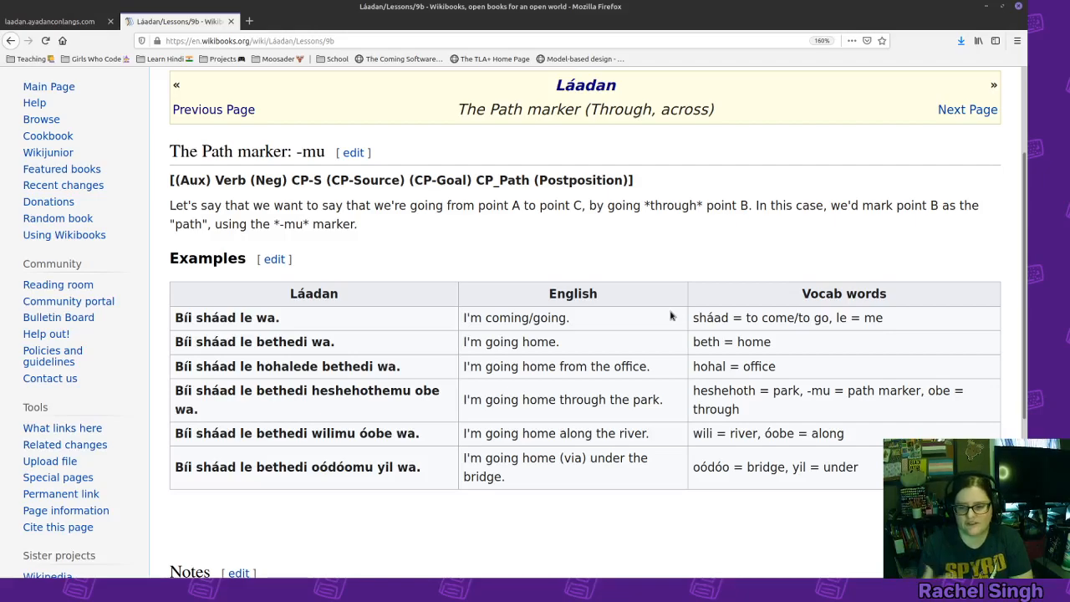
pyautogui.moveTo(627, 231)
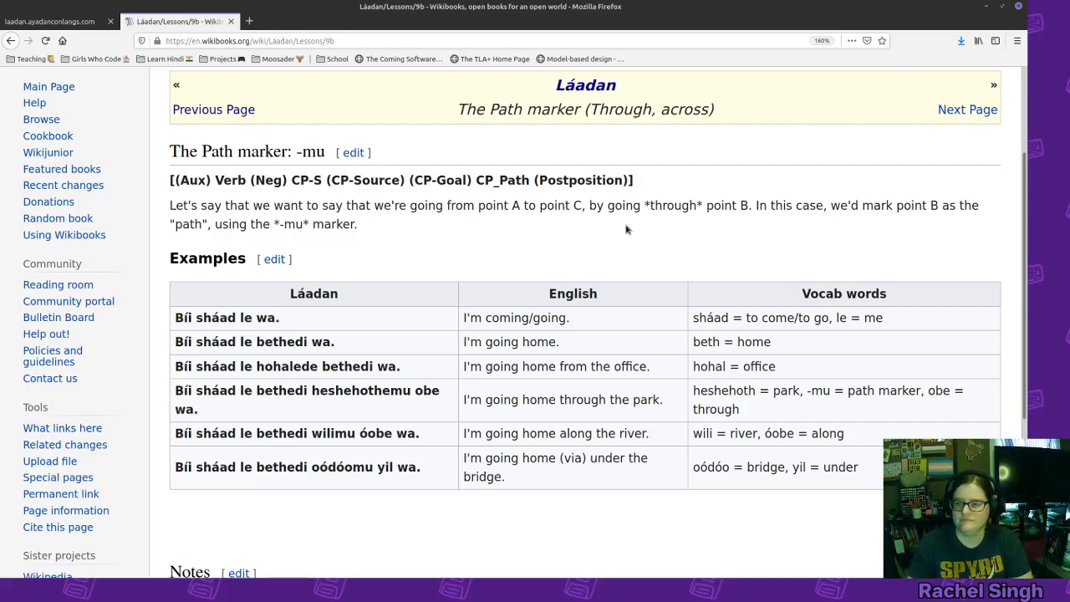
pyautogui.doubleClick(515, 206)
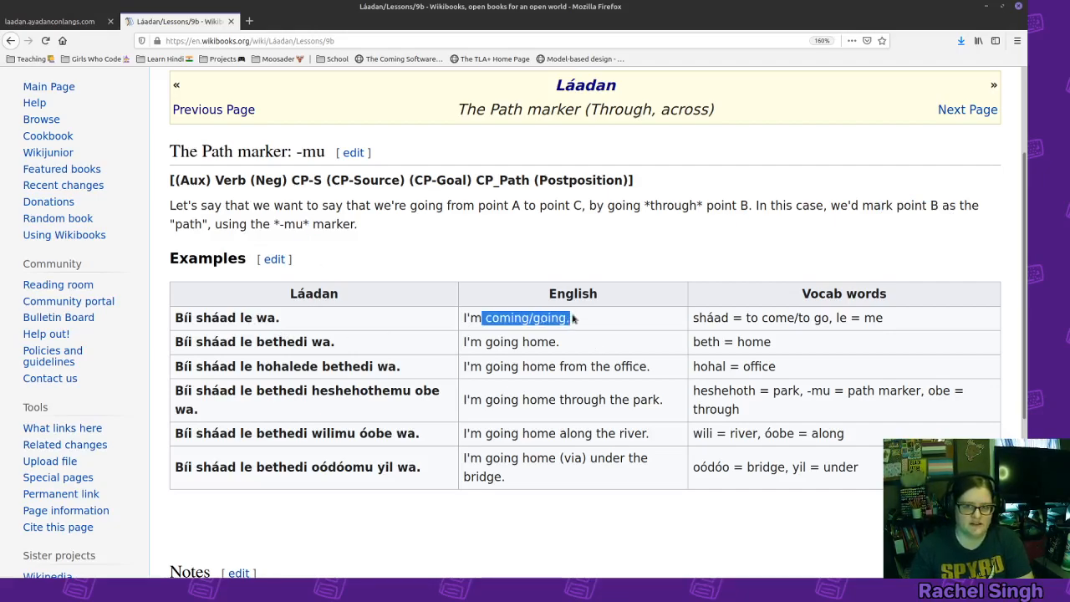
pyautogui.click(571, 318)
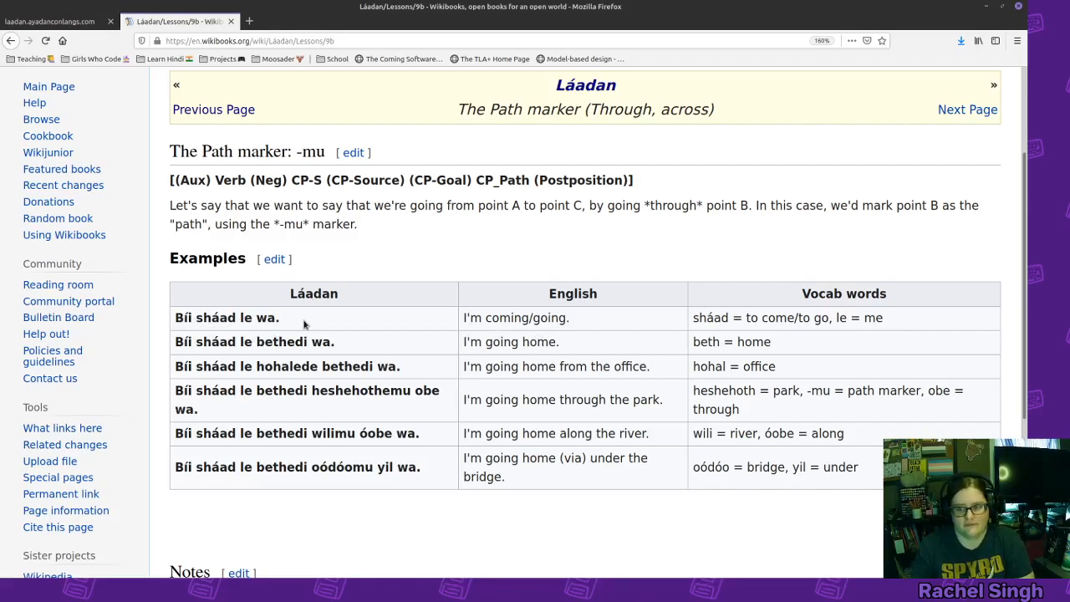
pyautogui.moveTo(596, 337)
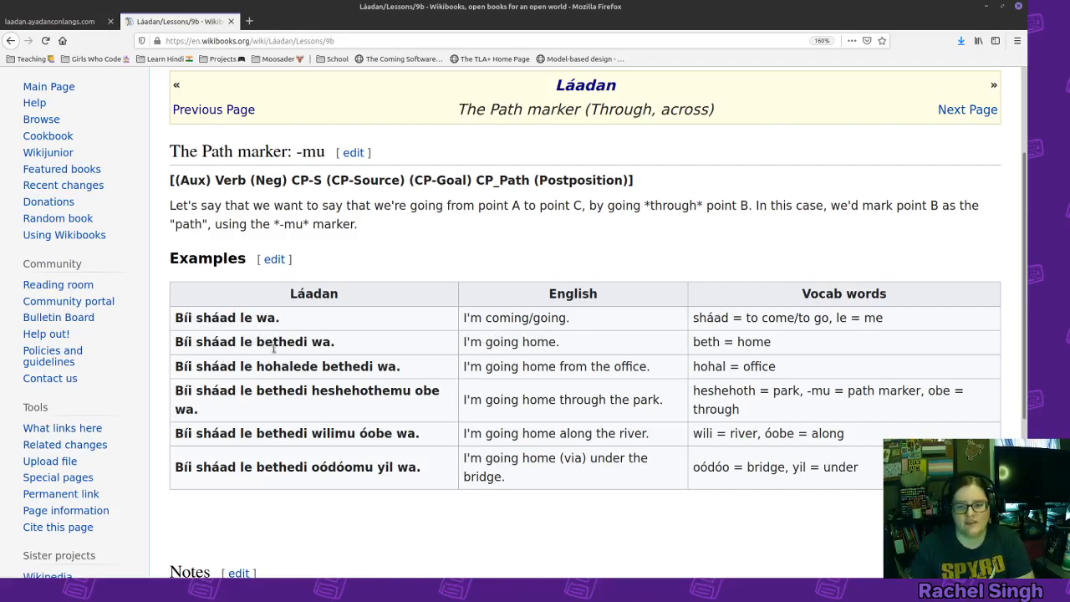
pyautogui.doubleClick(271, 341)
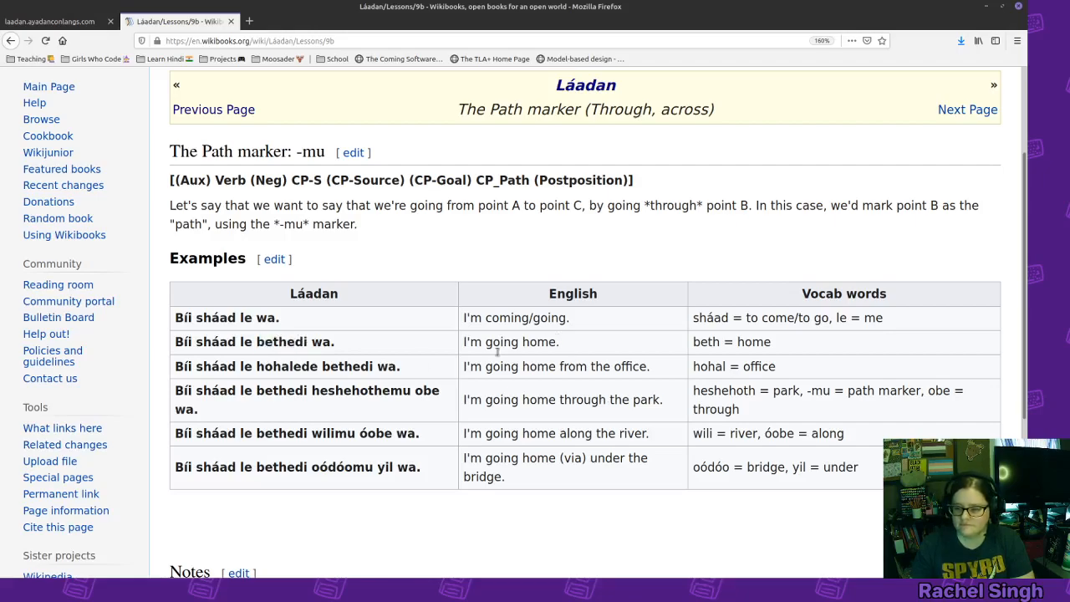
pyautogui.moveTo(621, 351)
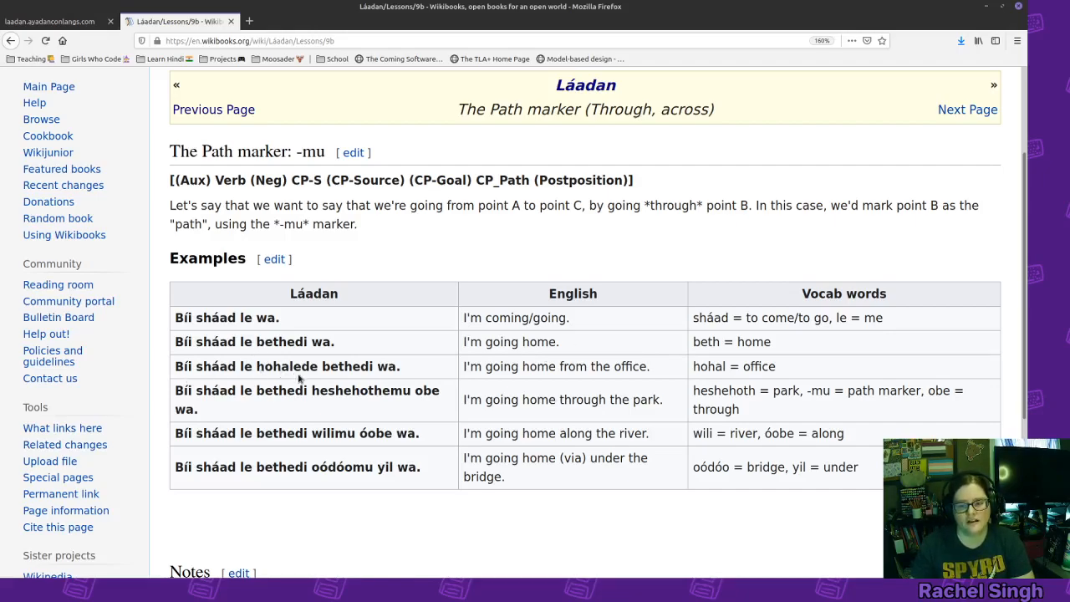
pyautogui.moveTo(426, 374)
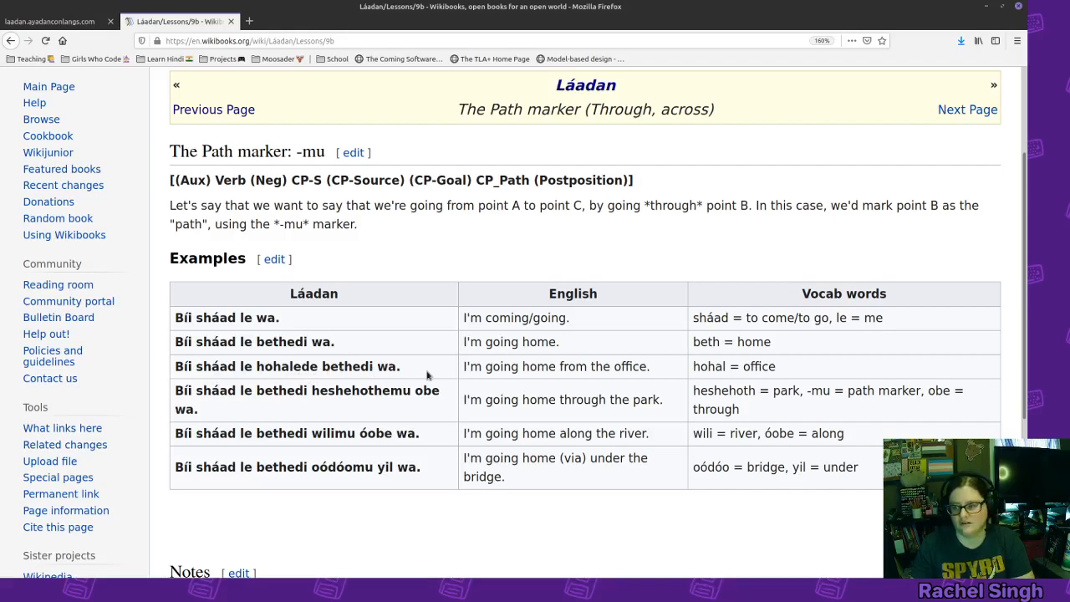
pyautogui.moveTo(458, 399)
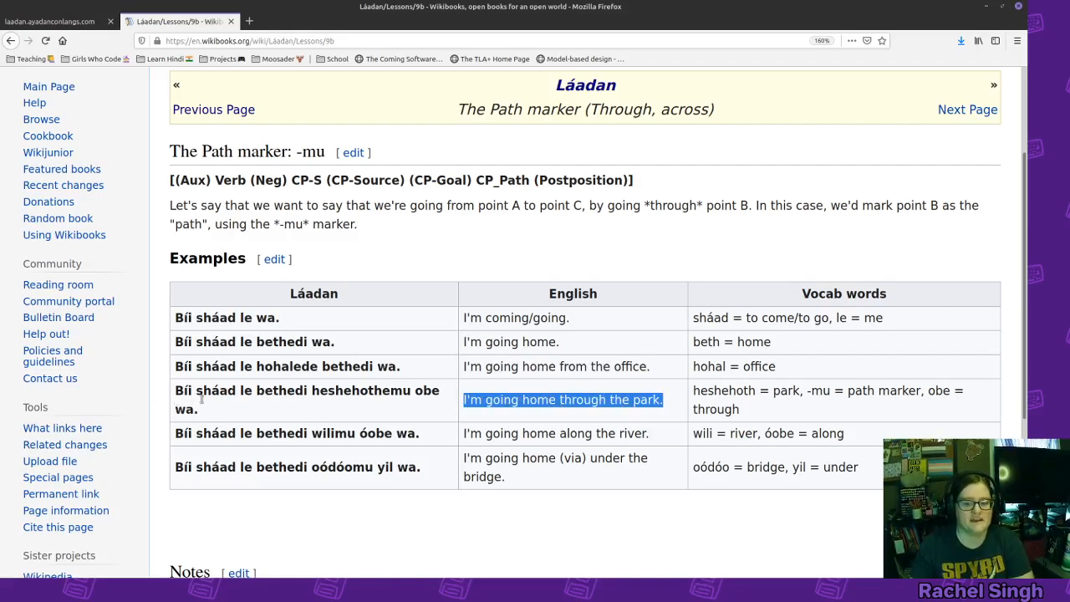
pyautogui.moveTo(321, 401)
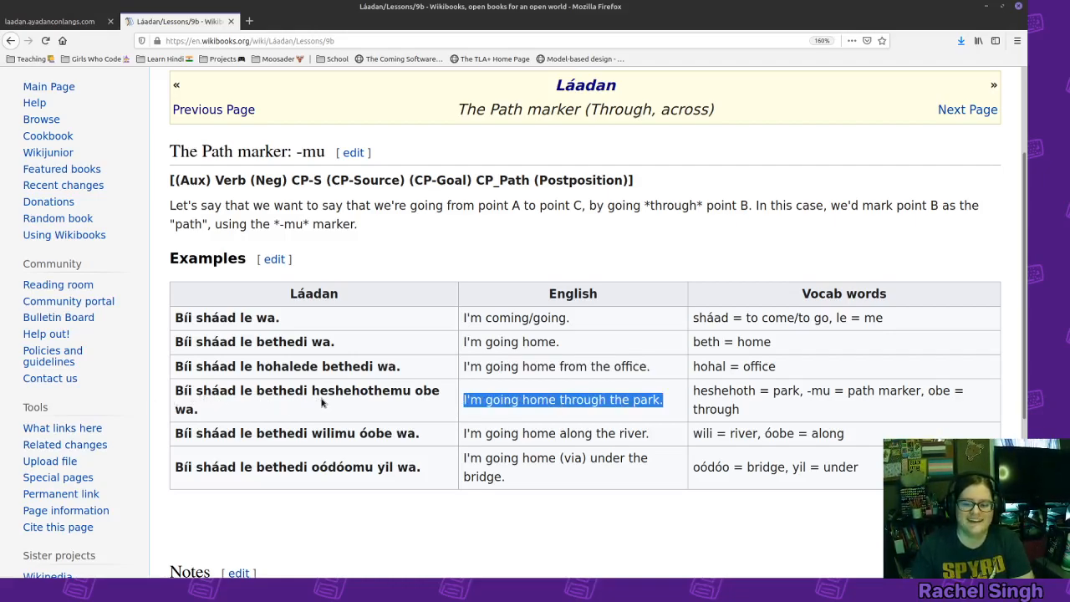
pyautogui.moveTo(388, 408)
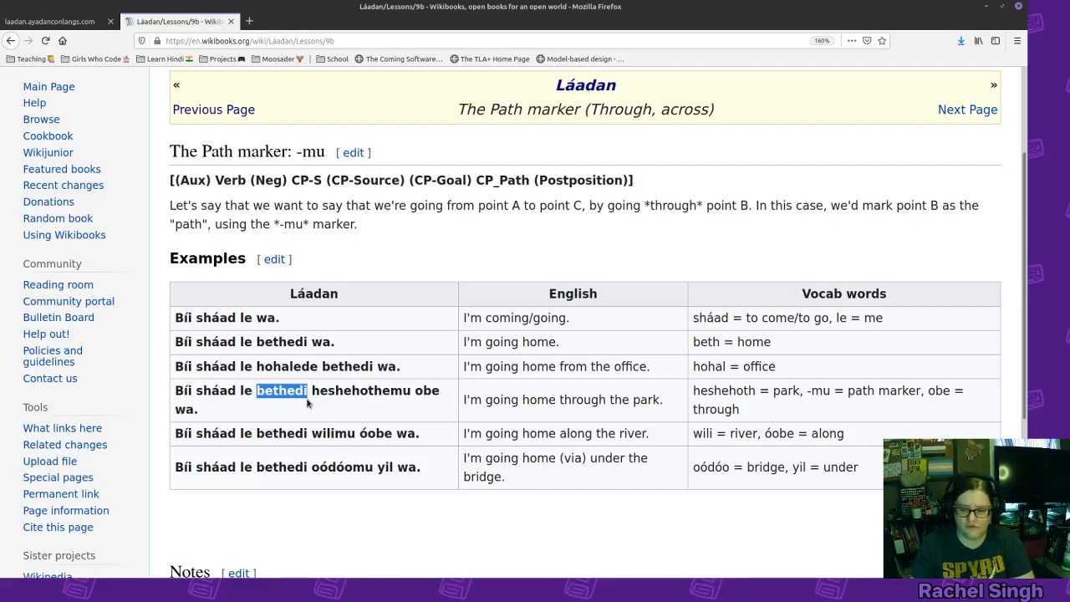
pyautogui.doubleClick(346, 391)
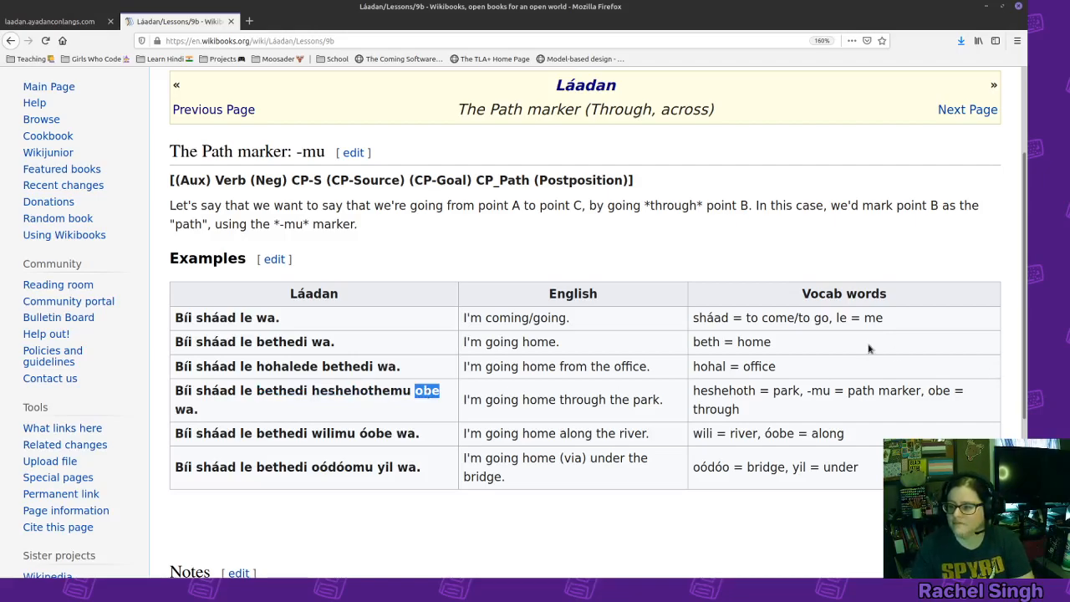
pyautogui.doubleClick(402, 392)
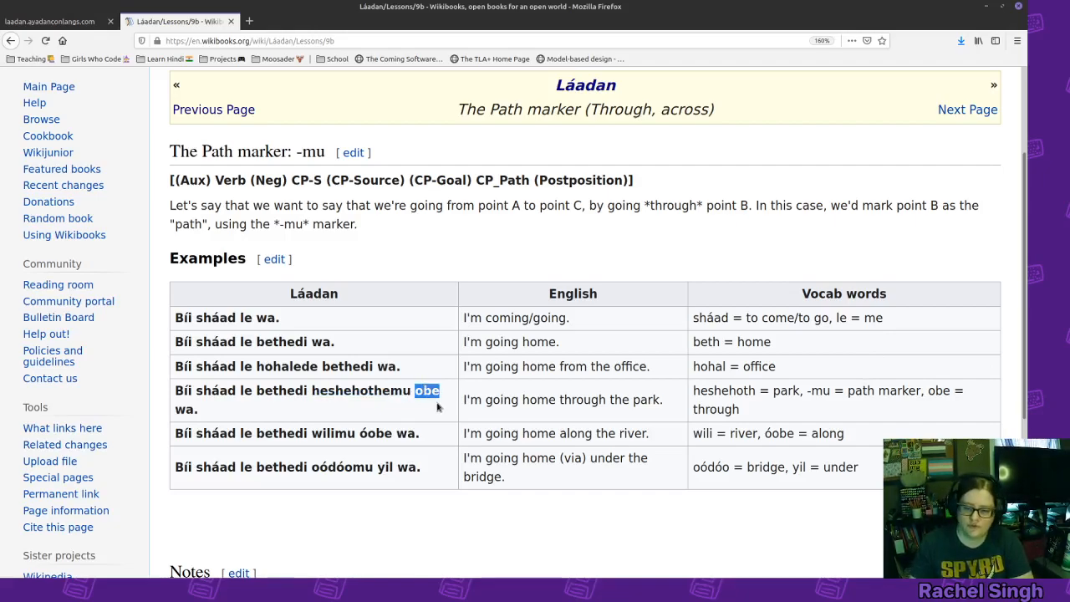
pyautogui.moveTo(451, 298)
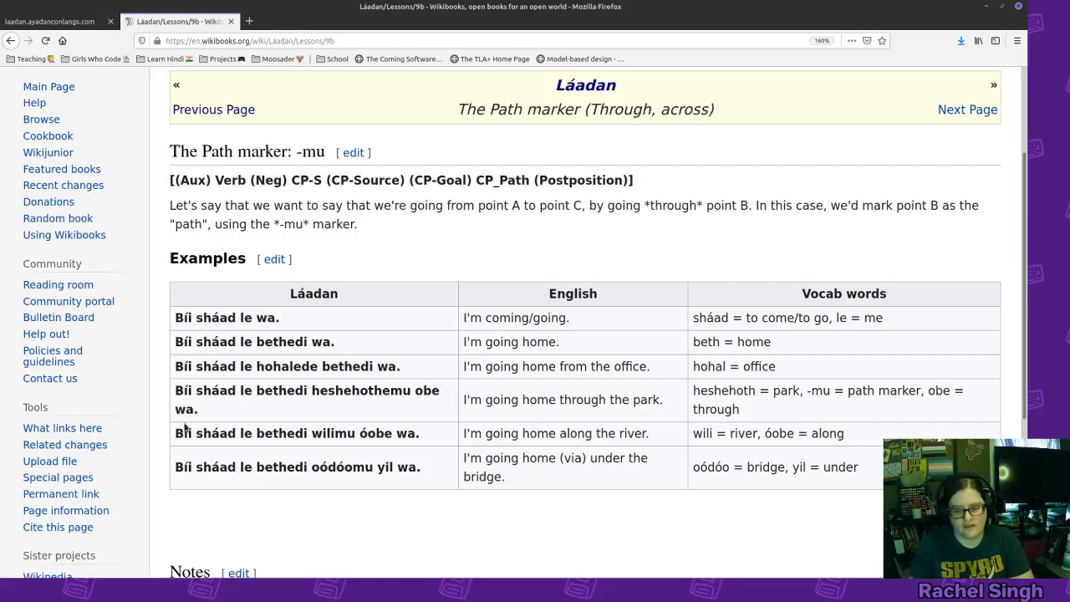
pyautogui.moveTo(301, 448)
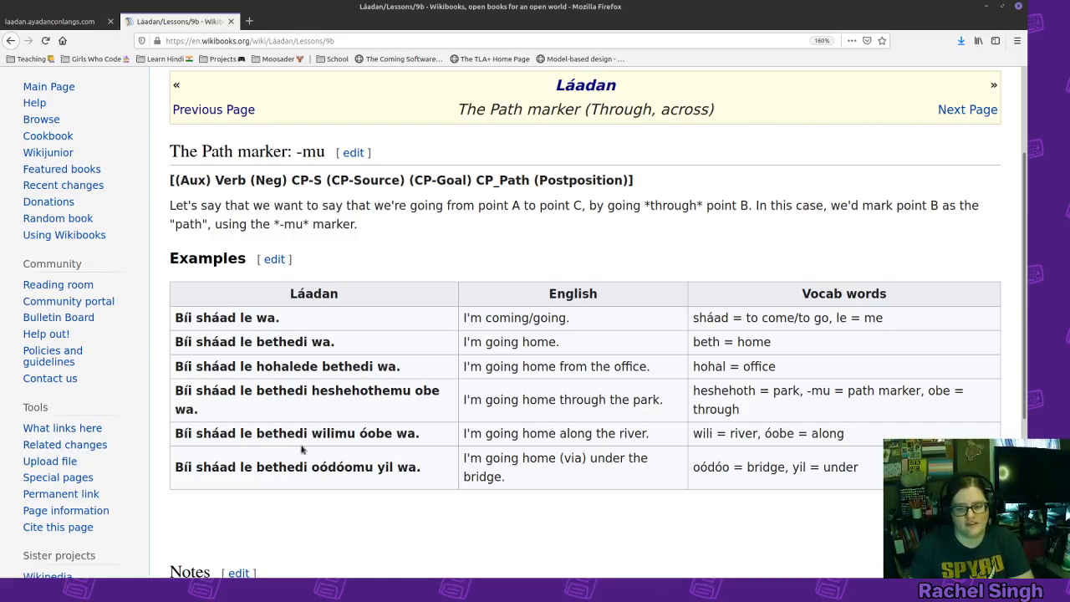
pyautogui.moveTo(359, 445)
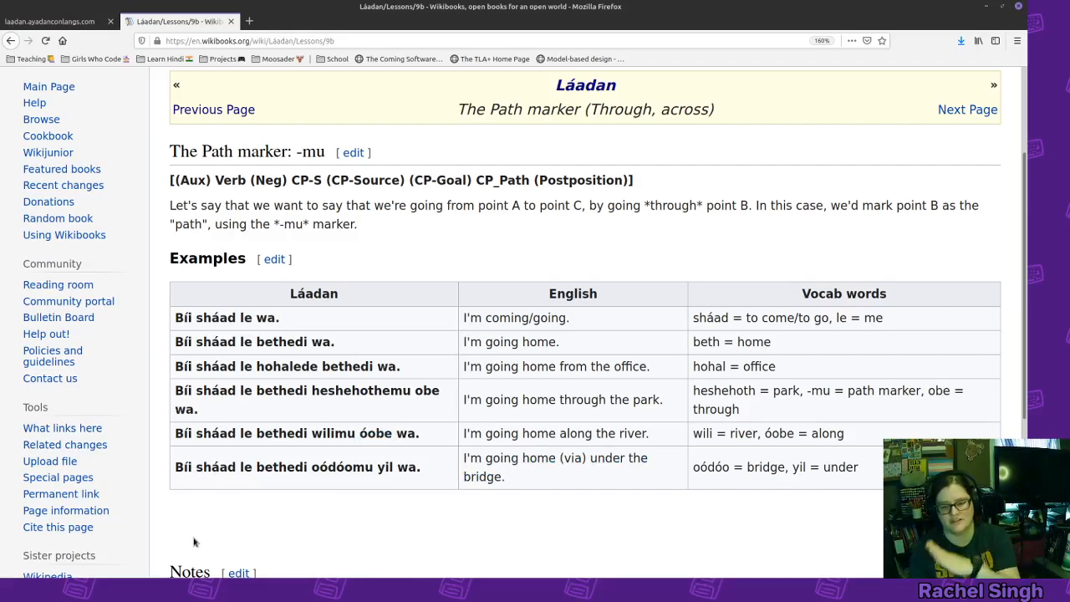
pyautogui.moveTo(306, 478)
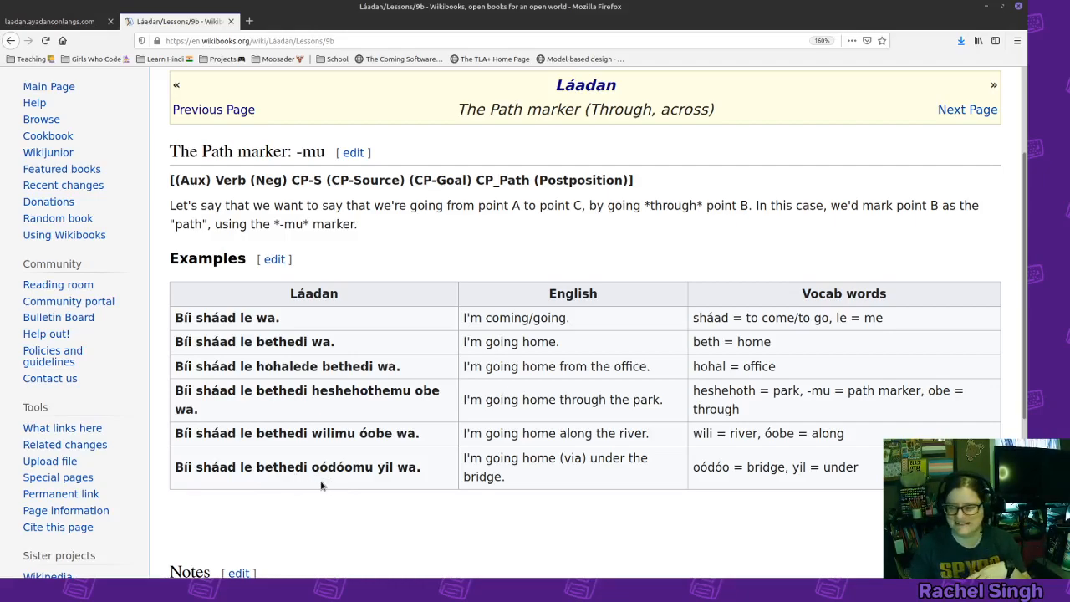
# - Reach the end of Lesson 9b's bridge examples and go Back to the Láadan contents page
pyautogui.scroll(-3)
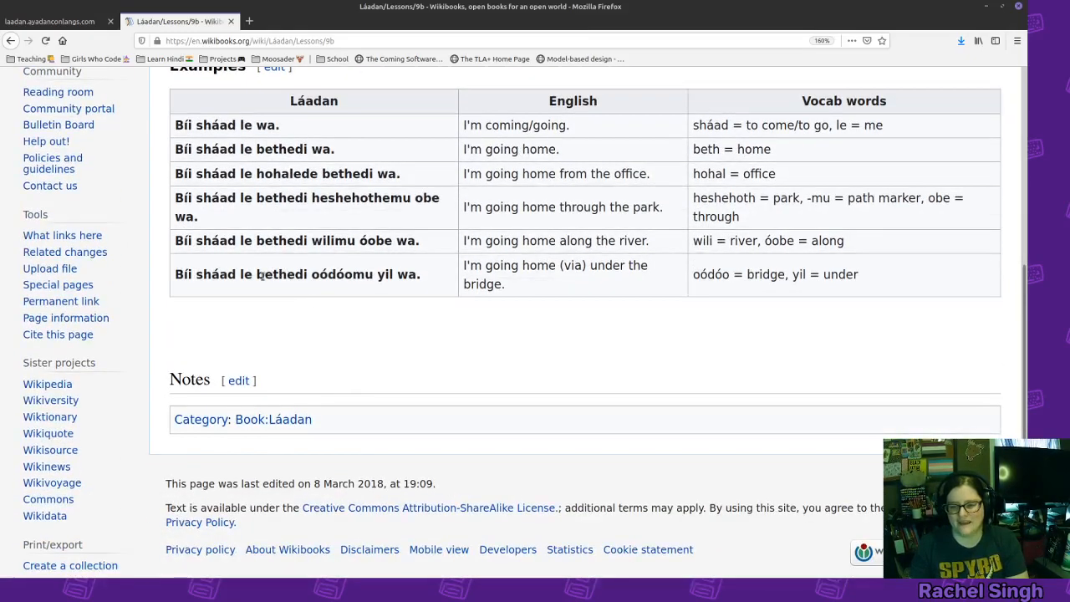
pyautogui.doubleClick(345, 275)
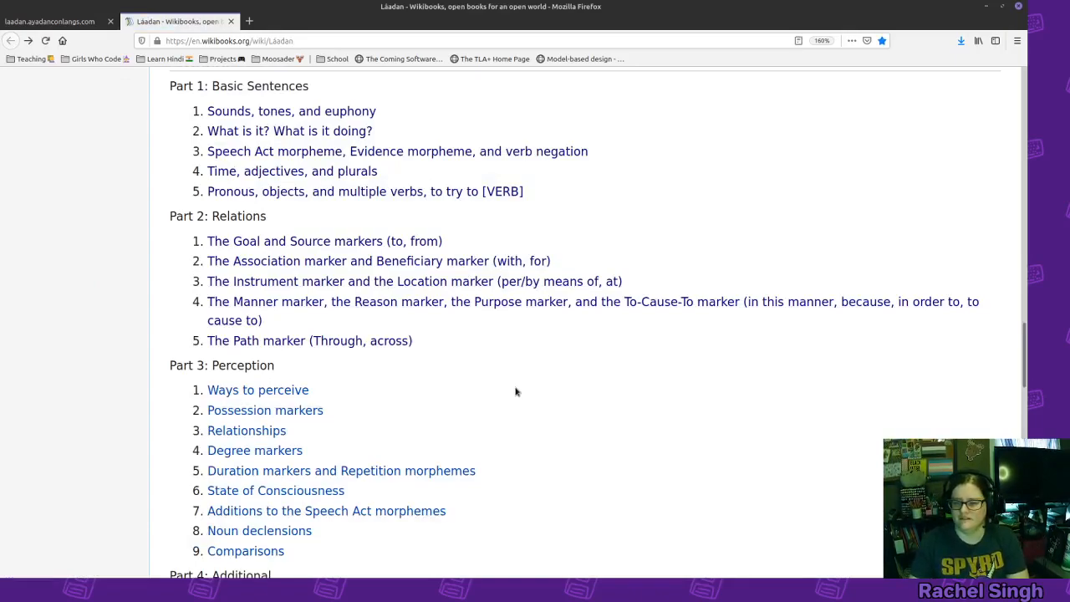
pyautogui.moveTo(535, 435)
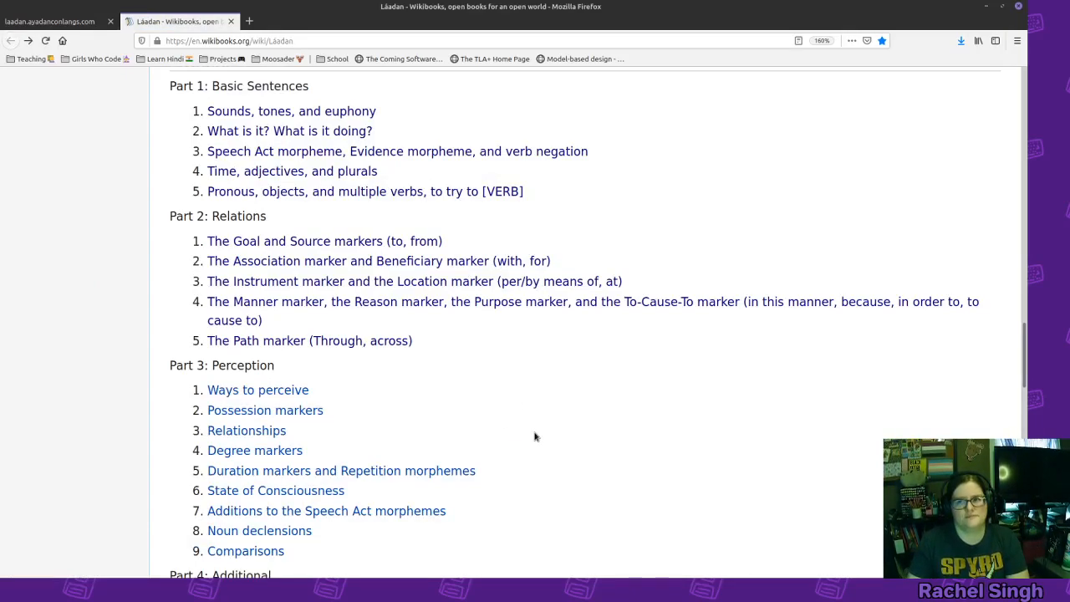
pyautogui.scroll(3)
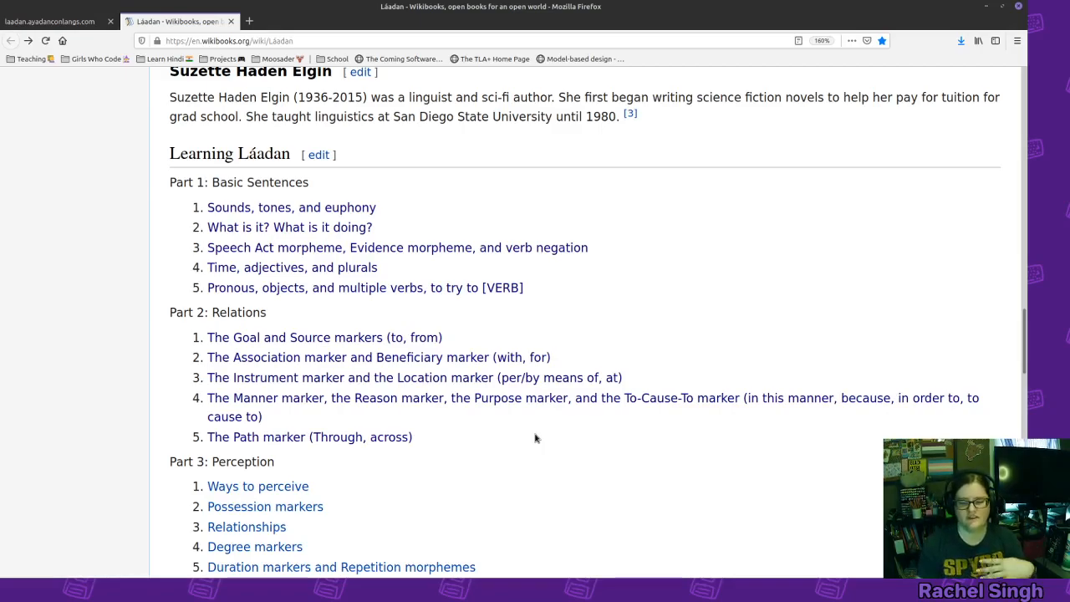
pyautogui.scroll(-3)
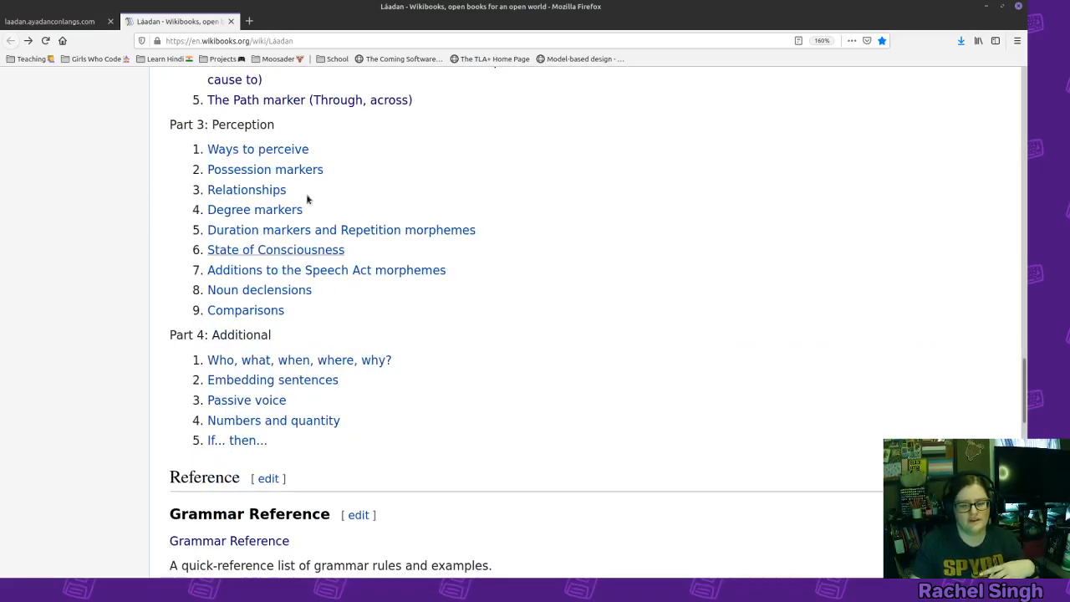
pyautogui.scroll(3)
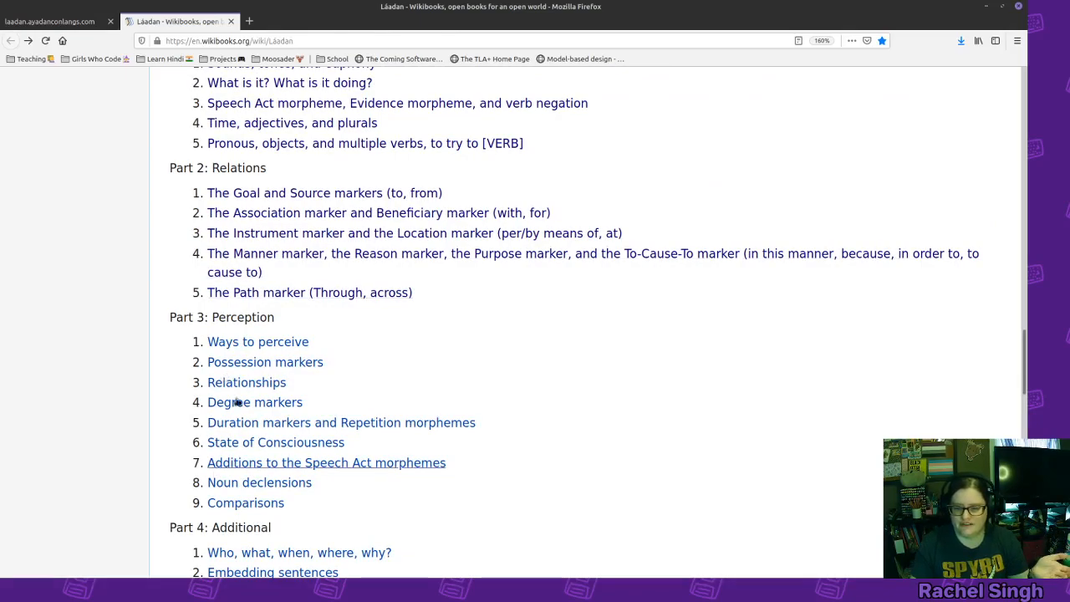
pyautogui.scroll(3)
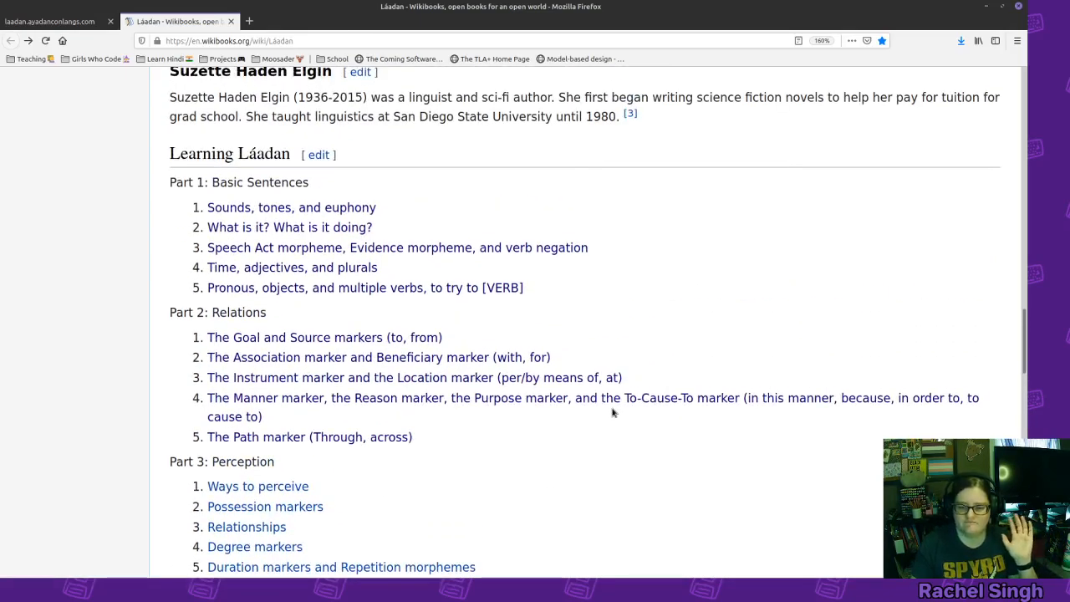
pyautogui.moveTo(544, 471)
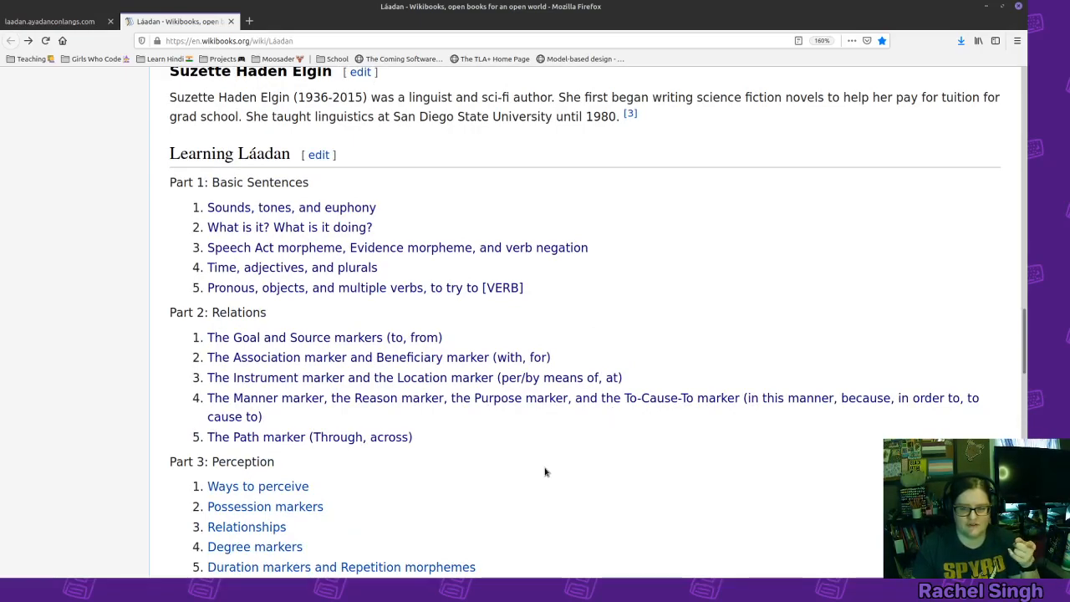